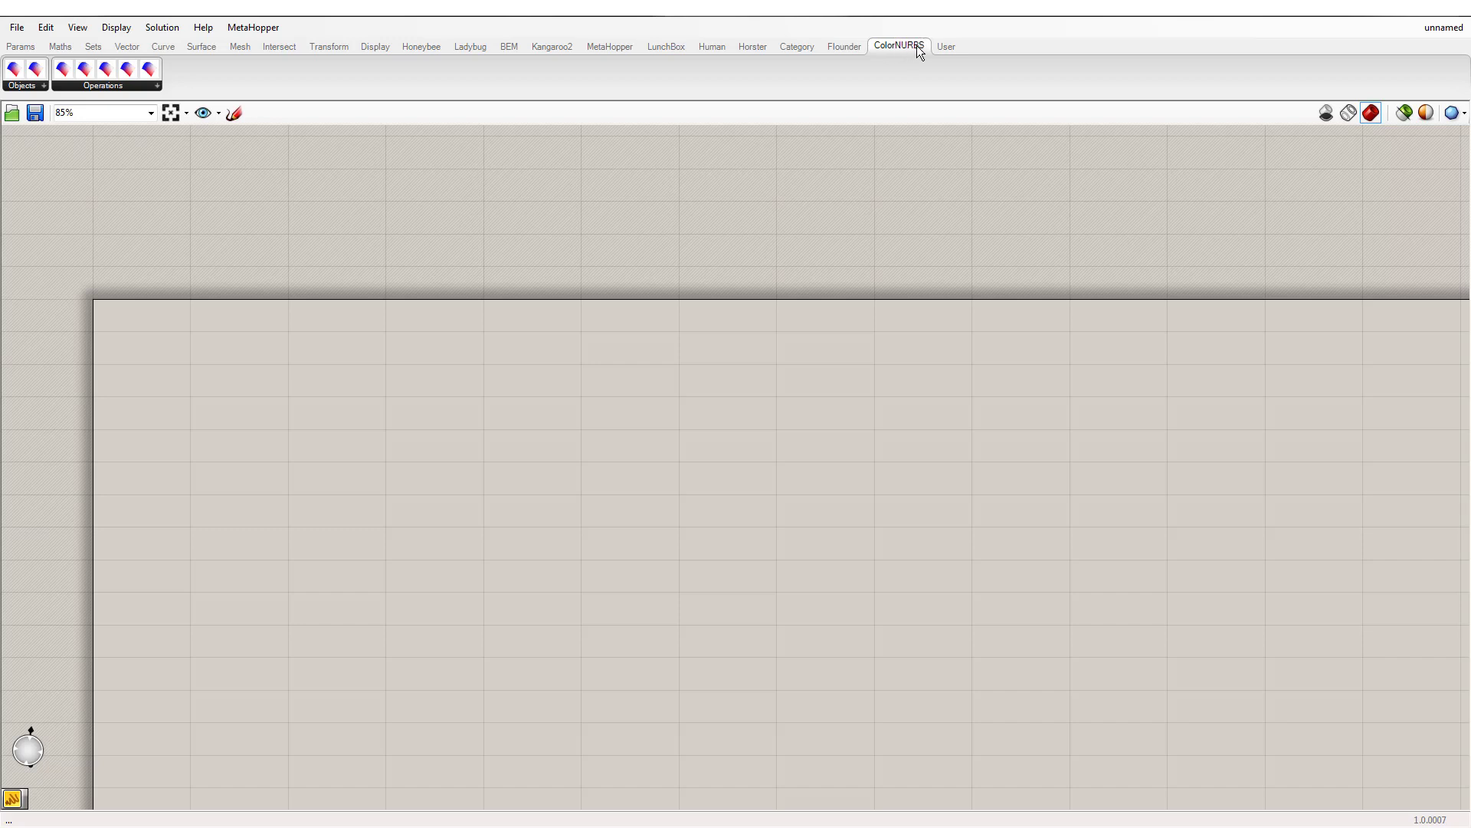
{"action": "mouse_move", "coordinate": [60, 85]}
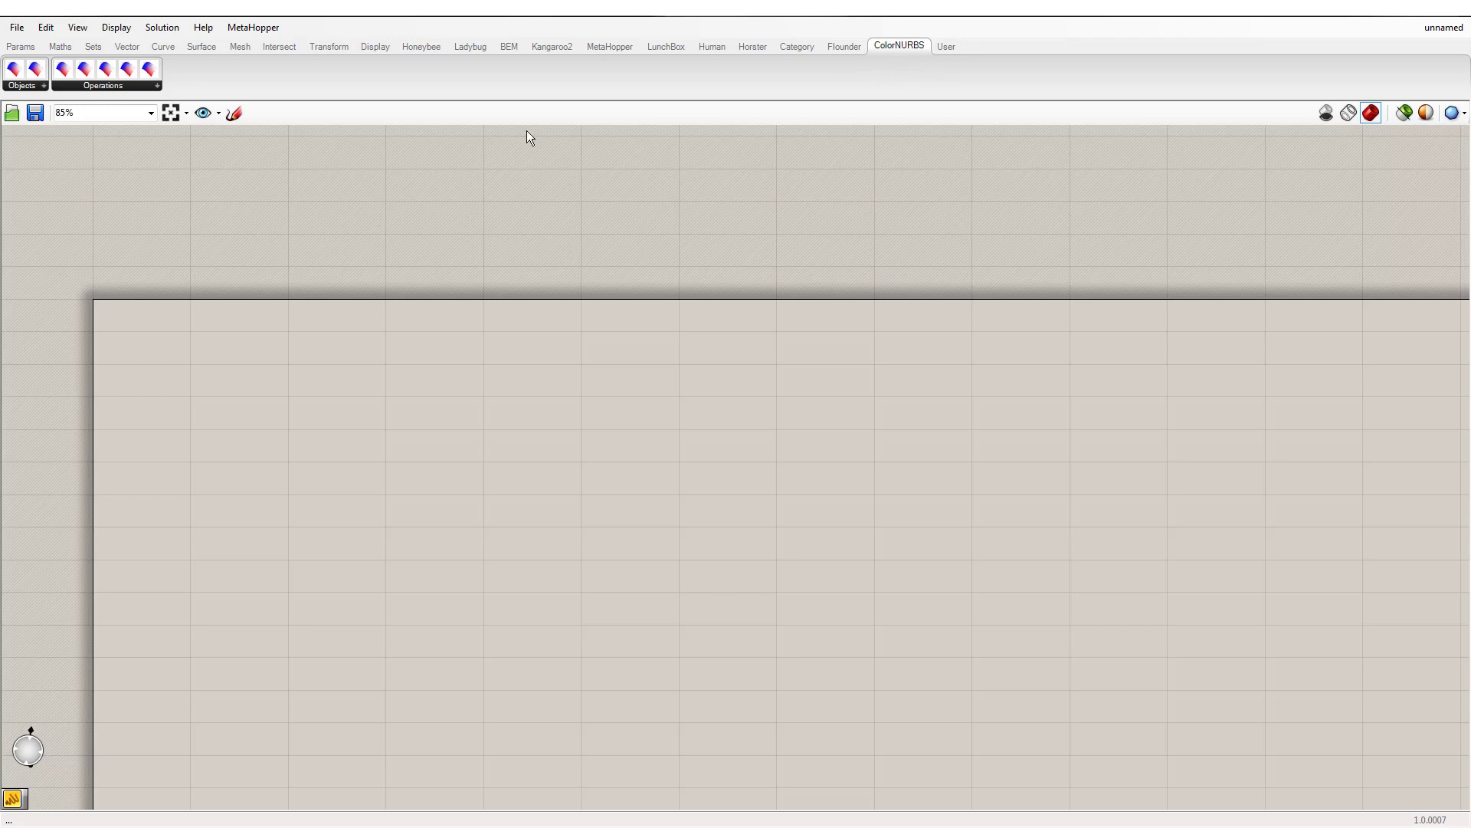
- Reference the Rhino NURBS surface into a Geometry parameter and disable its preview
{"action": "left_click", "coordinate": [83, 70]}
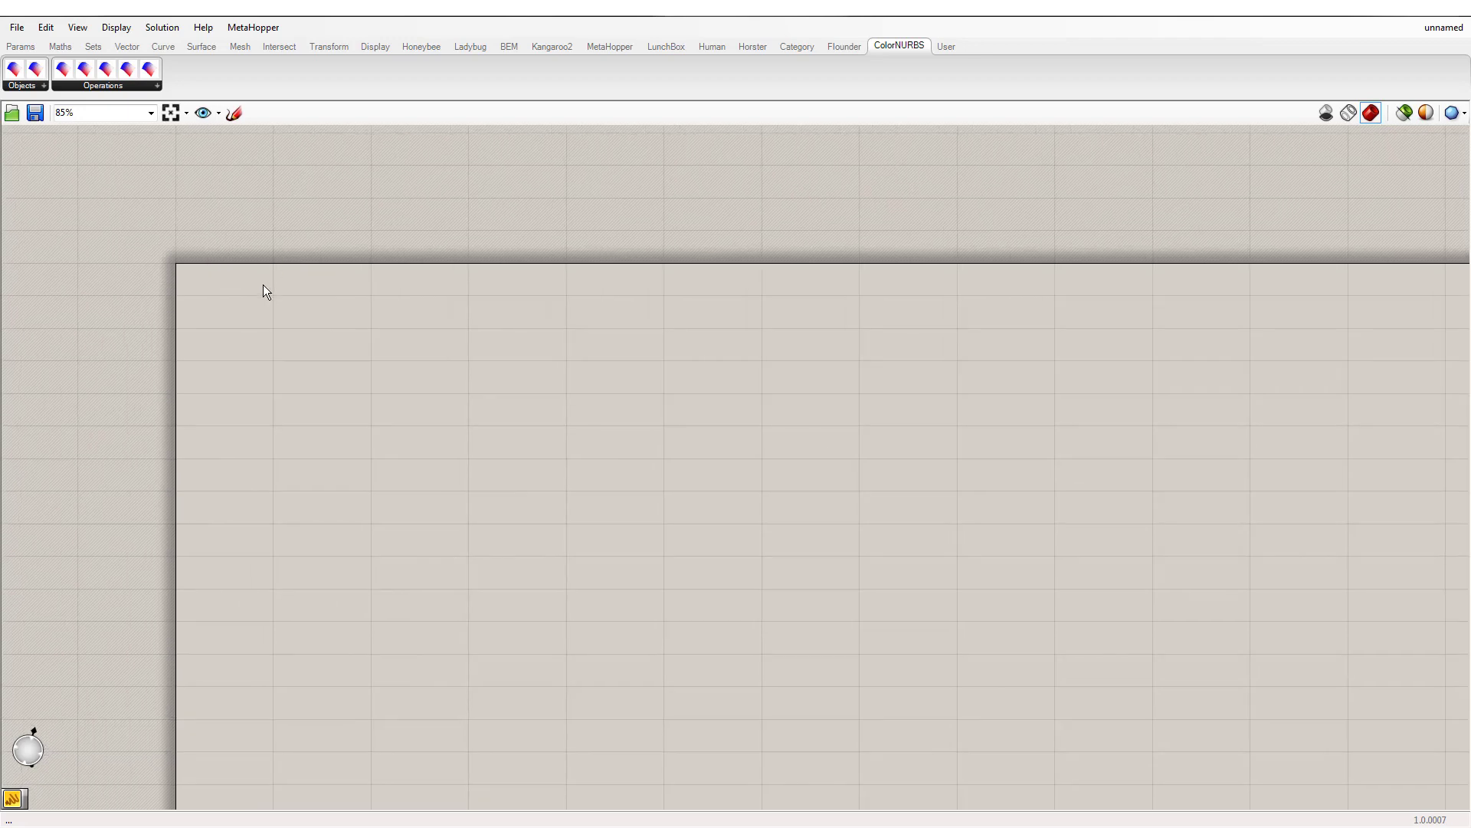
{"action": "mouse_move", "coordinate": [143, 88]}
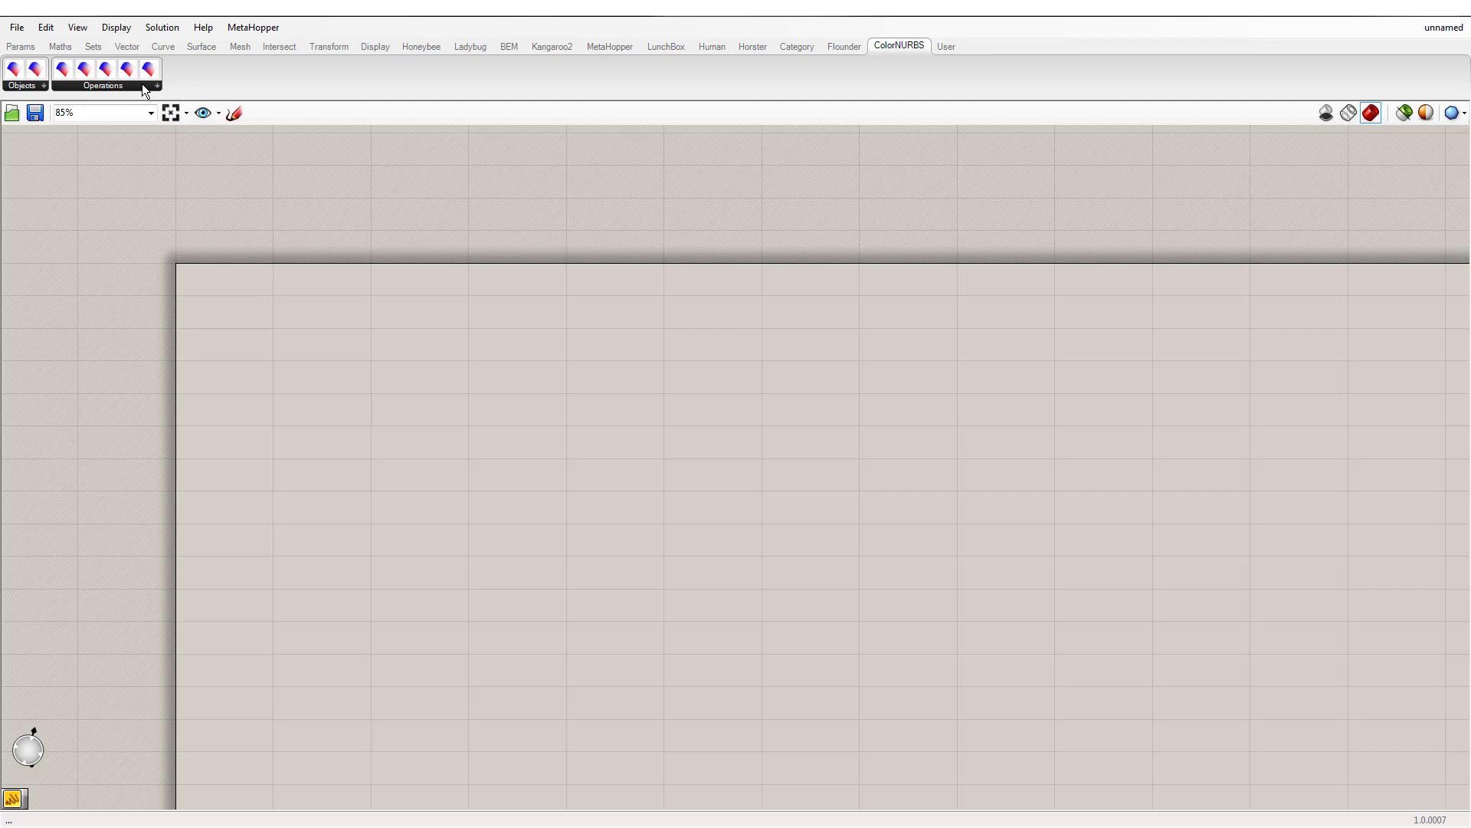
{"action": "left_click", "coordinate": [60, 69]}
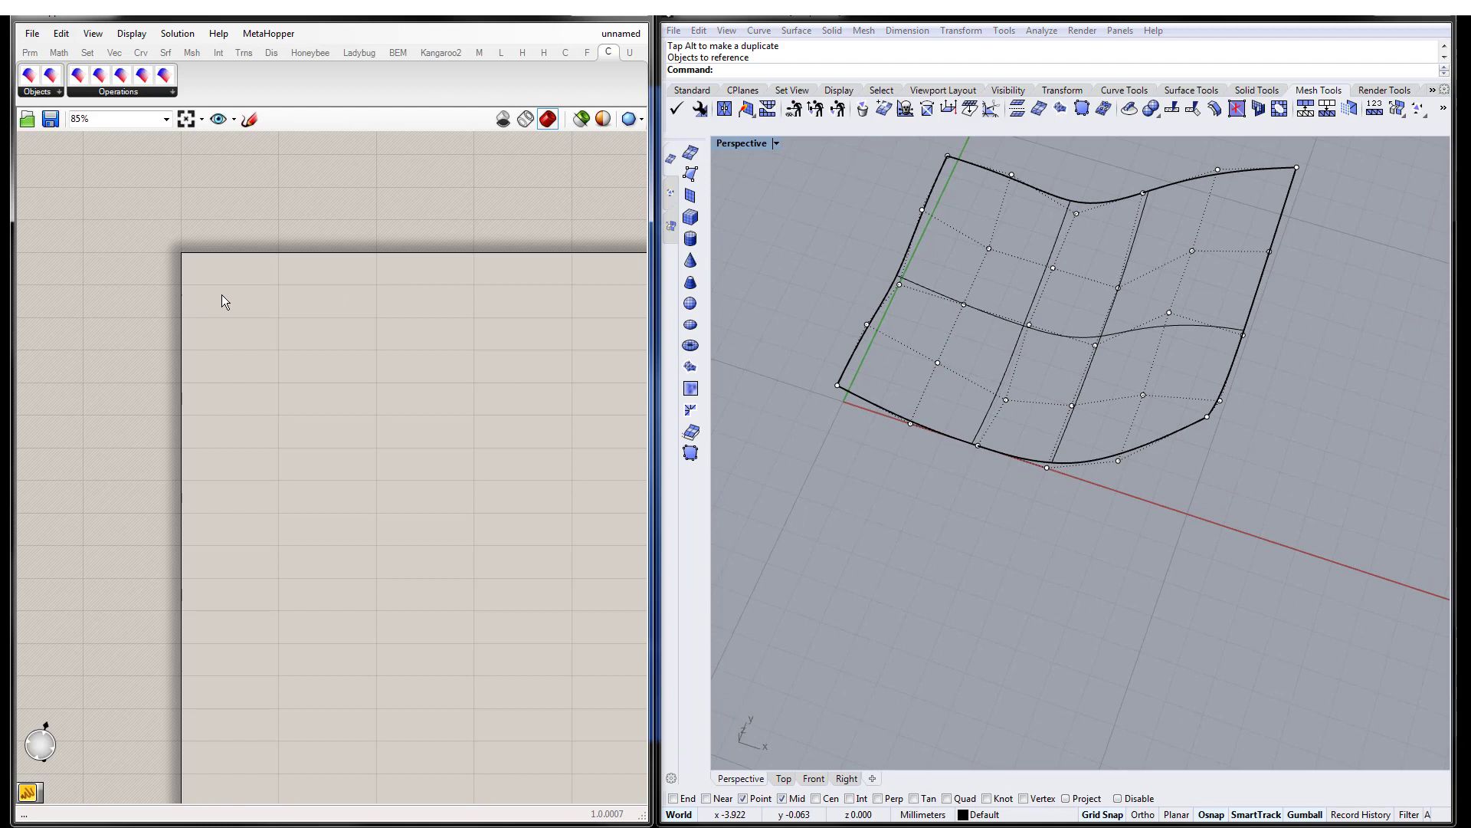
{"action": "right_click", "coordinate": [223, 293]}
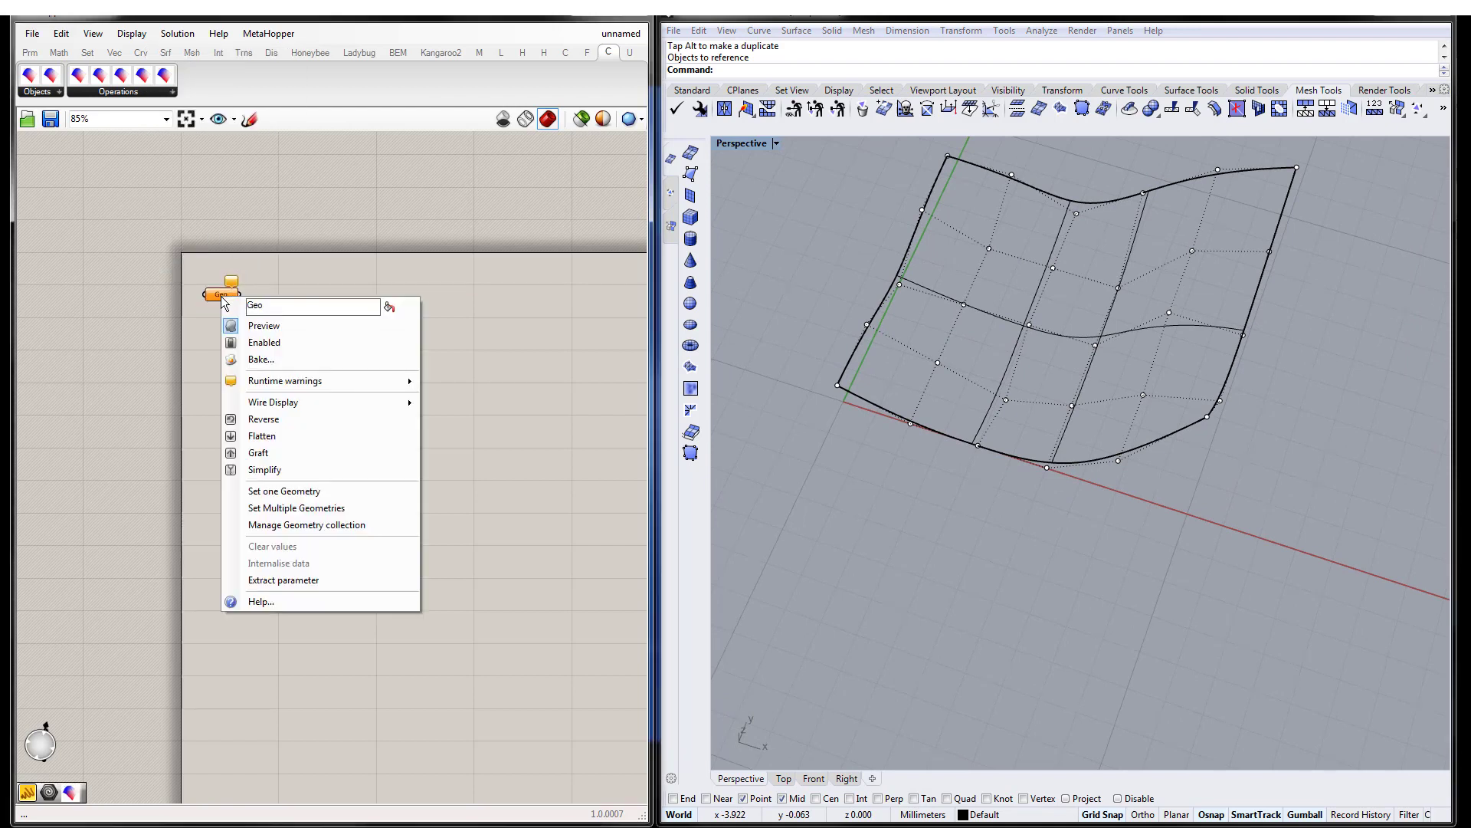
{"action": "left_click", "coordinate": [946, 441]}
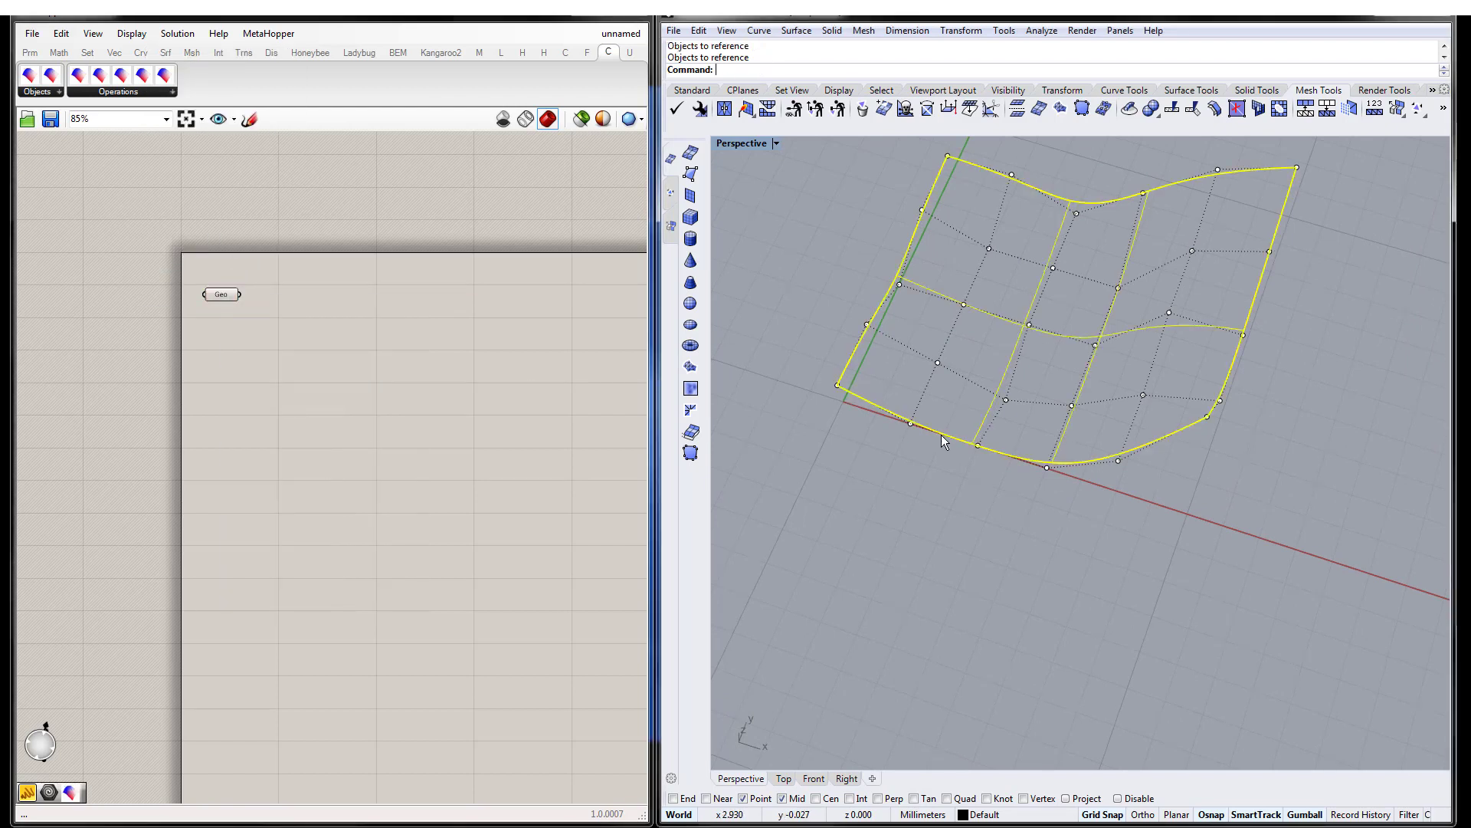
{"action": "right_click", "coordinate": [221, 294]}
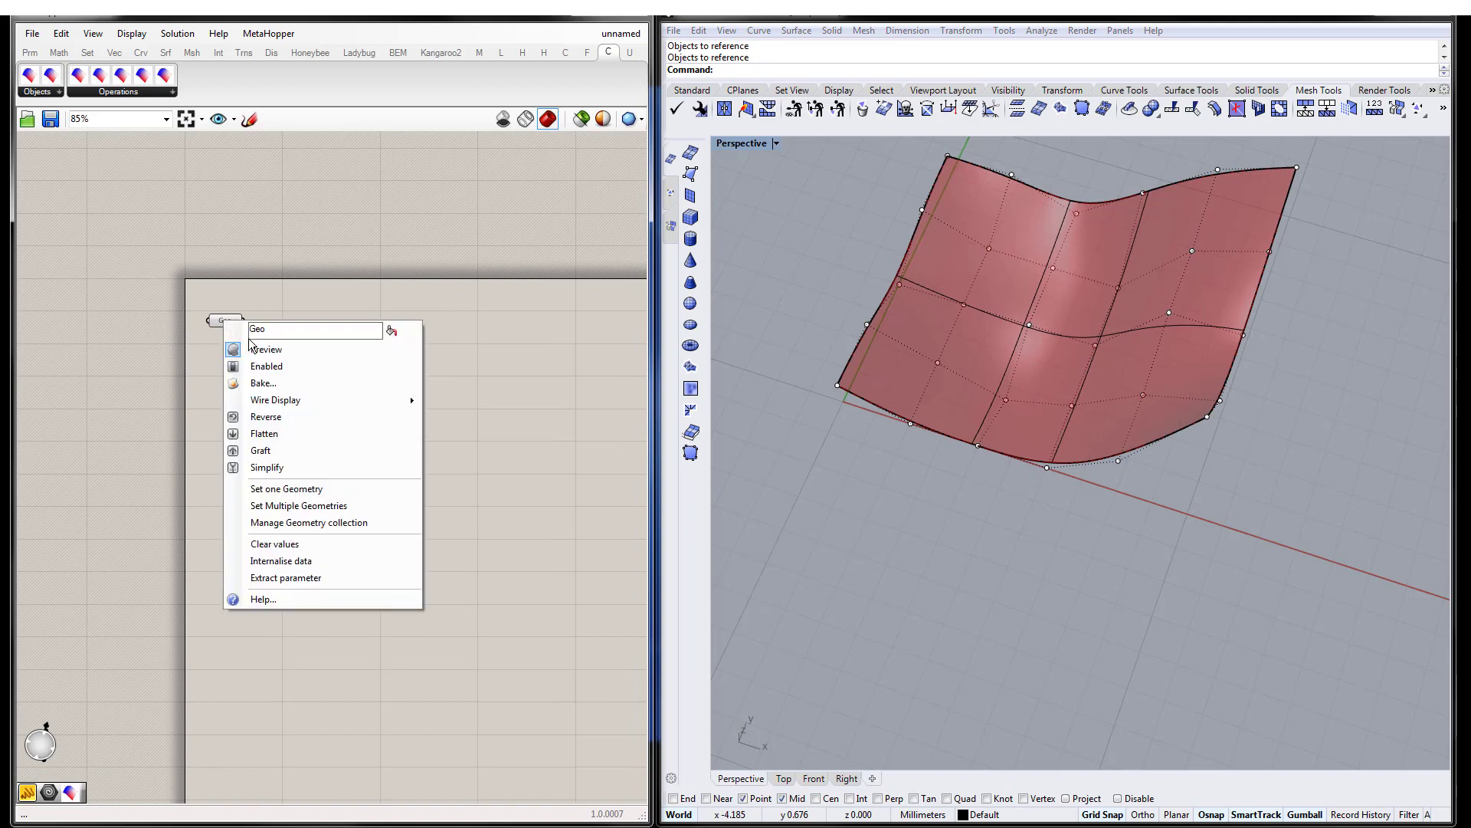
{"action": "left_click", "coordinate": [266, 348]}
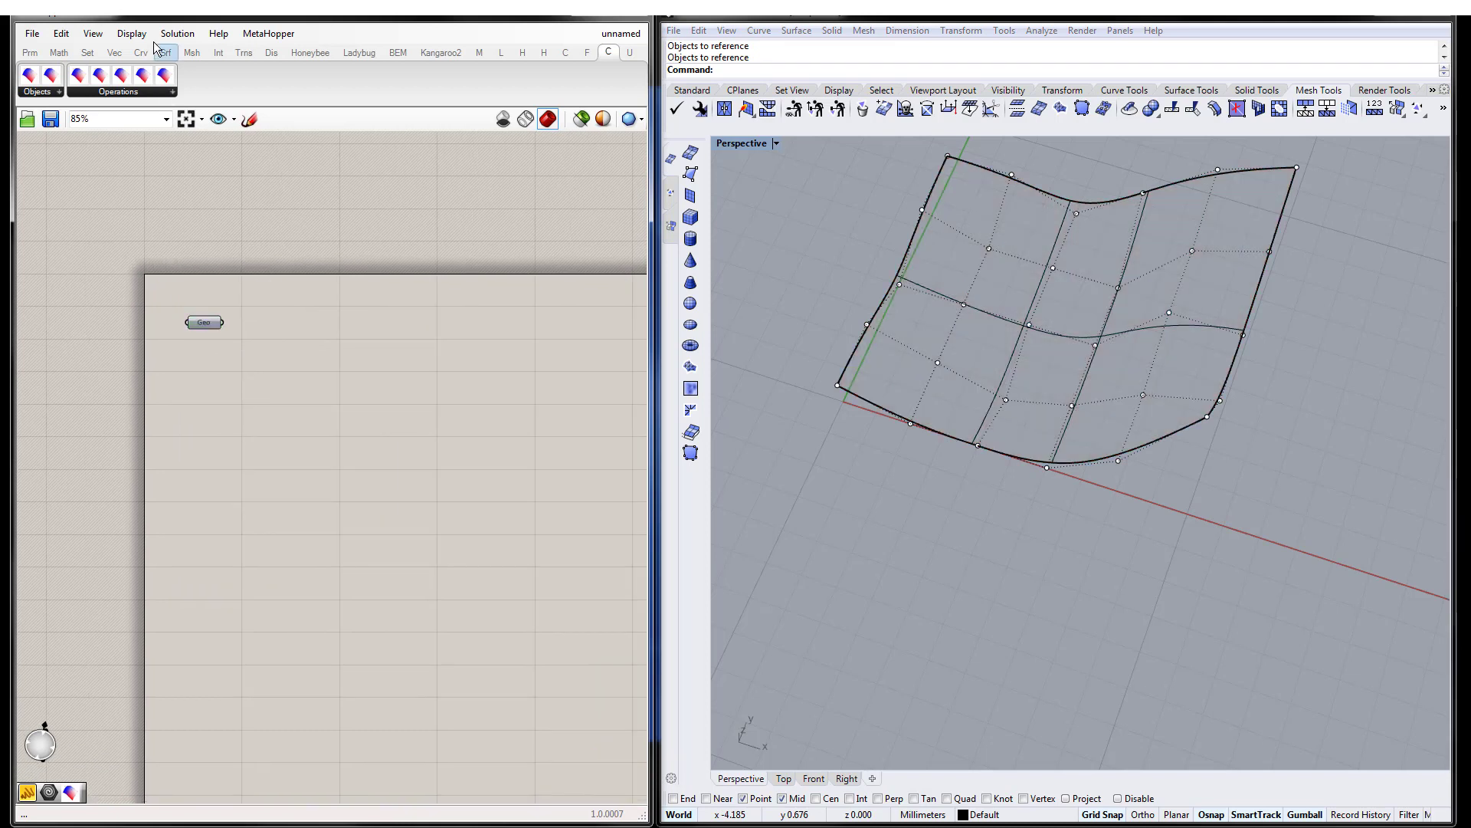
- Place the Color NURBS and Color NURBS (values) components from the ColorNURBS Operations list
{"action": "left_click", "coordinate": [161, 73]}
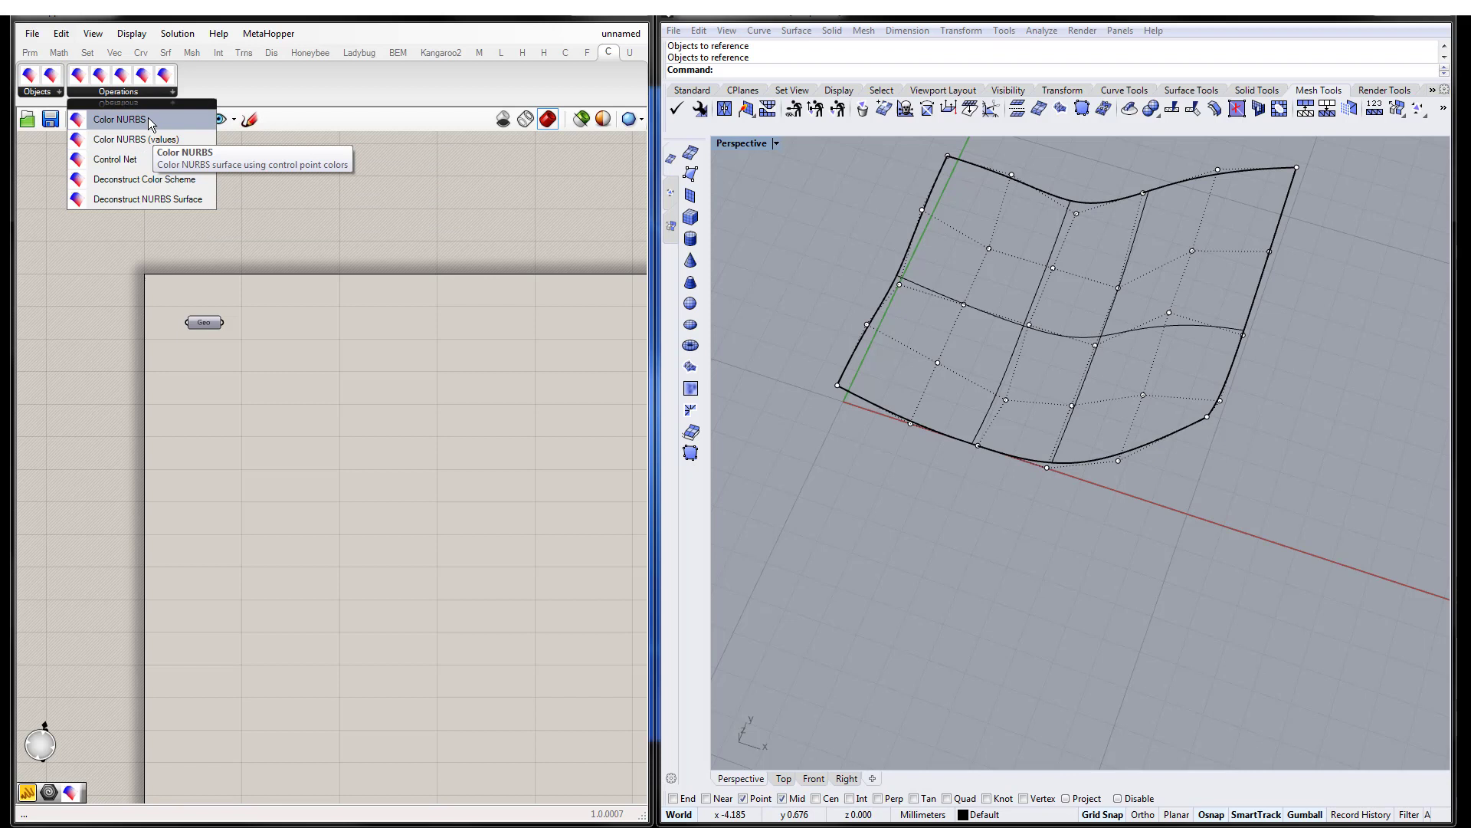
{"action": "left_click", "coordinate": [120, 120]}
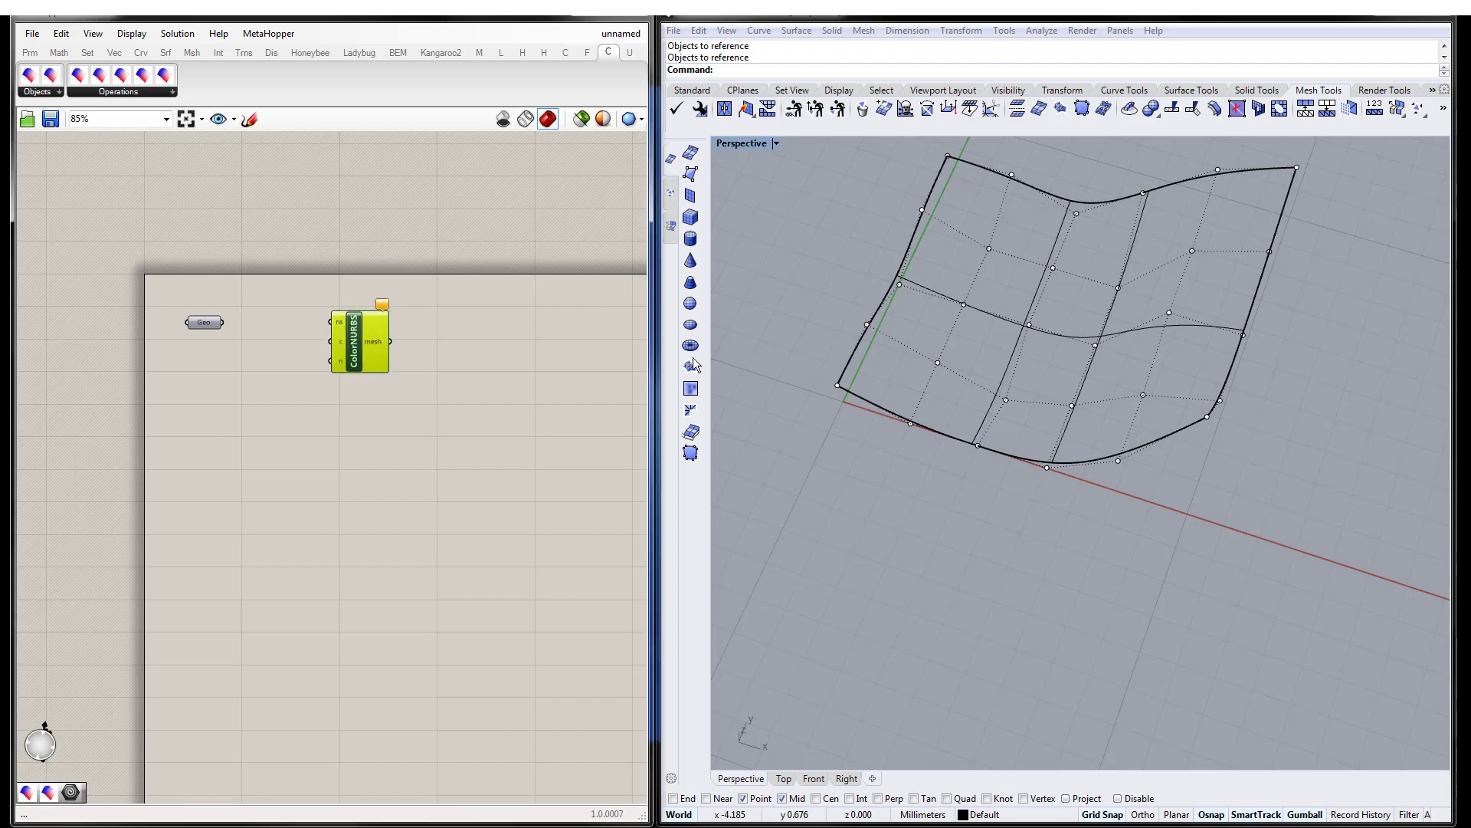
{"action": "mouse_move", "coordinate": [964, 456]}
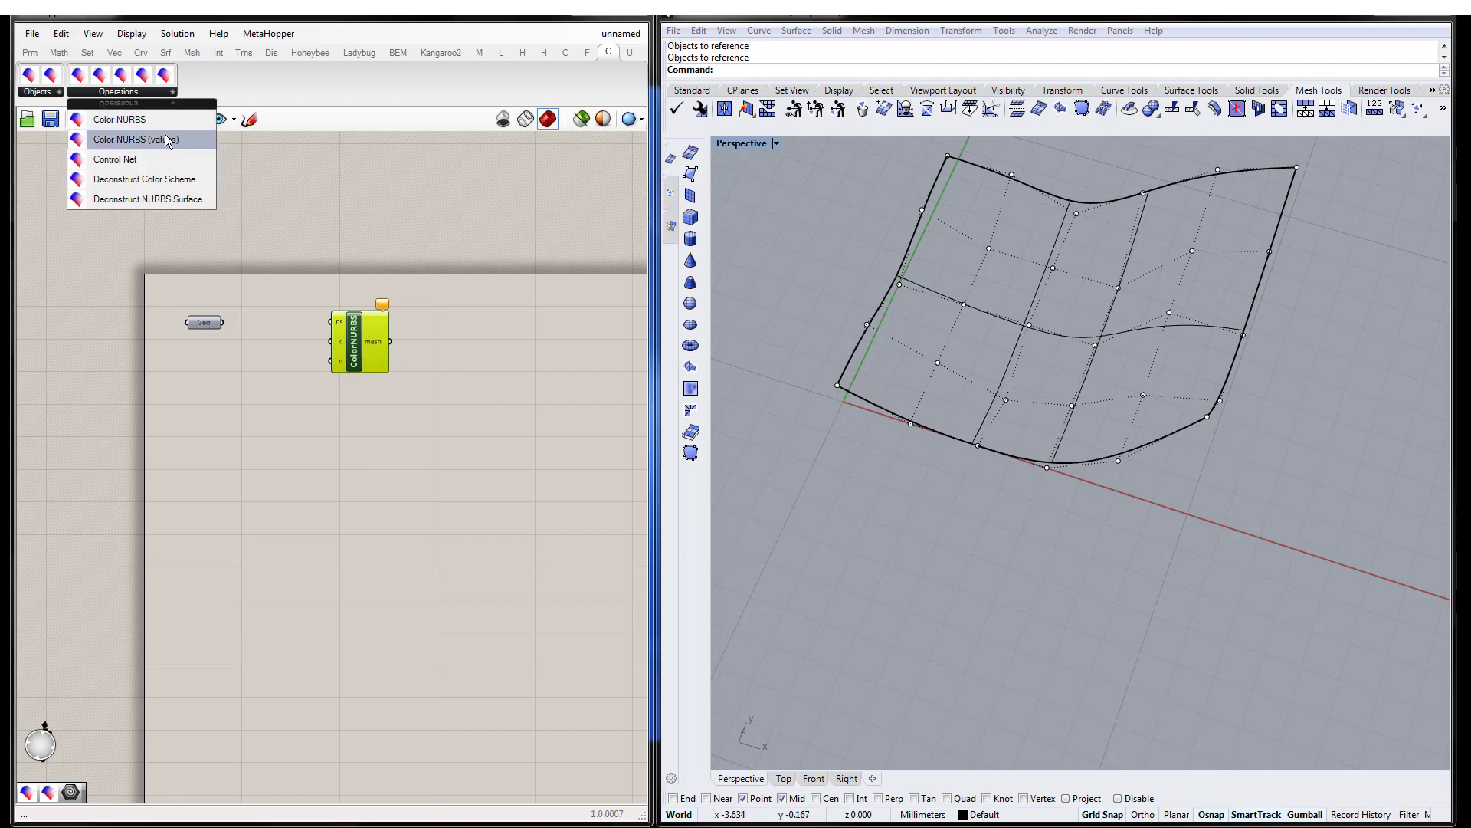
{"action": "left_click", "coordinate": [127, 139]}
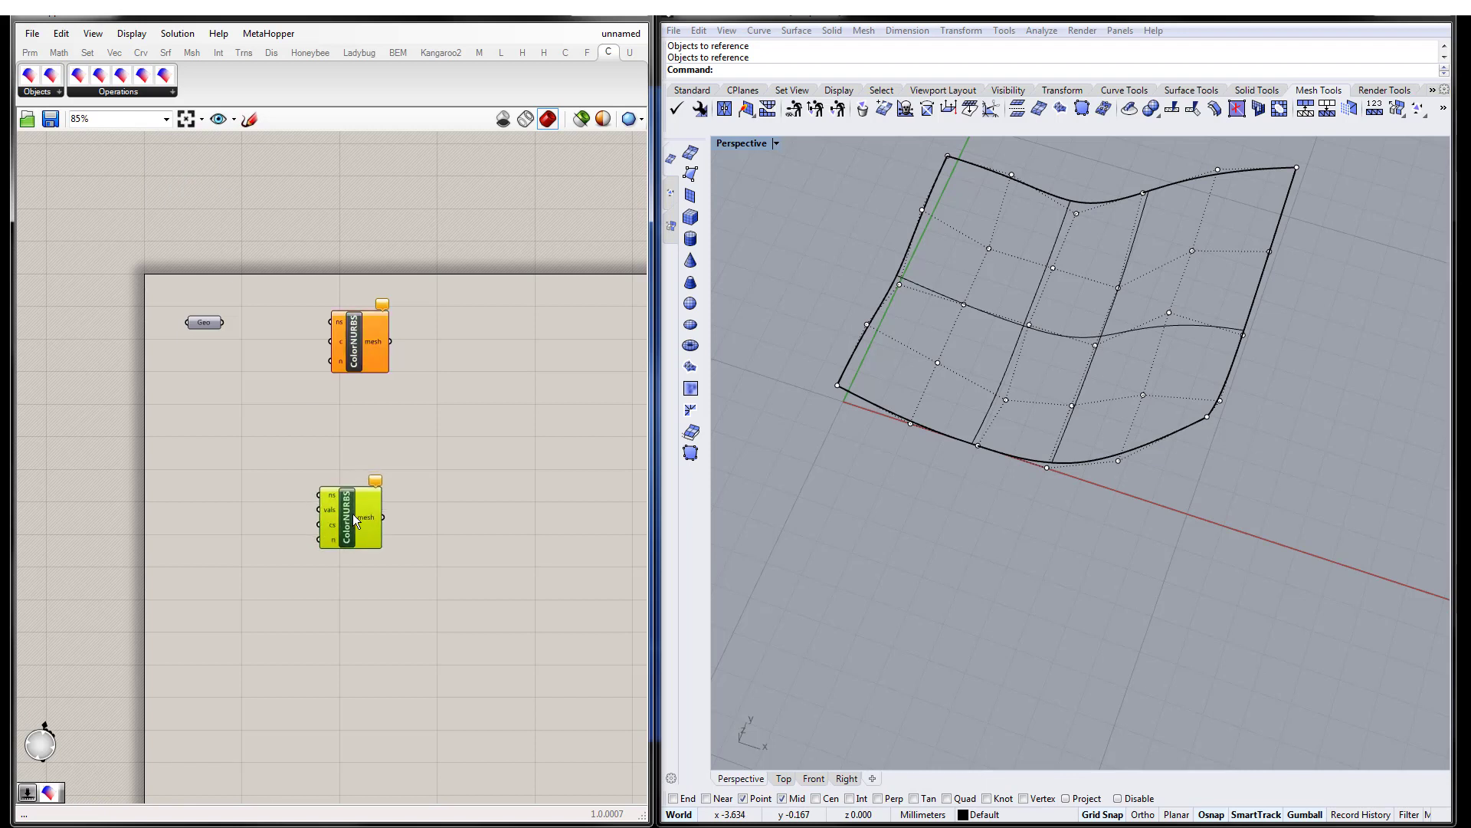
{"action": "mouse_move", "coordinate": [352, 515]}
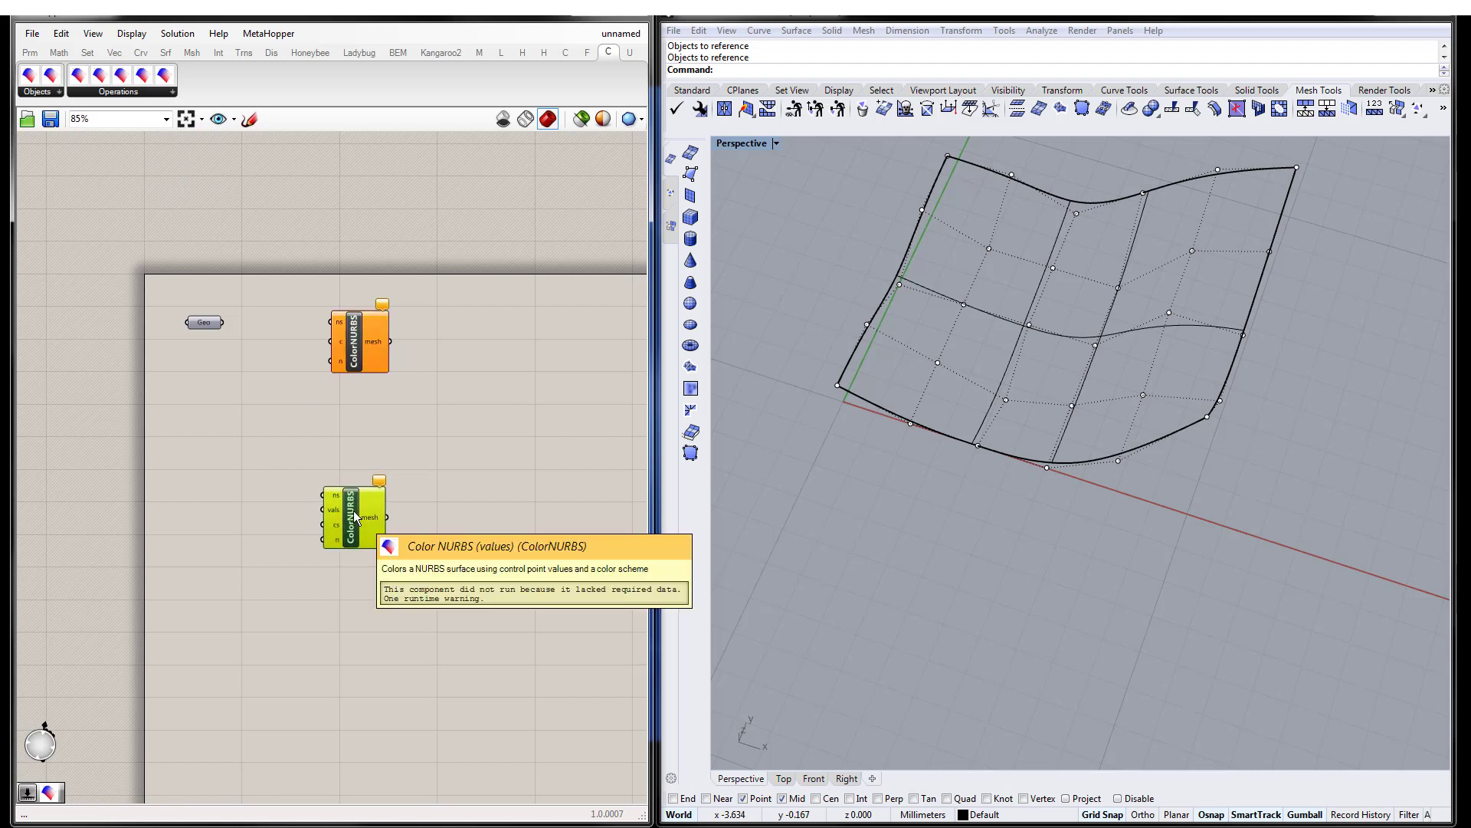
{"action": "mouse_move", "coordinate": [826, 389]}
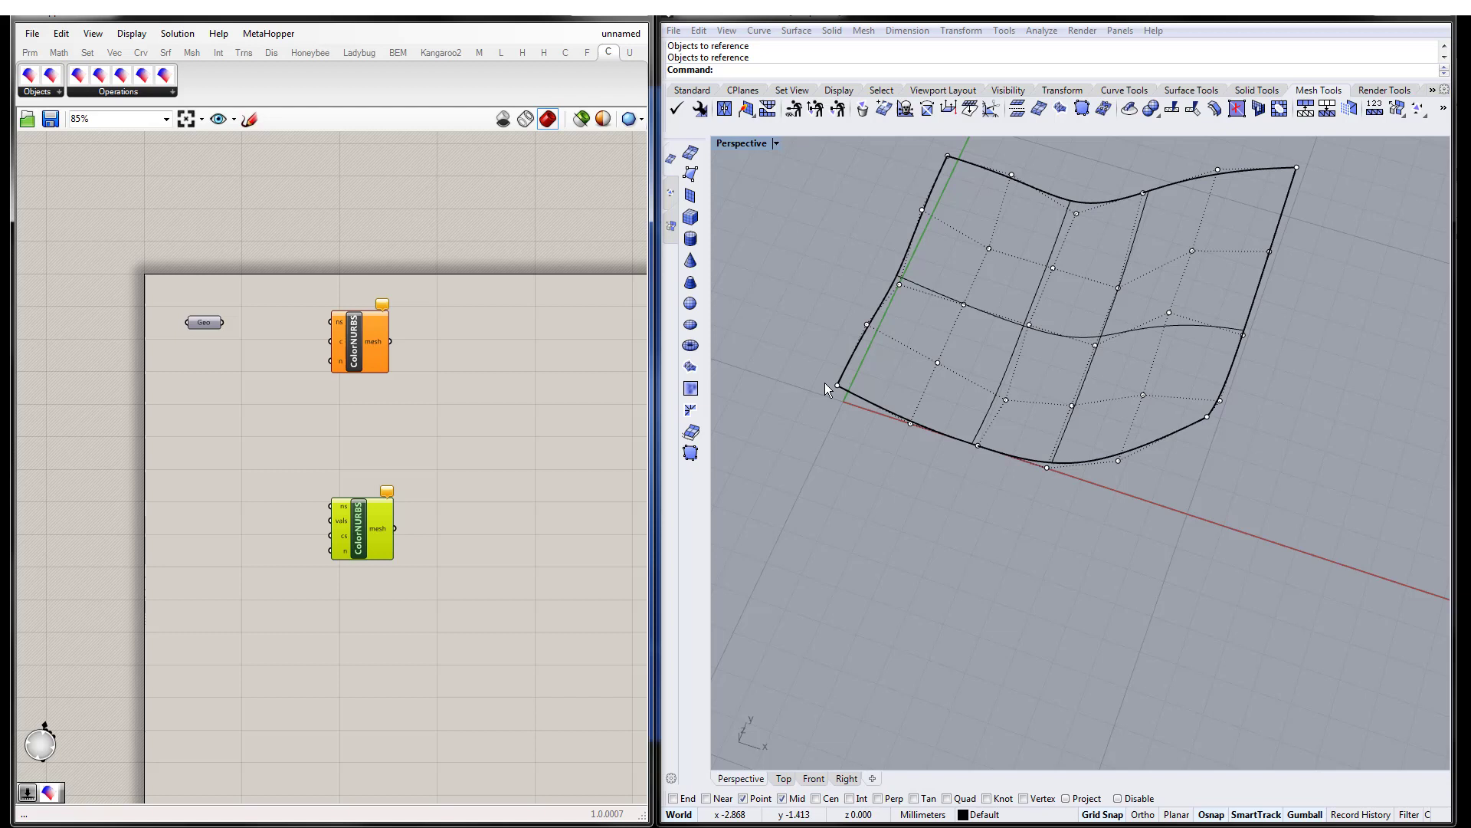
{"action": "mouse_move", "coordinate": [1216, 365]}
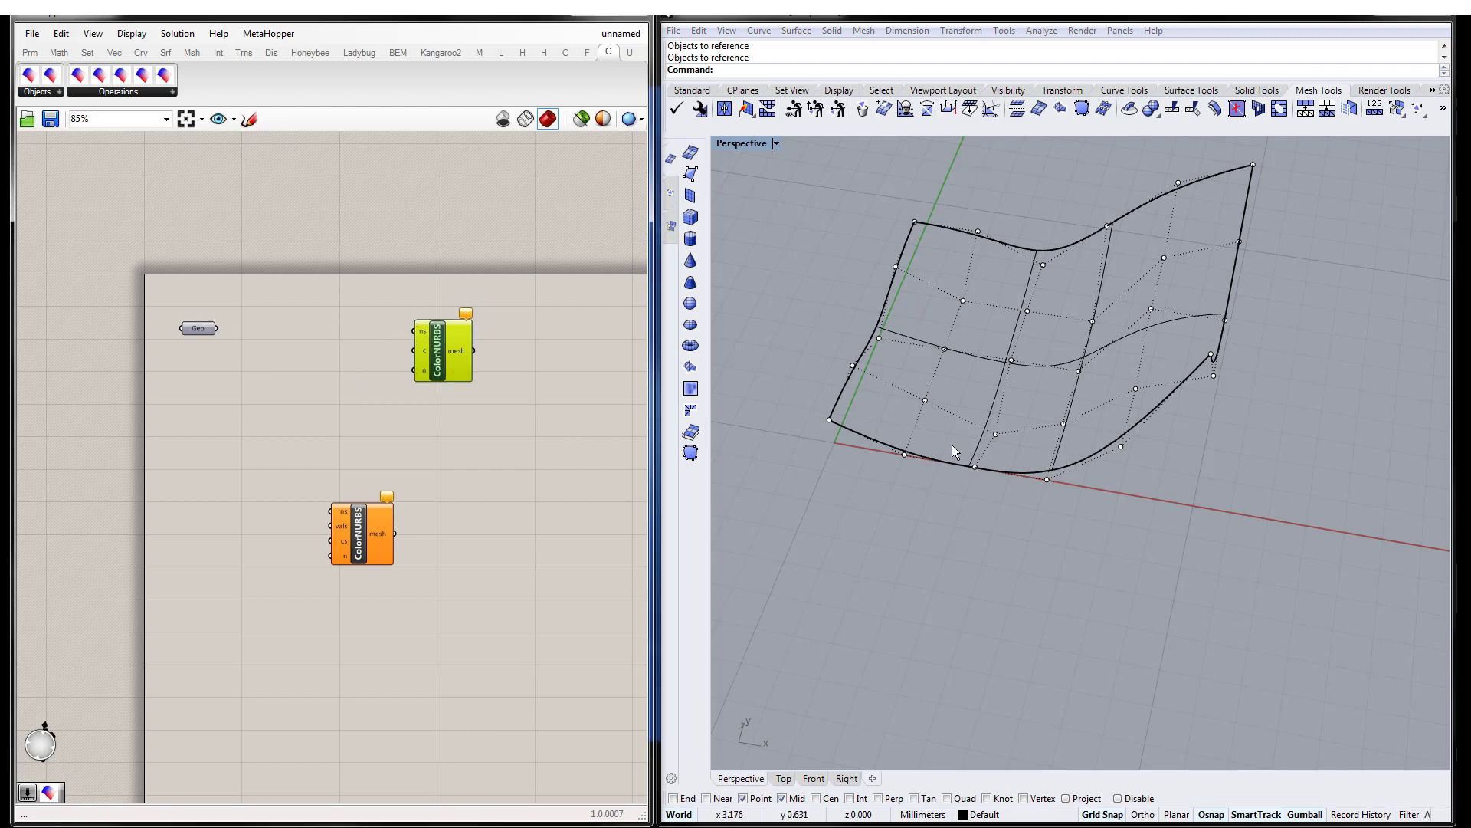
{"action": "mouse_move", "coordinate": [420, 337]}
{"action": "type", "text": "colo"}
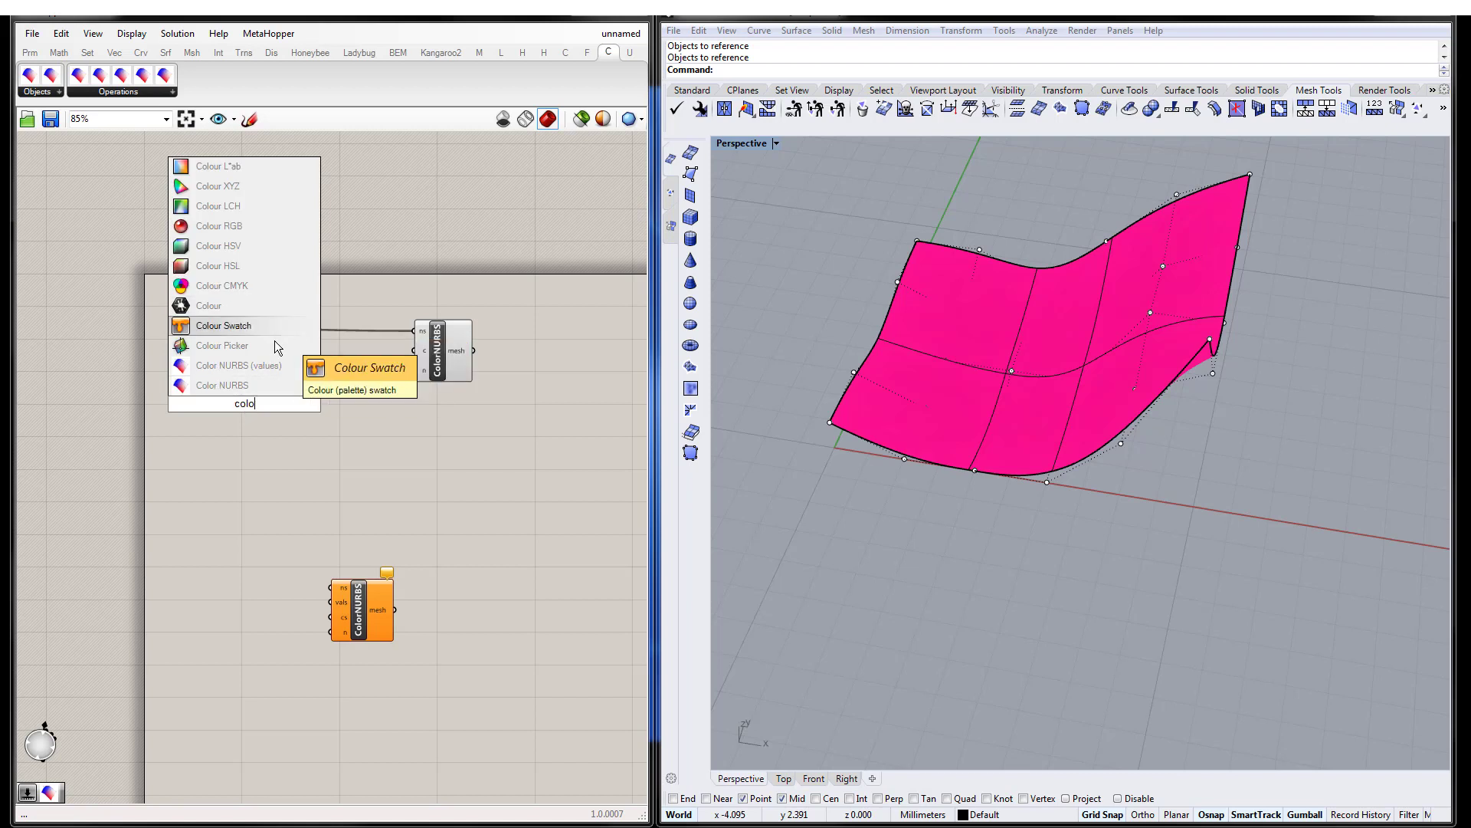
- Add a Colour Swatch and a Create Color Scheme component to feed the Color NURBS colour input
{"action": "left_click", "coordinate": [224, 325]}
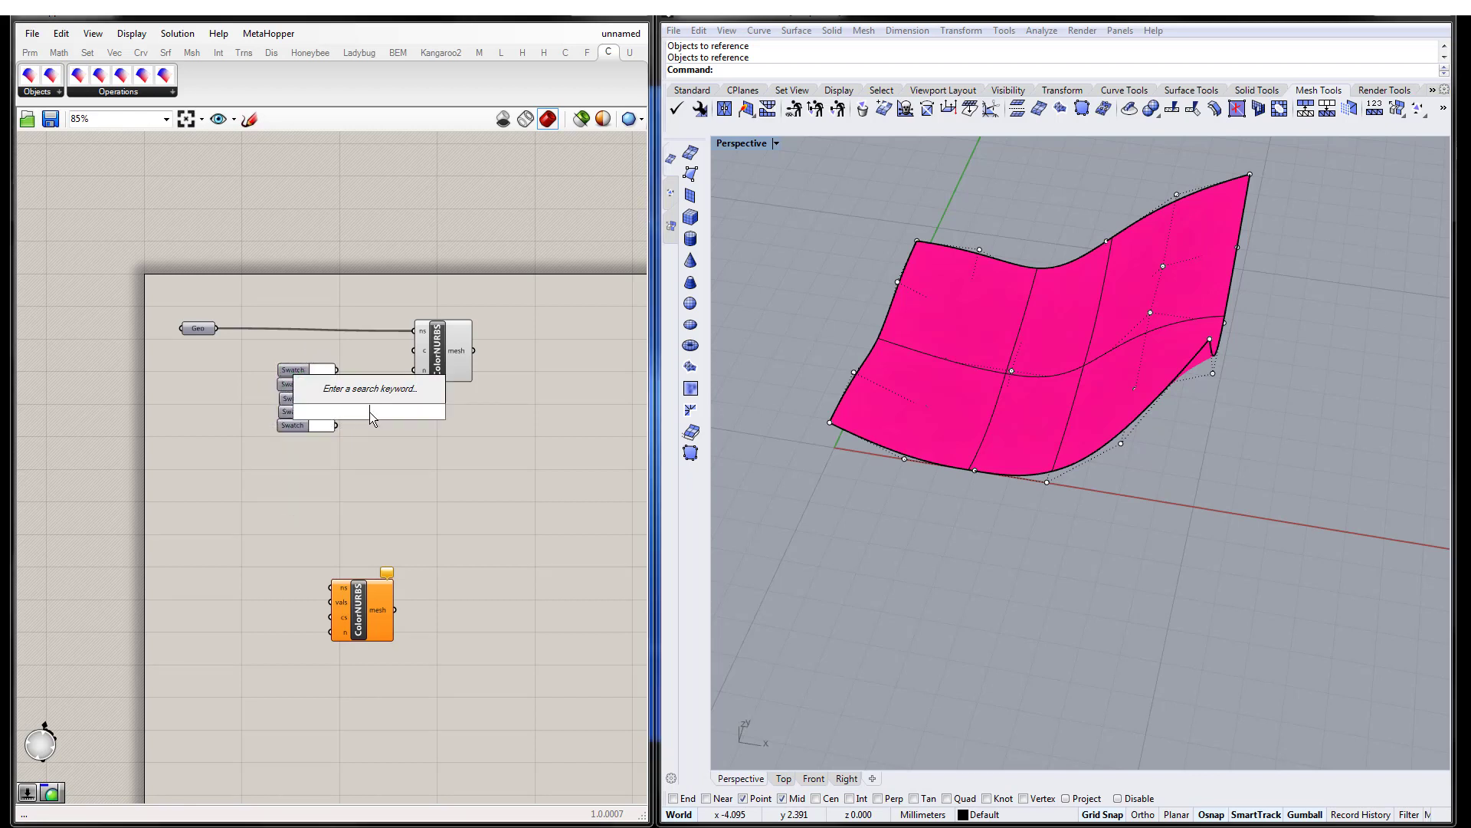
{"action": "type", "text": "color"}
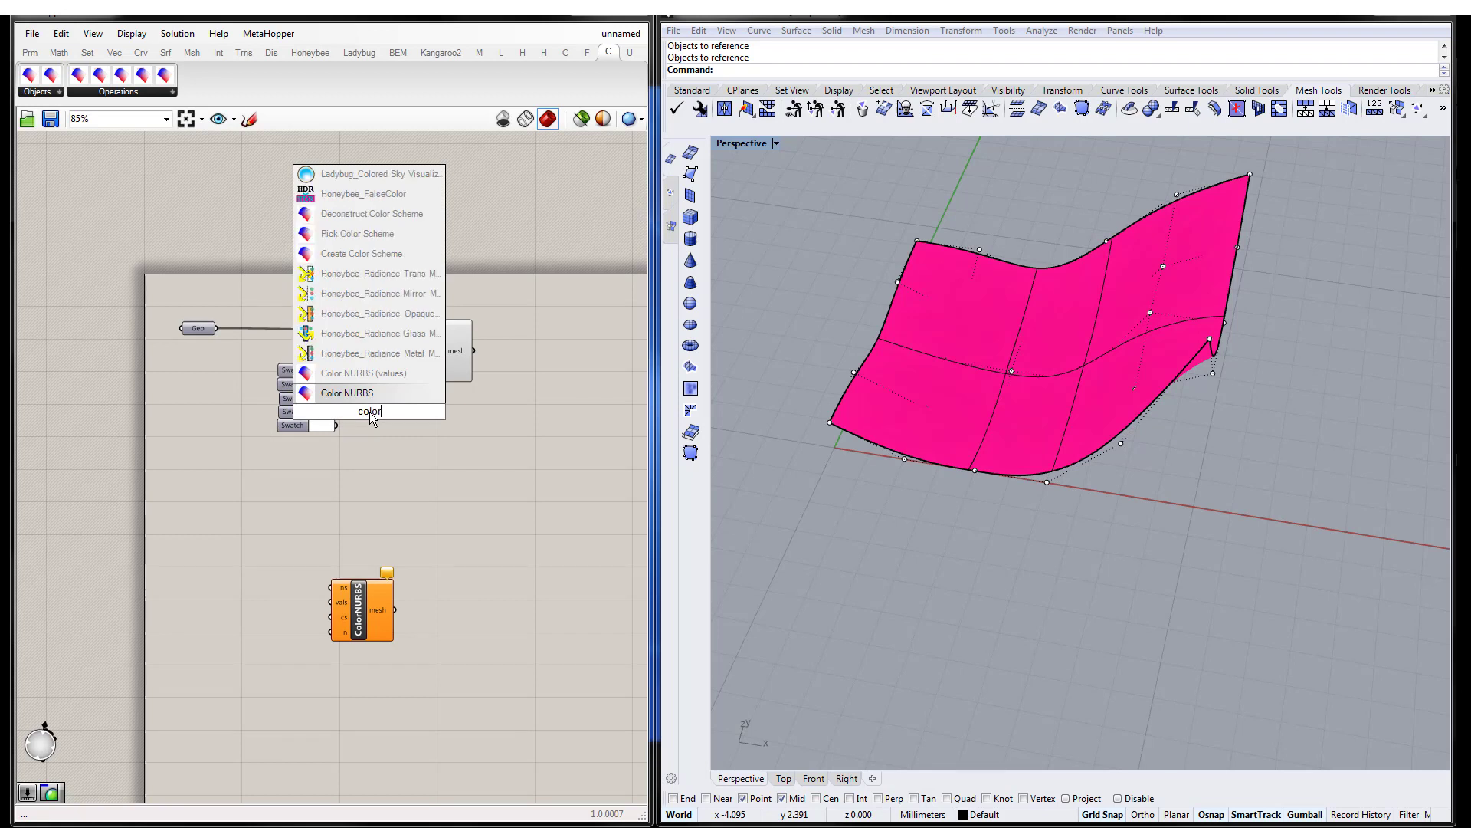
{"action": "left_click", "coordinate": [347, 392]}
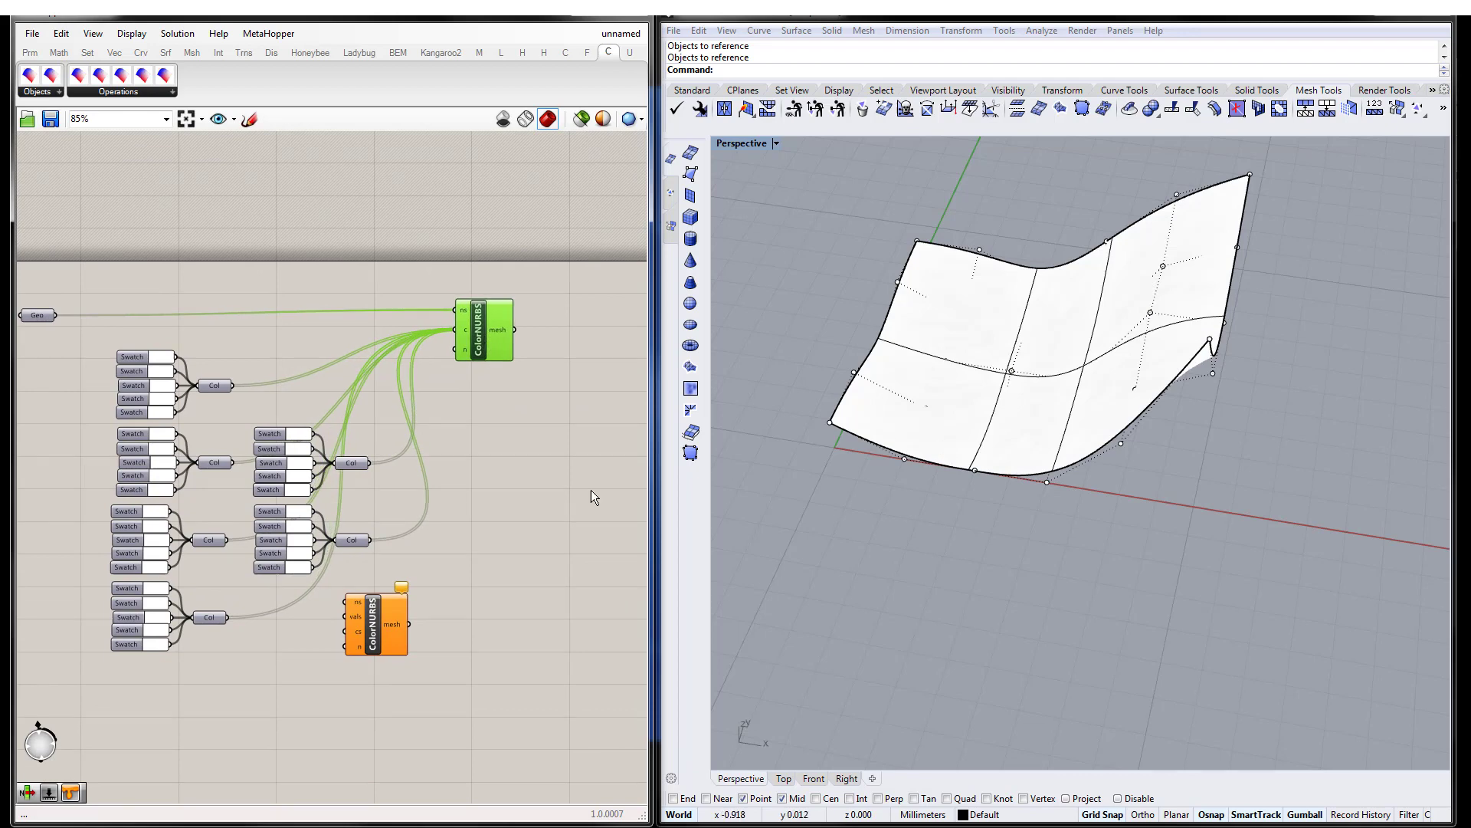
{"action": "mouse_move", "coordinate": [960, 415]}
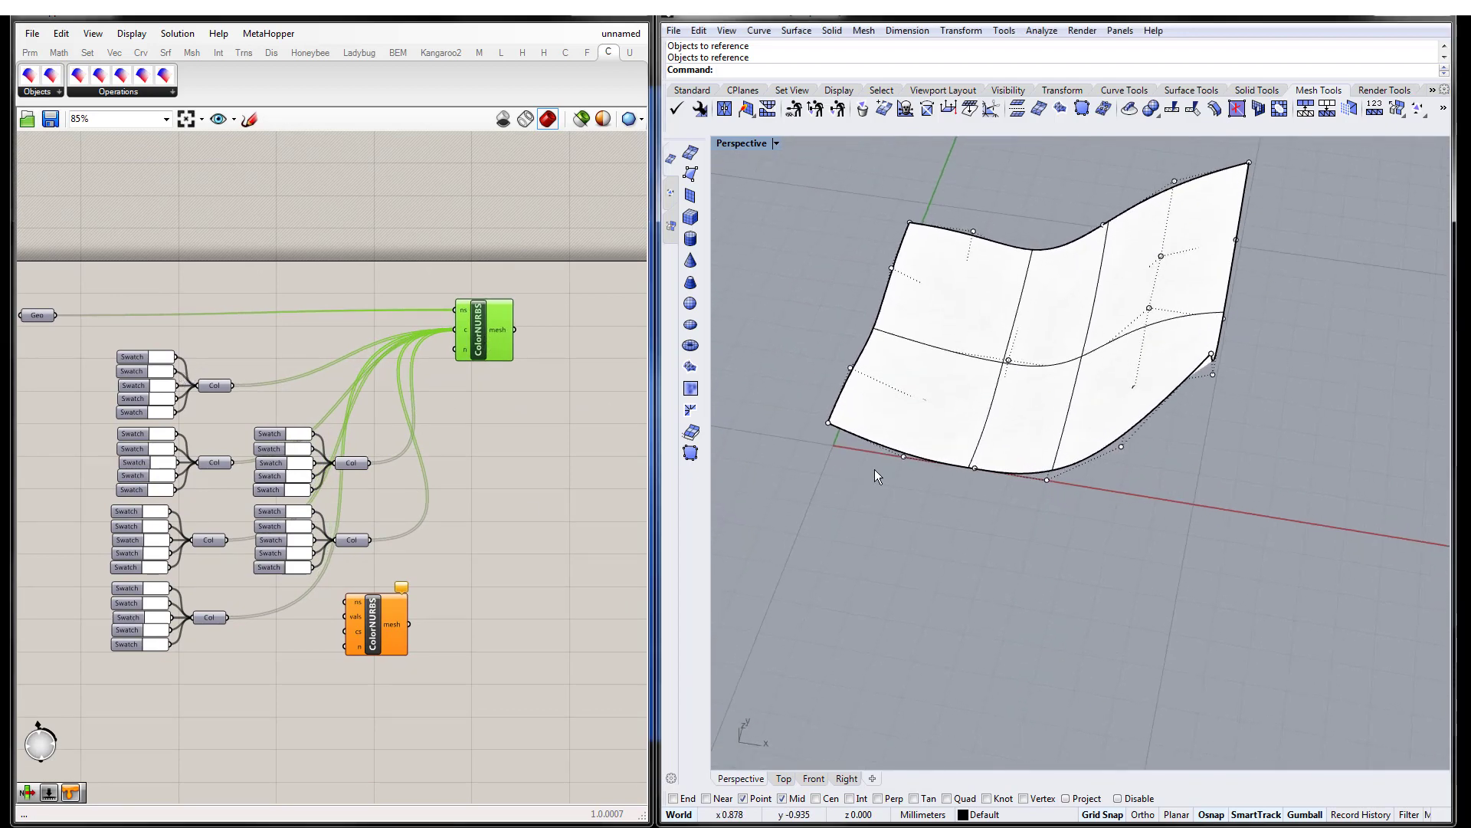
{"action": "left_click_drag", "start_coordinate": [482, 328], "coordinate": [545, 337]}
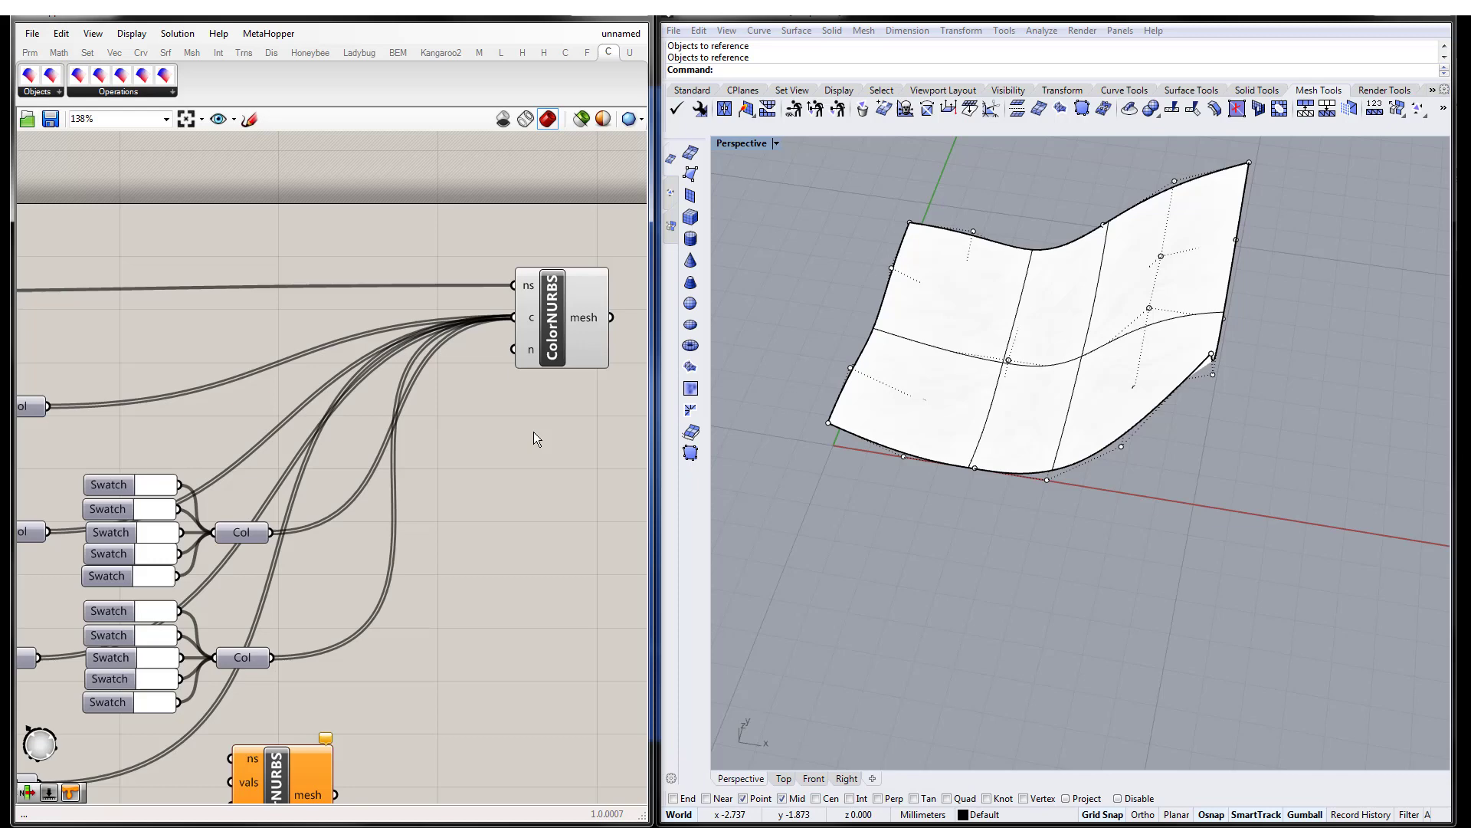
{"action": "mouse_move", "coordinate": [971, 467]}
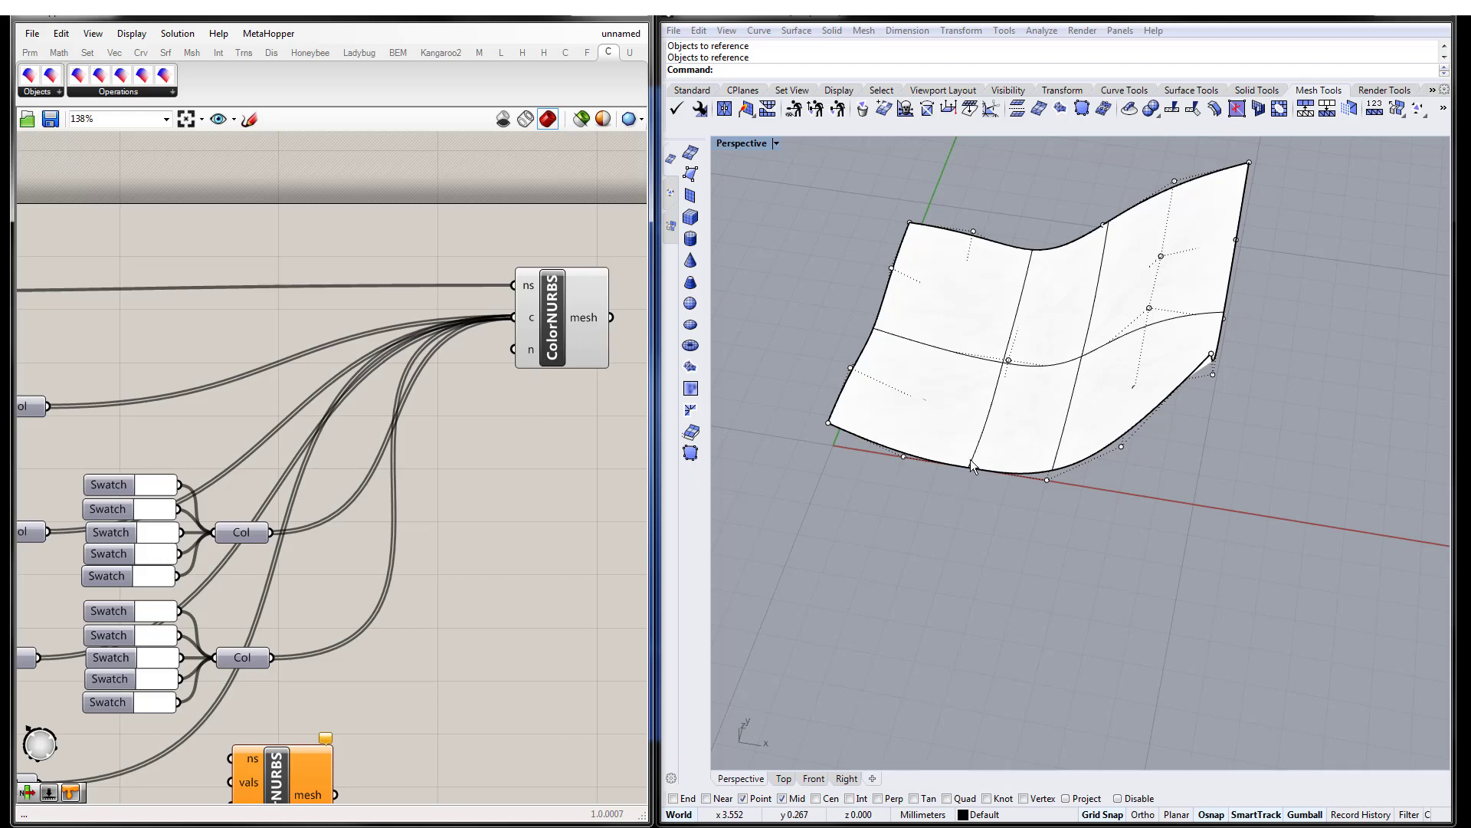
{"action": "mouse_move", "coordinate": [999, 437]}
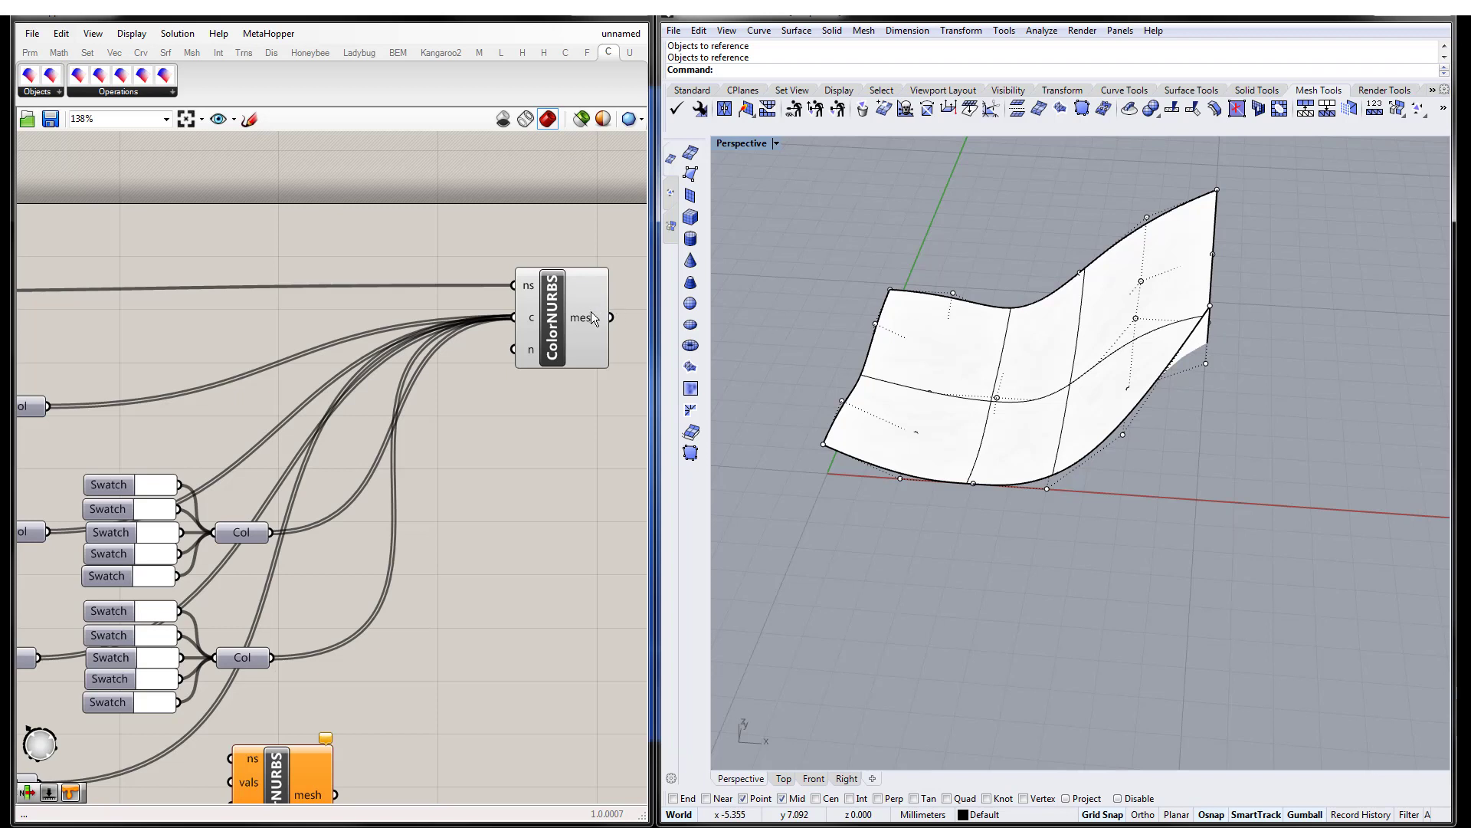
{"action": "mouse_move", "coordinate": [588, 319]}
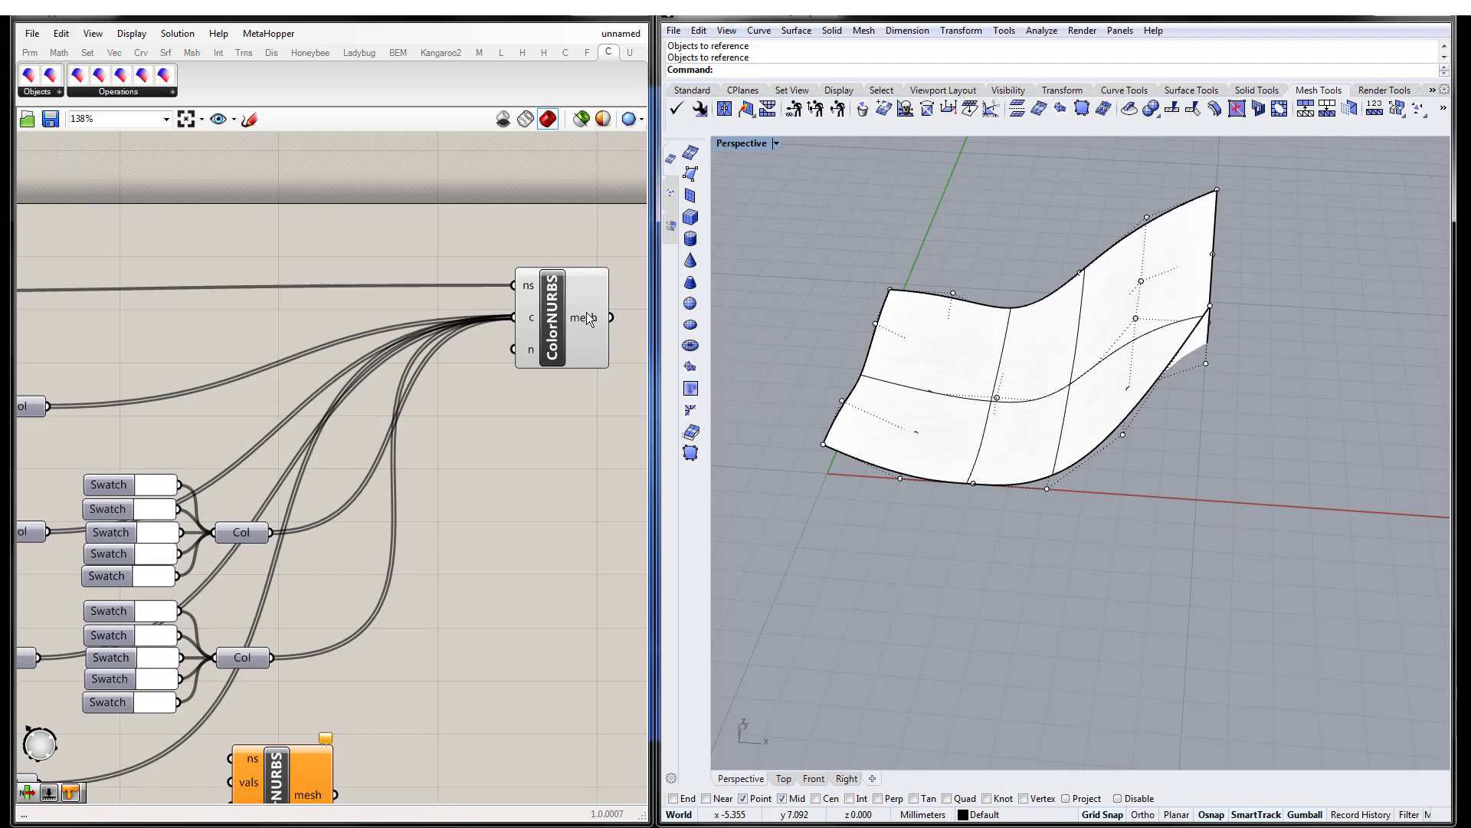
{"action": "mouse_move", "coordinate": [584, 331]}
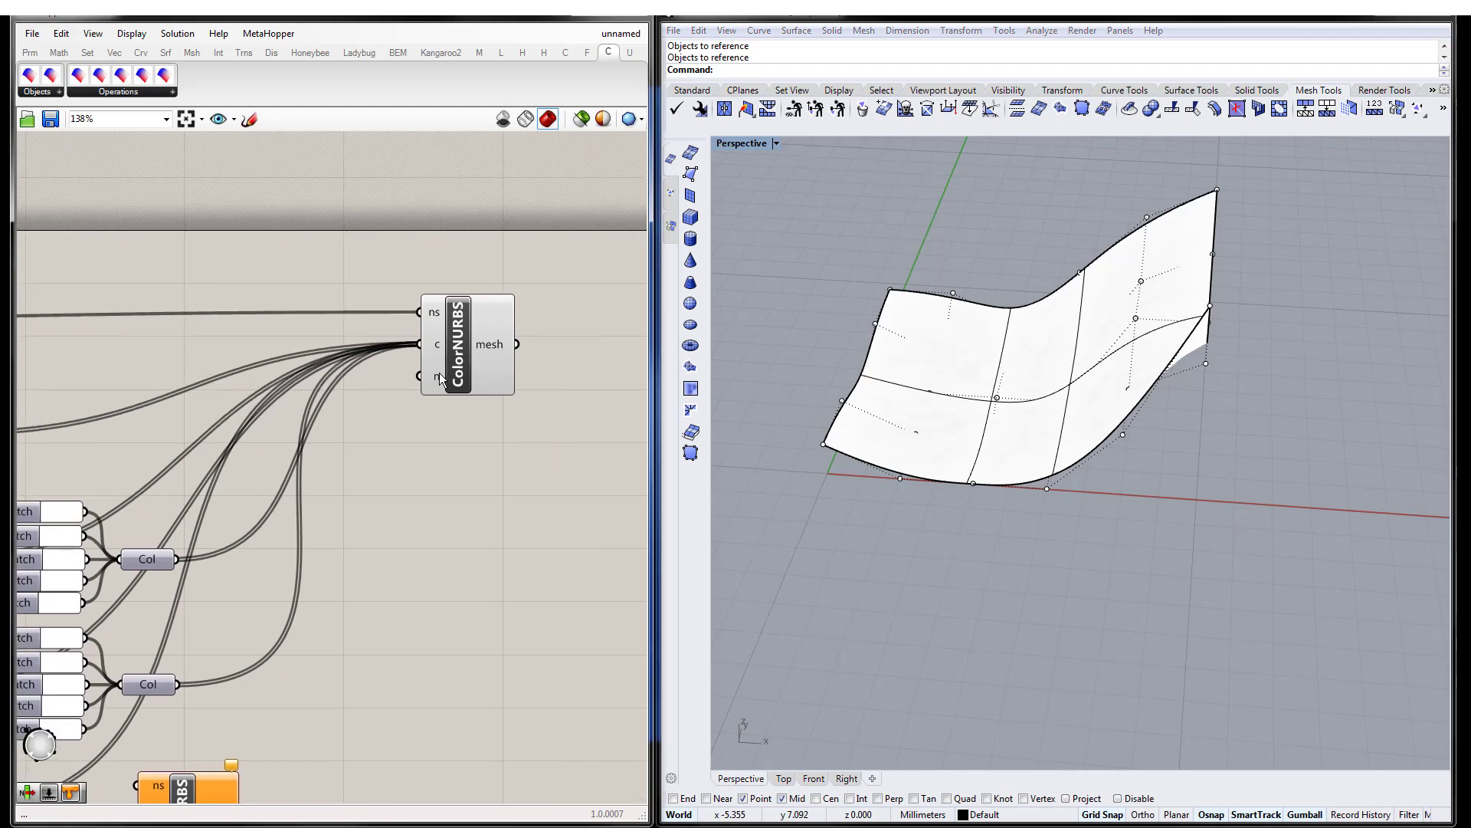
{"action": "mouse_move", "coordinate": [510, 415]}
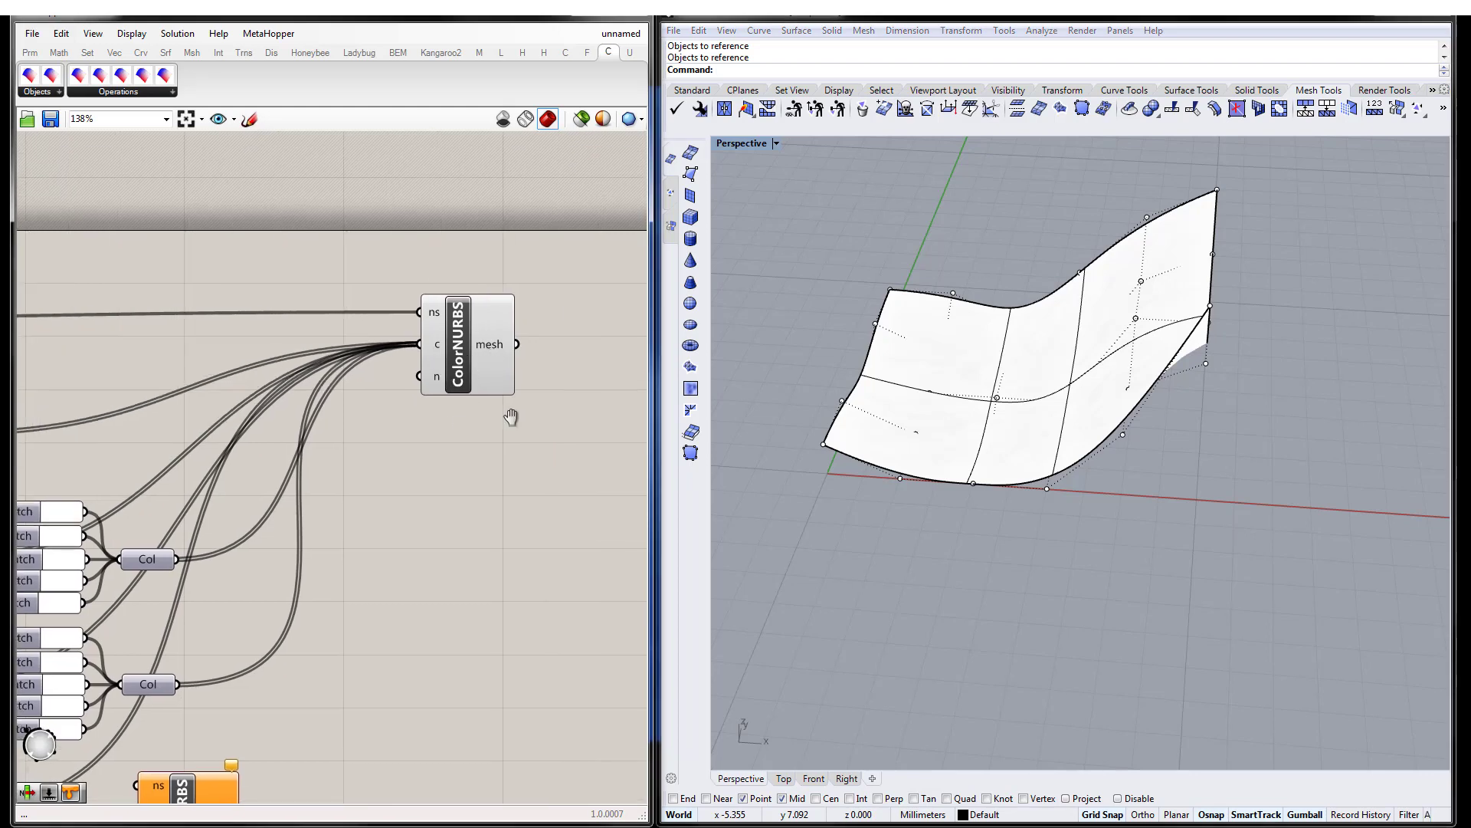
{"action": "scroll", "scroll_direction": "down", "scroll_amount": 3}
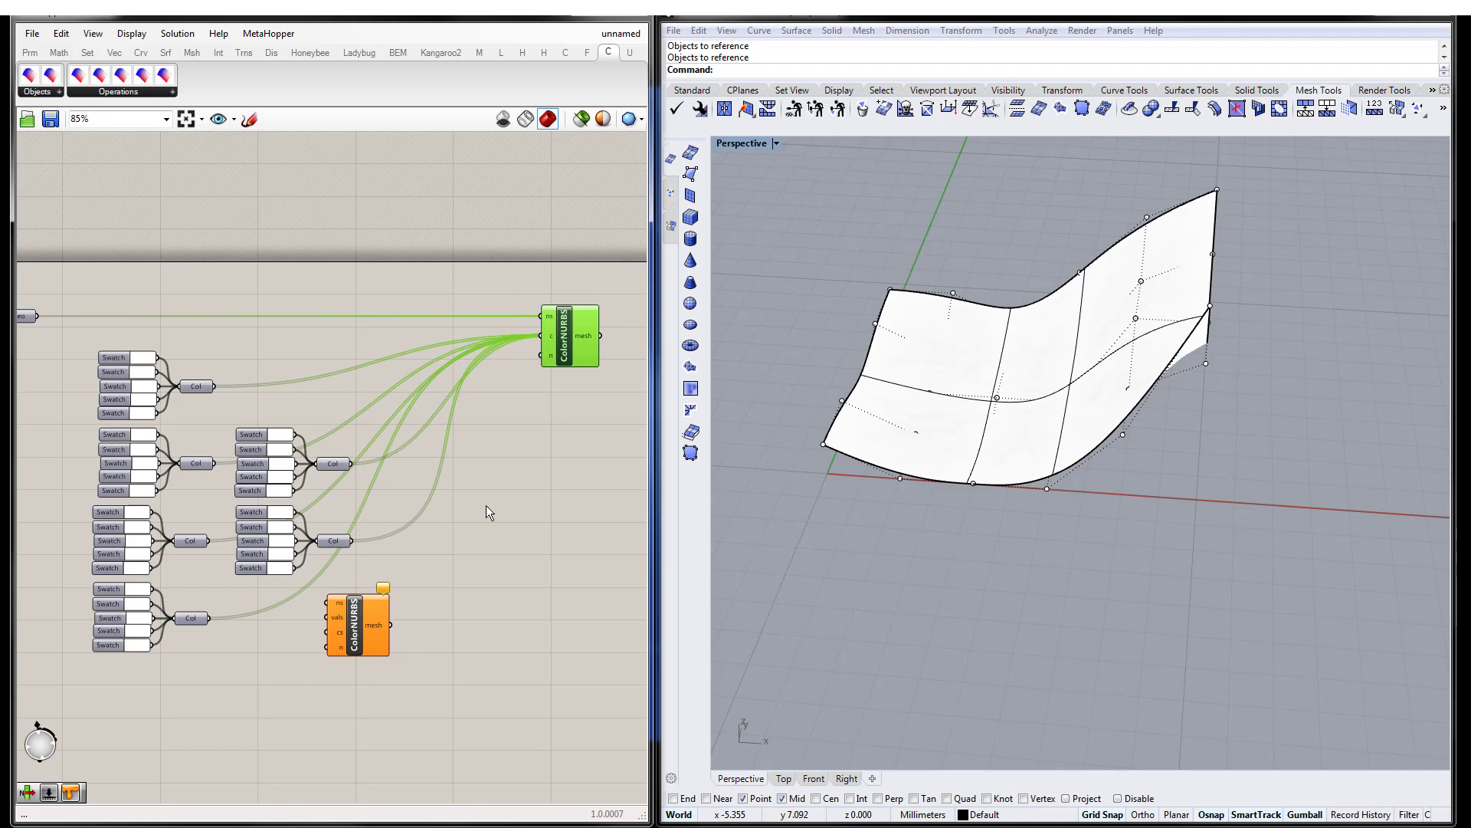
{"action": "double_click", "coordinate": [492, 503]}
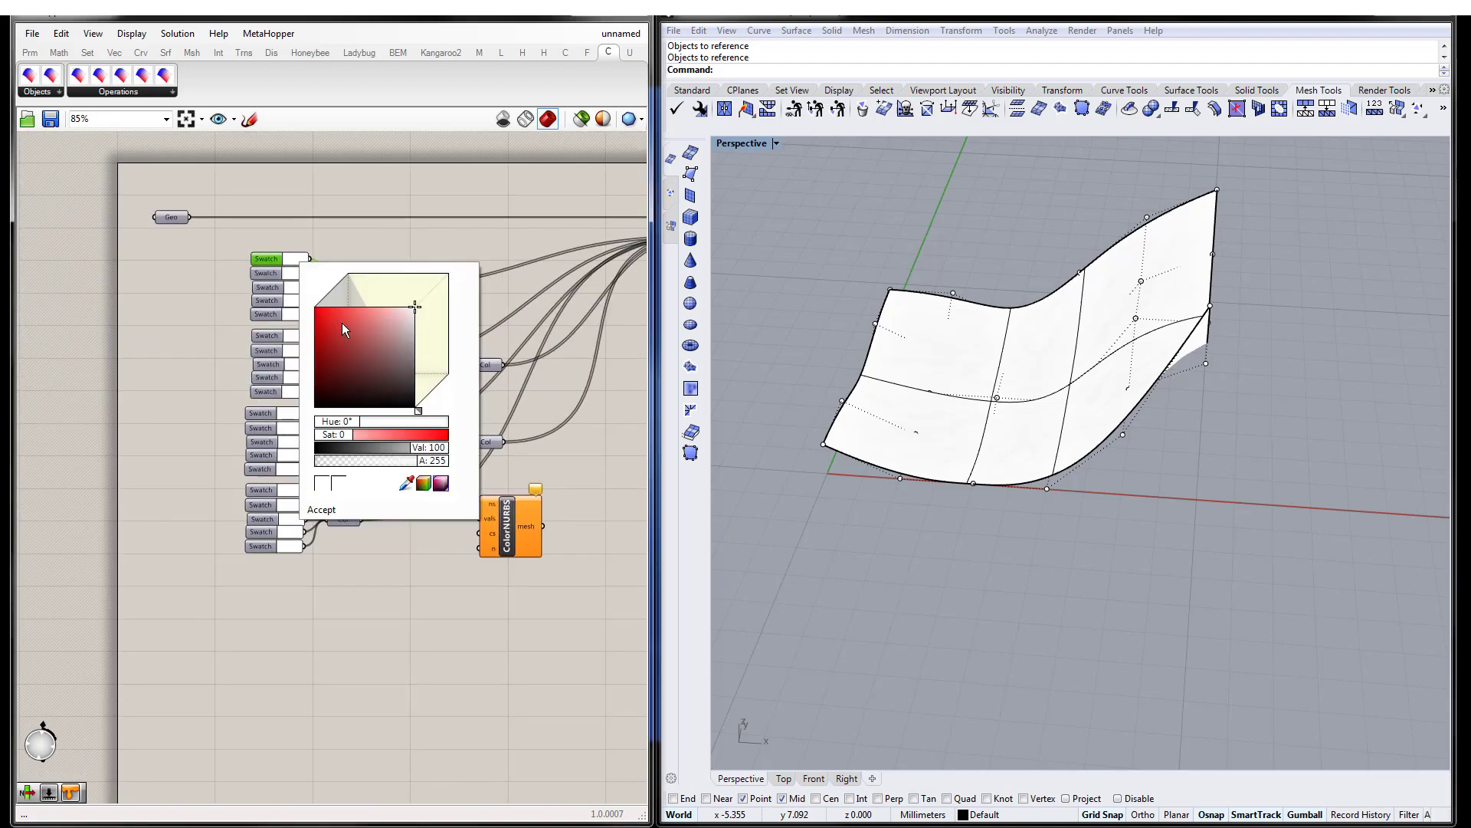
{"action": "left_click", "coordinate": [320, 509]}
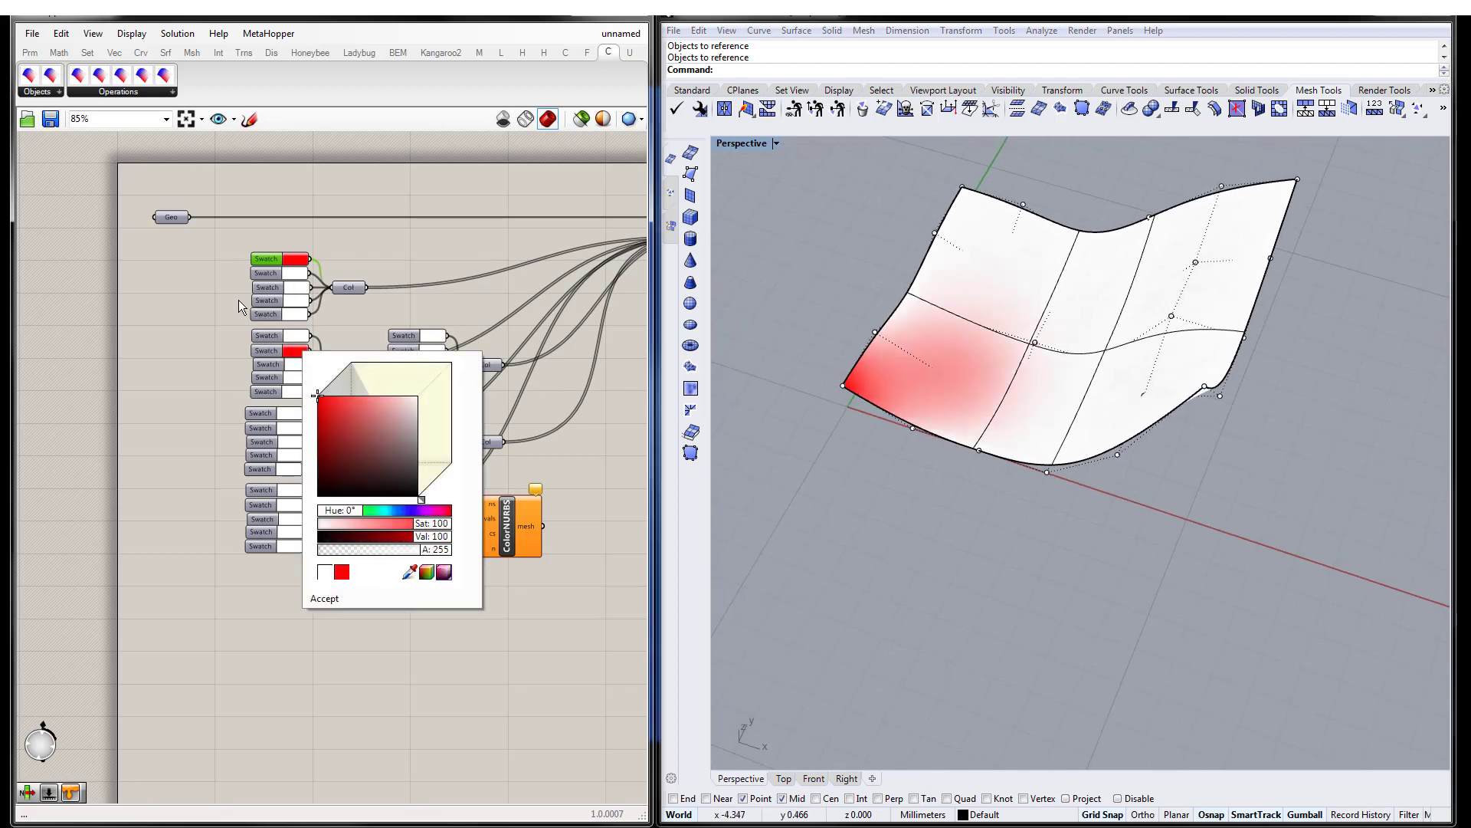
{"action": "left_click", "coordinate": [324, 598]}
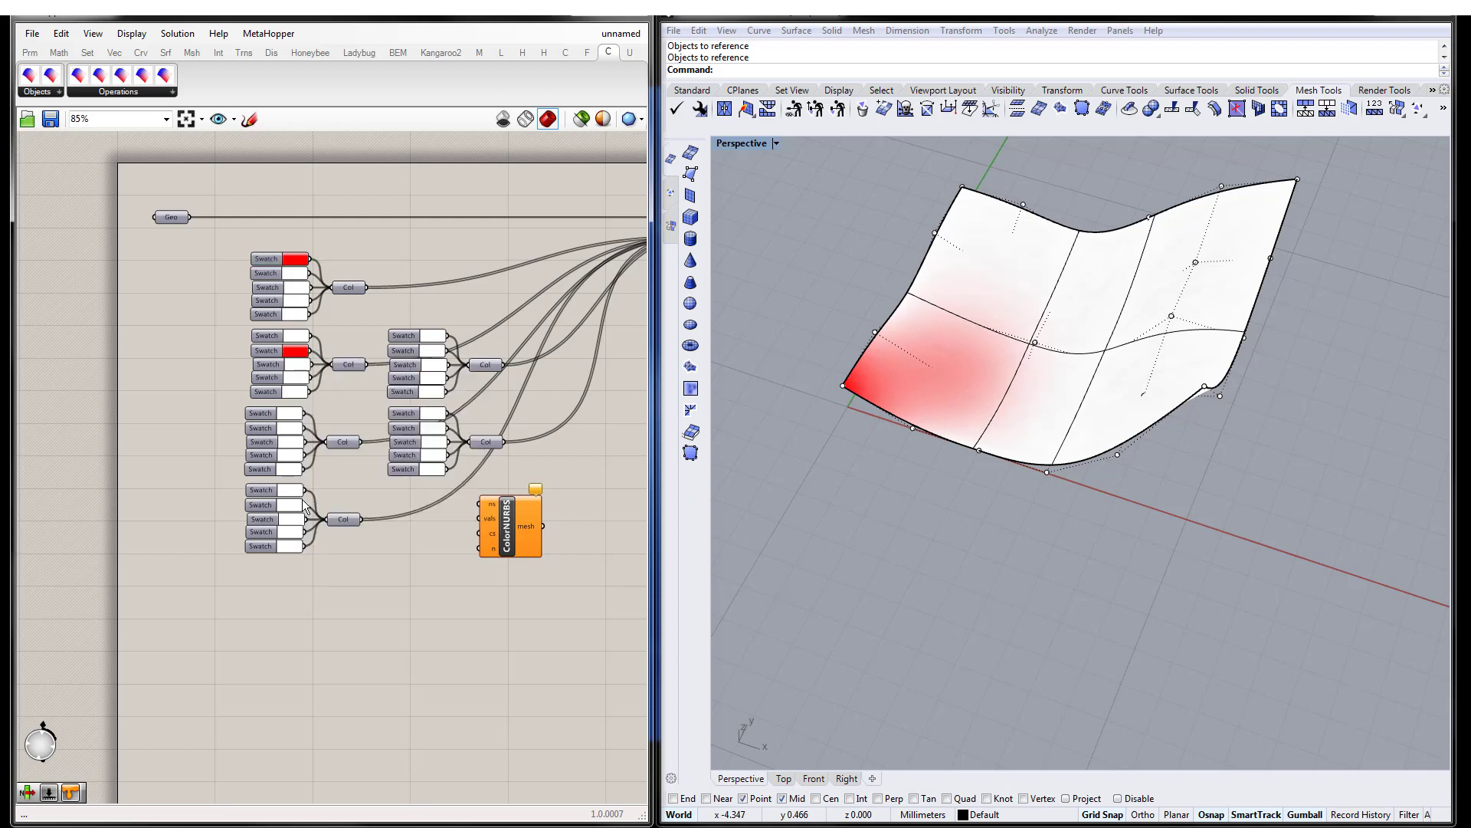
{"action": "left_click", "coordinate": [261, 489]}
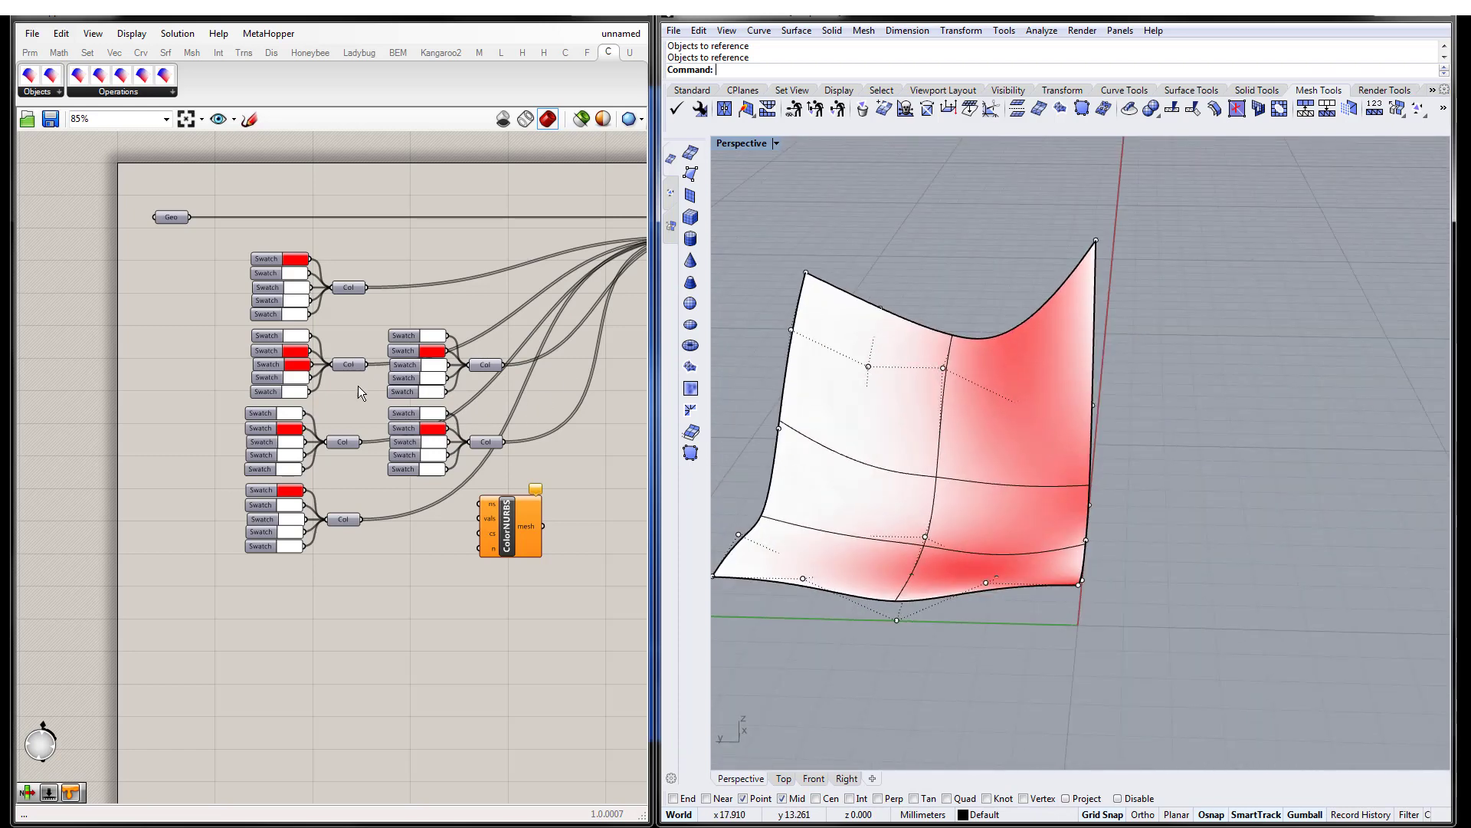
{"action": "double_click", "coordinate": [293, 532]}
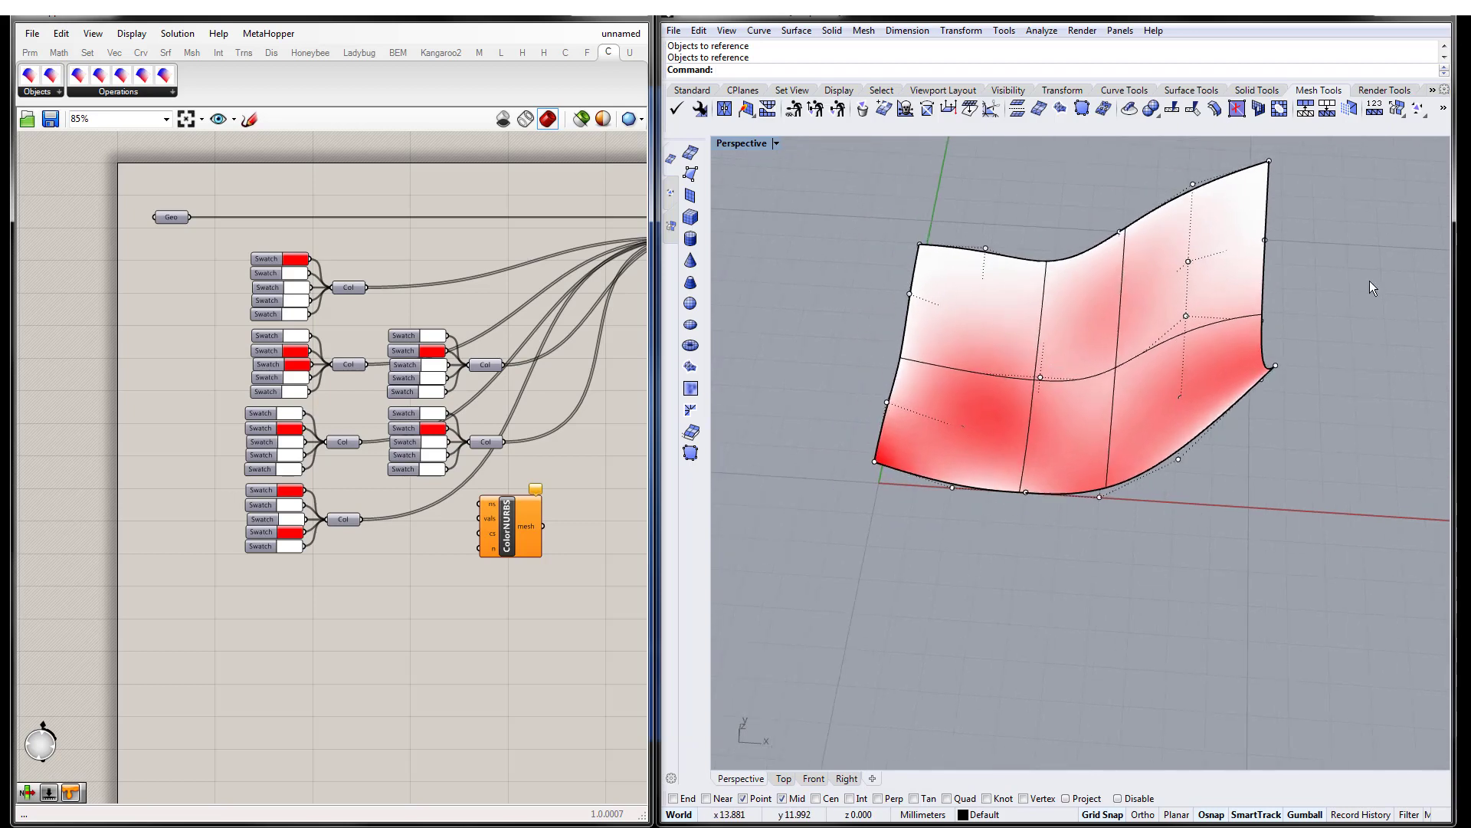
{"action": "scroll", "scroll_direction": "down", "scroll_amount": 3}
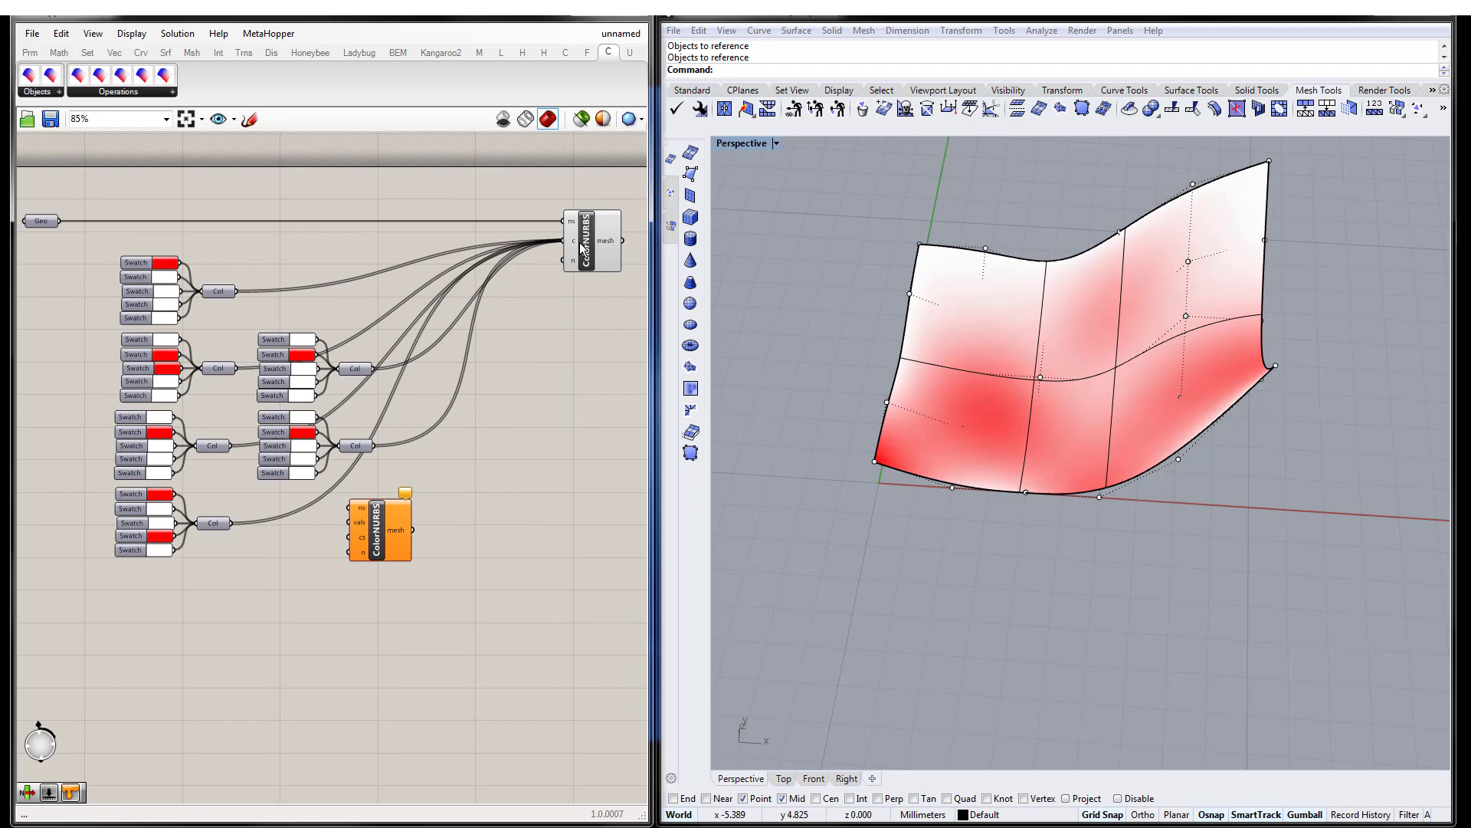
{"action": "scroll", "scroll_direction": "down", "scroll_amount": 3}
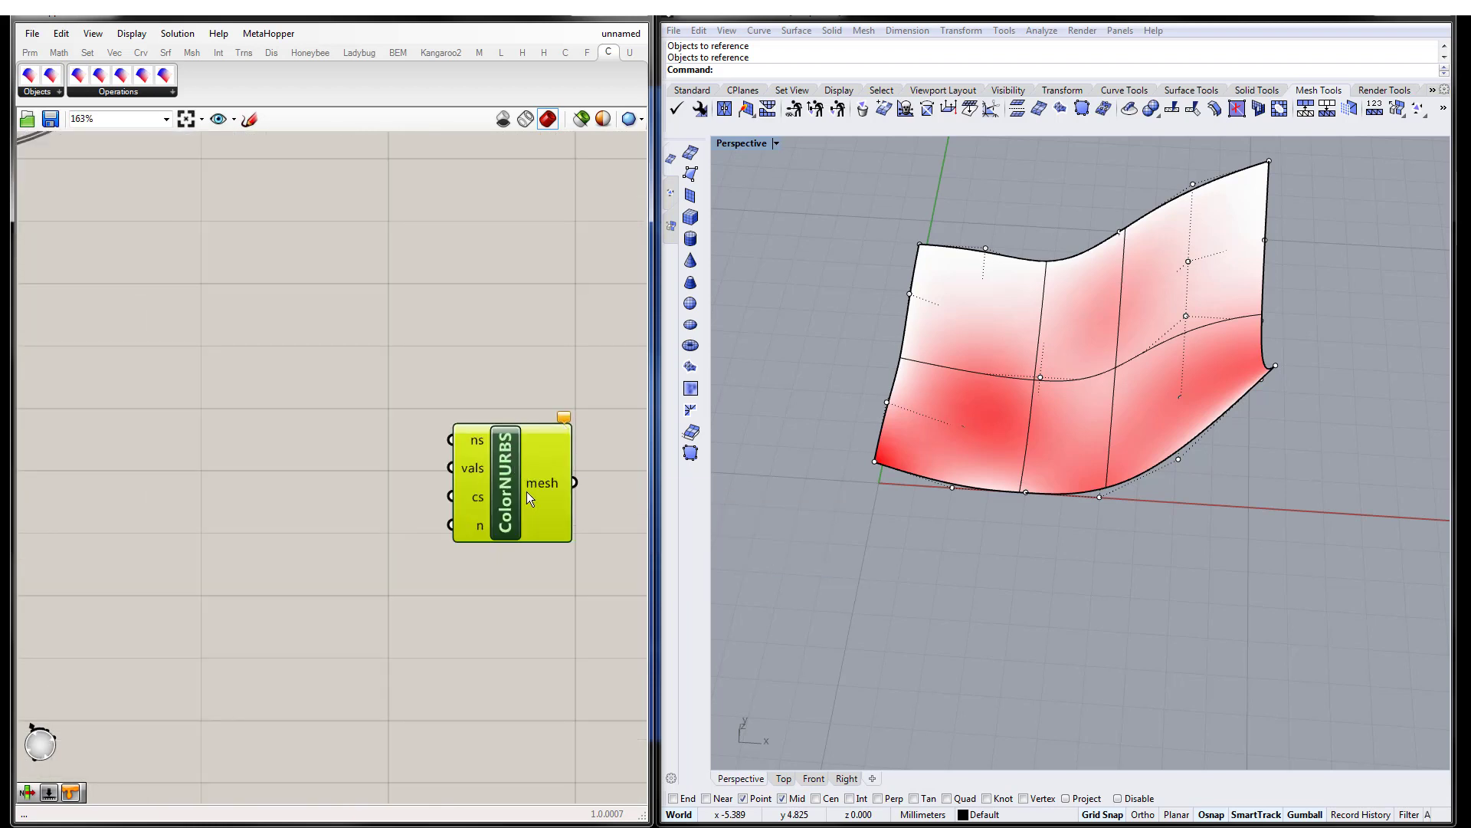
{"action": "mouse_move", "coordinate": [482, 475]}
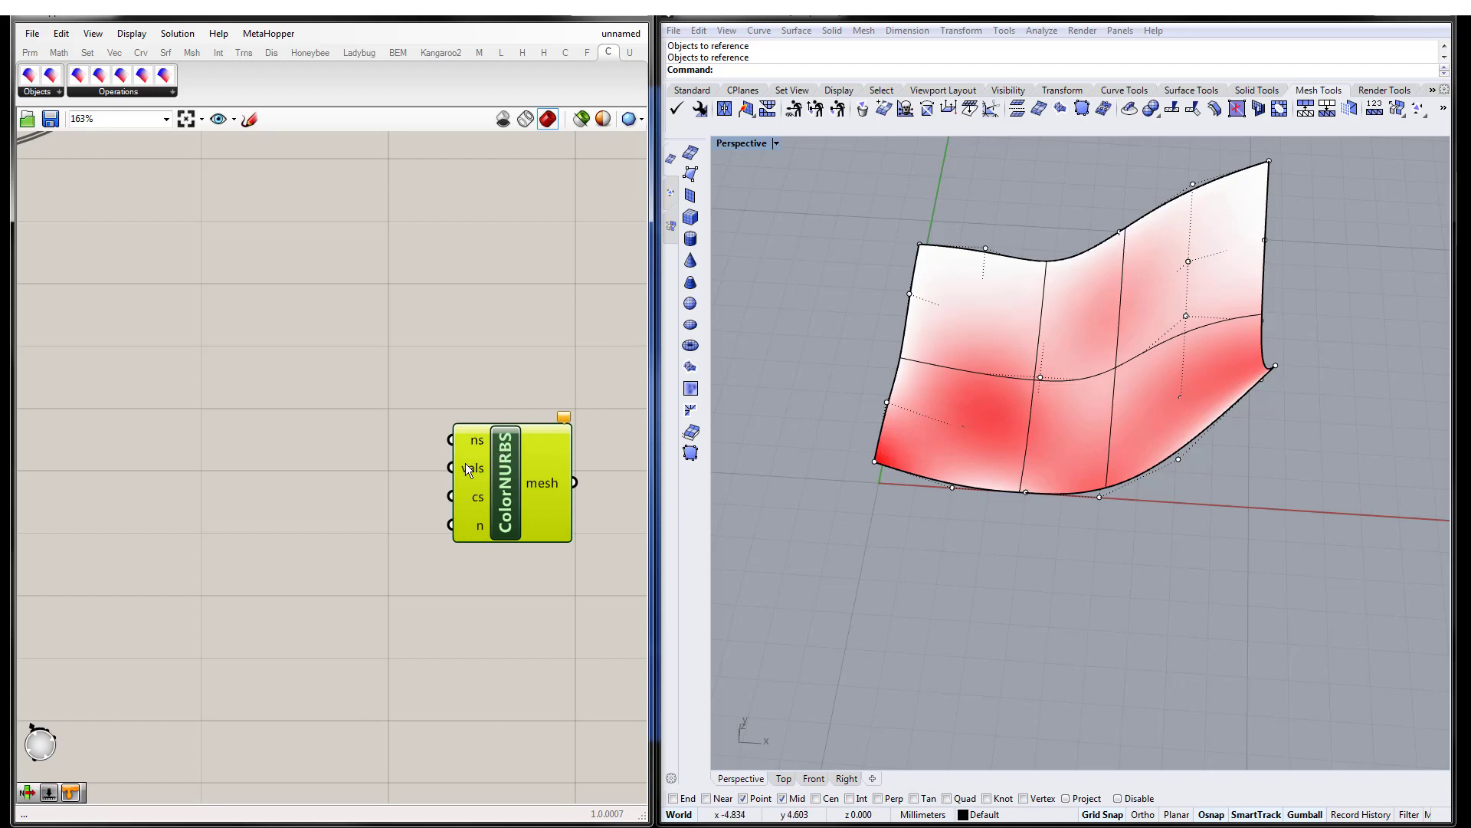
{"action": "mouse_move", "coordinate": [934, 256]}
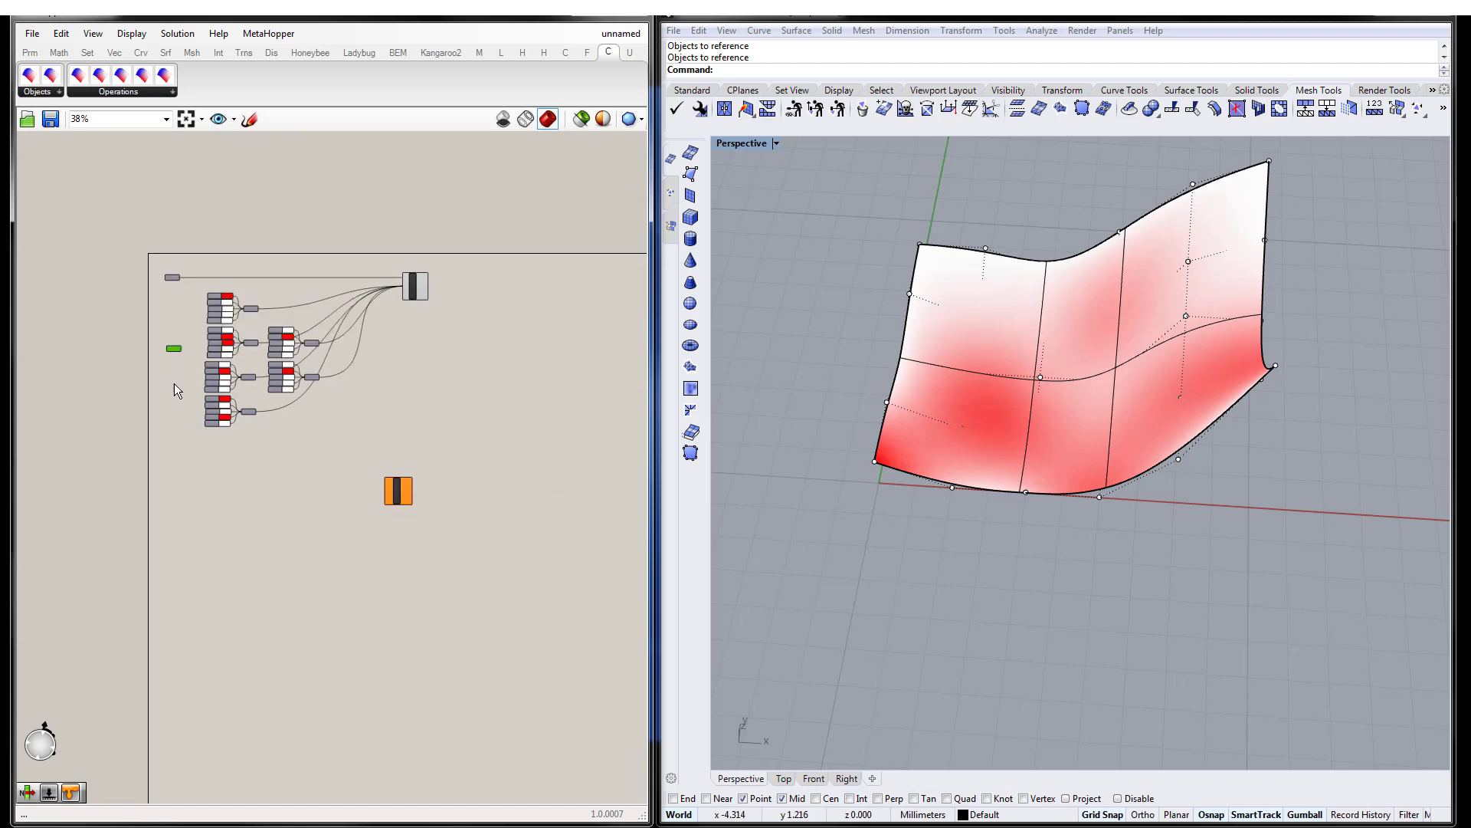
{"action": "right_click", "coordinate": [412, 285]}
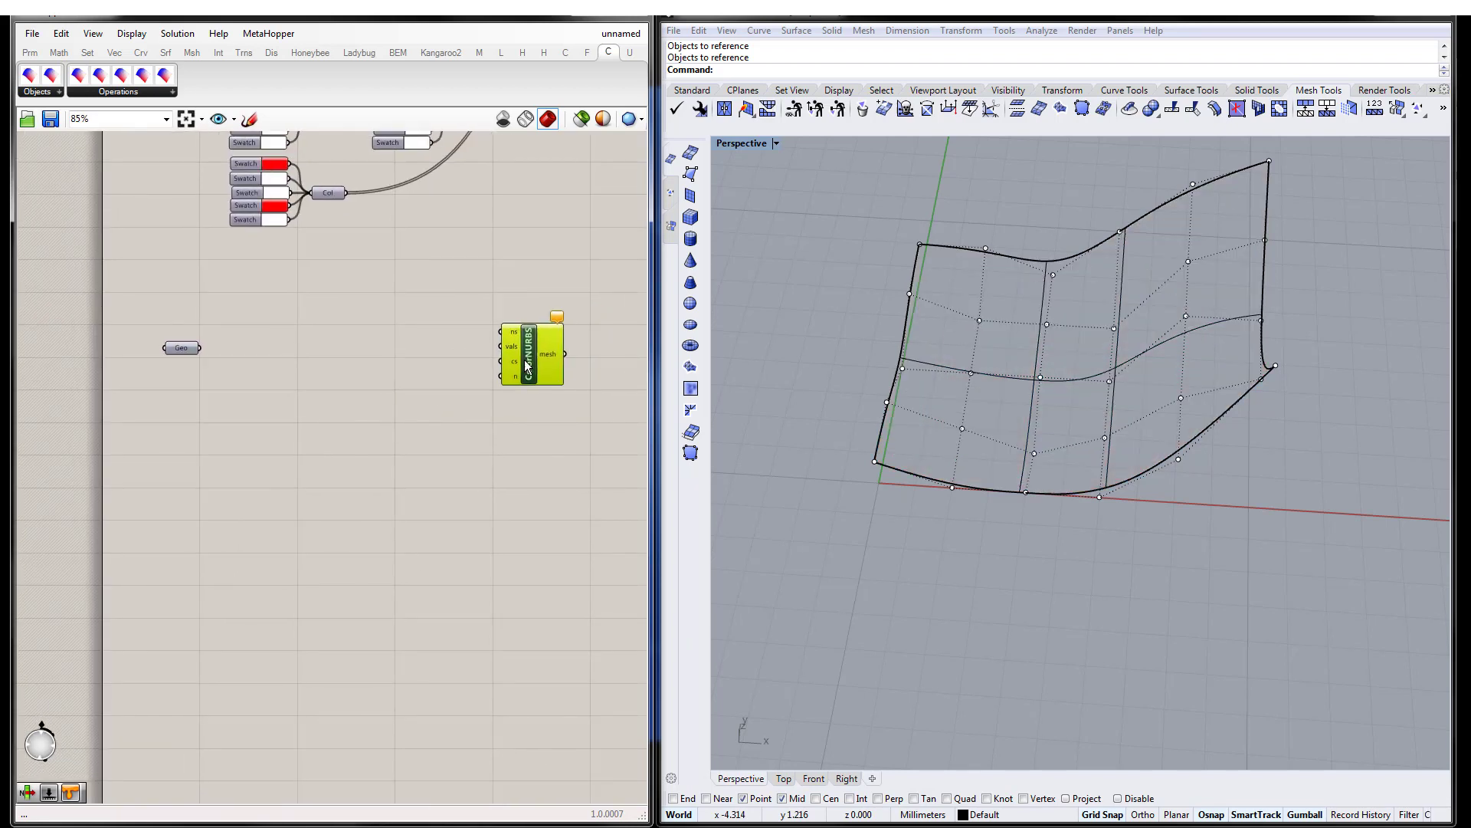
- Wire the surface geometry into Color NURBS (values) and add a Deconstruct NURBS Surface component
{"action": "left_click_drag", "start_coordinate": [198, 348], "coordinate": [508, 336]}
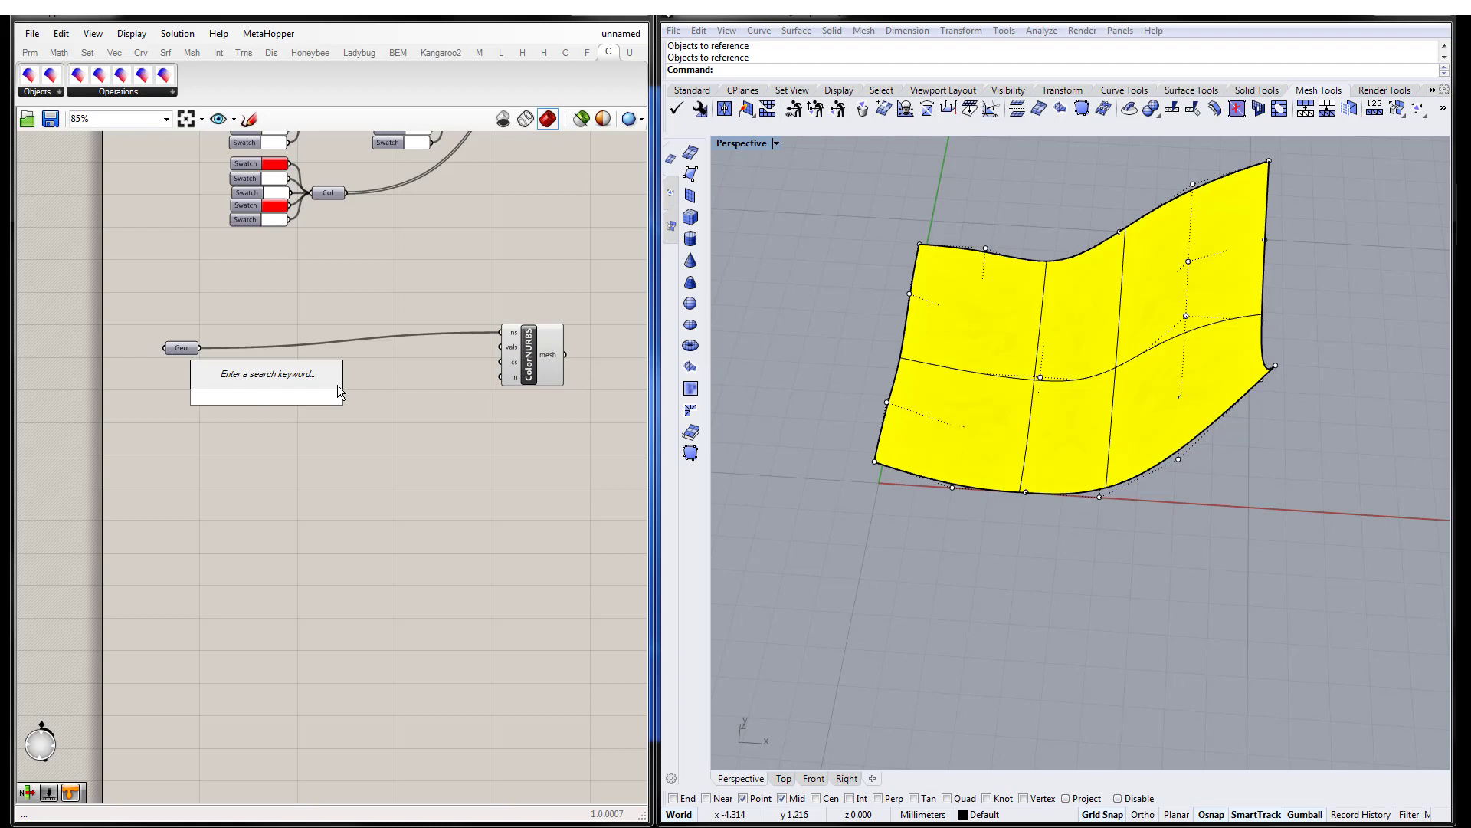
{"action": "left_click", "coordinate": [512, 354]}
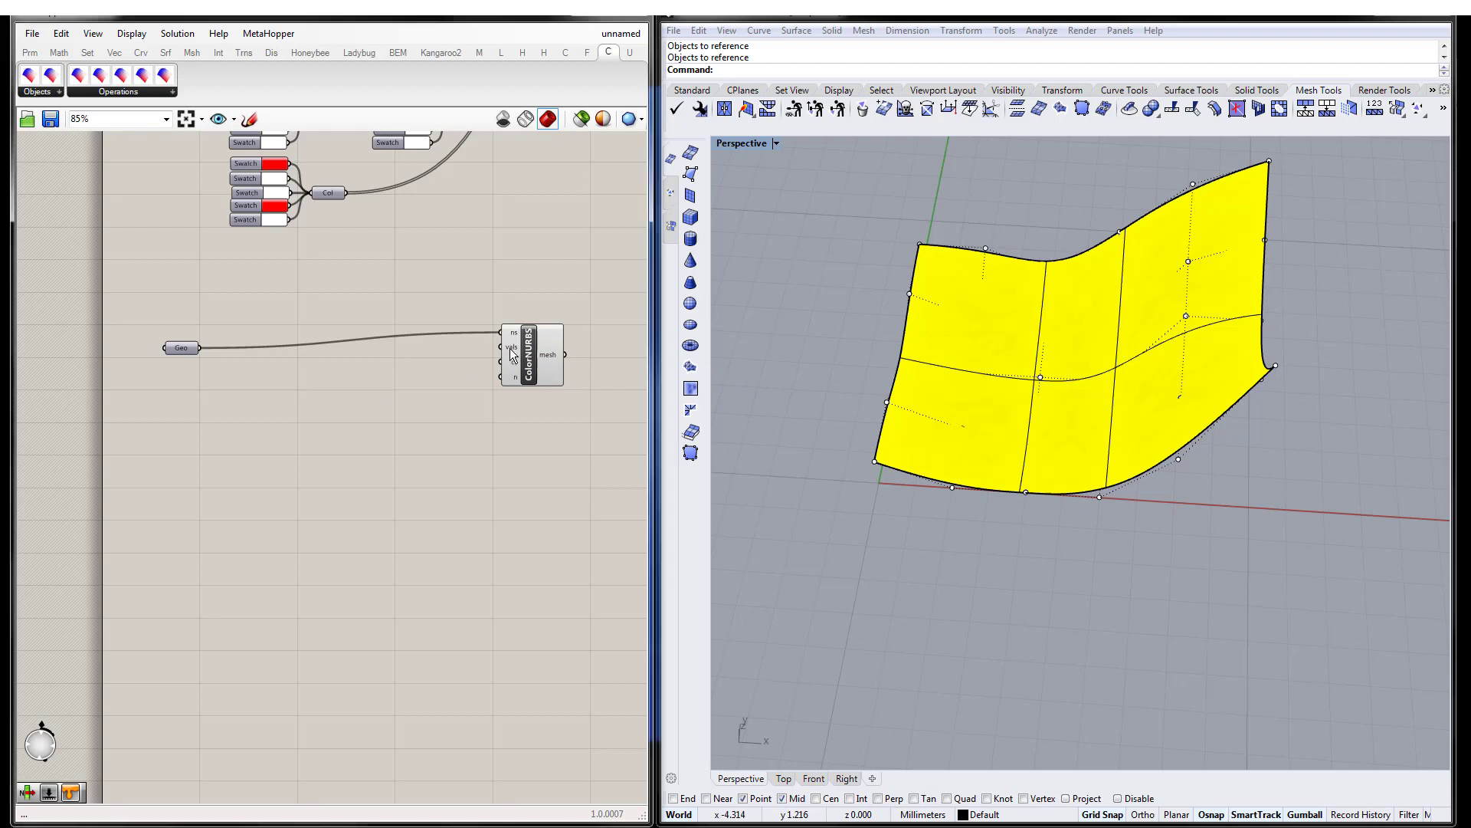
{"action": "left_click", "coordinate": [37, 90]}
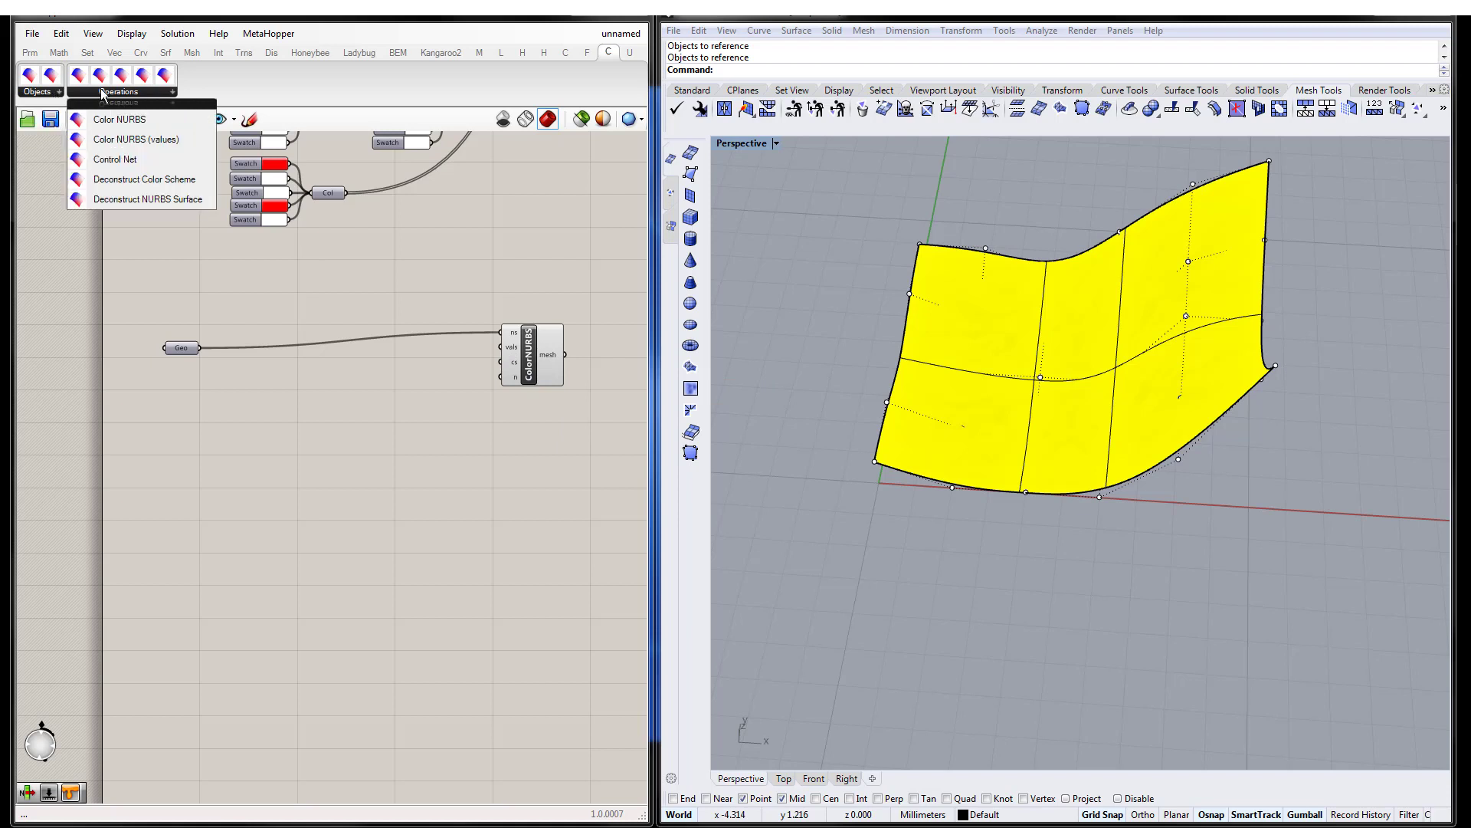
{"action": "mouse_move", "coordinate": [137, 199]}
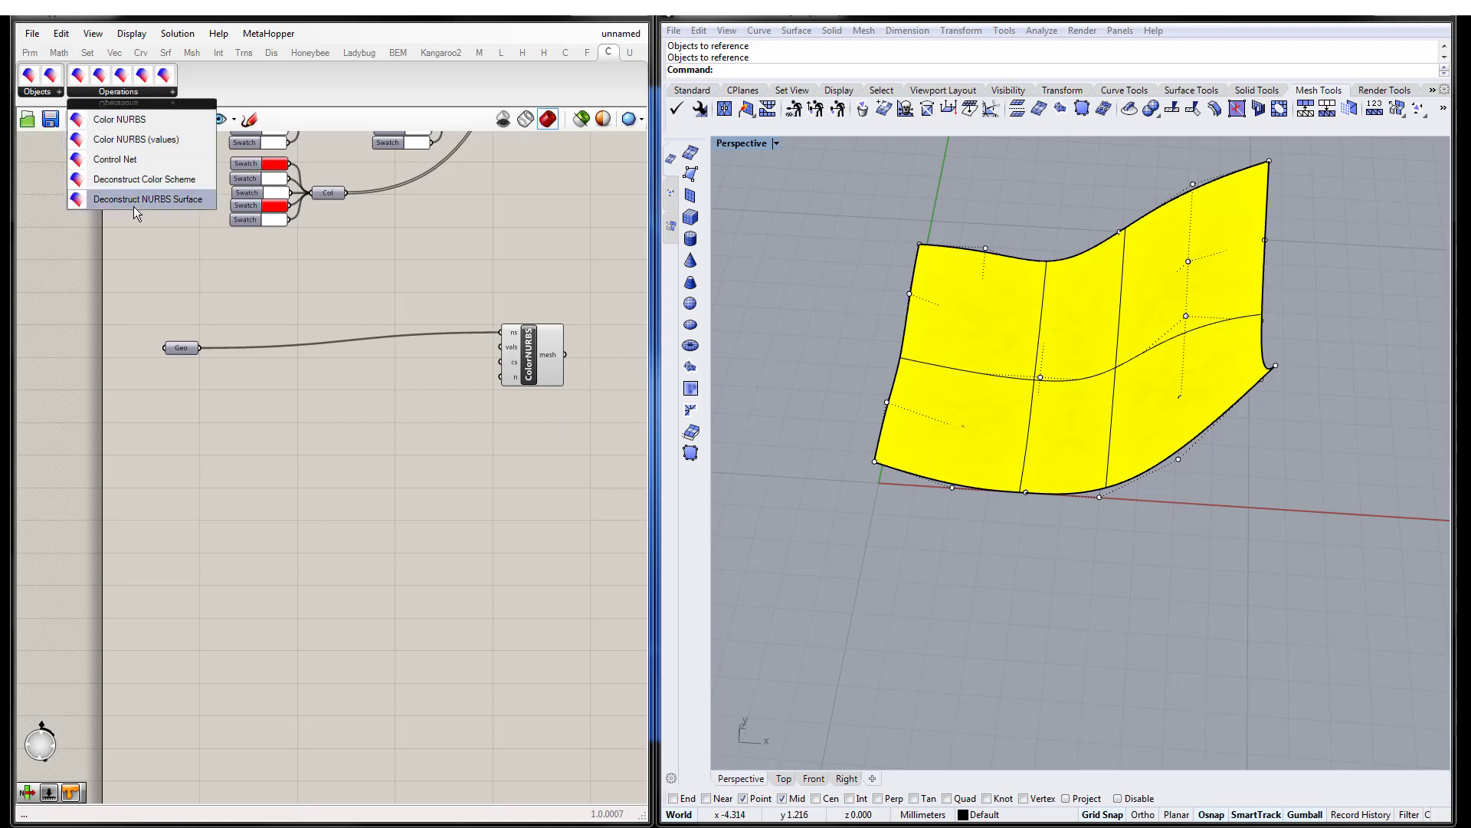
{"action": "left_click", "coordinate": [149, 199]}
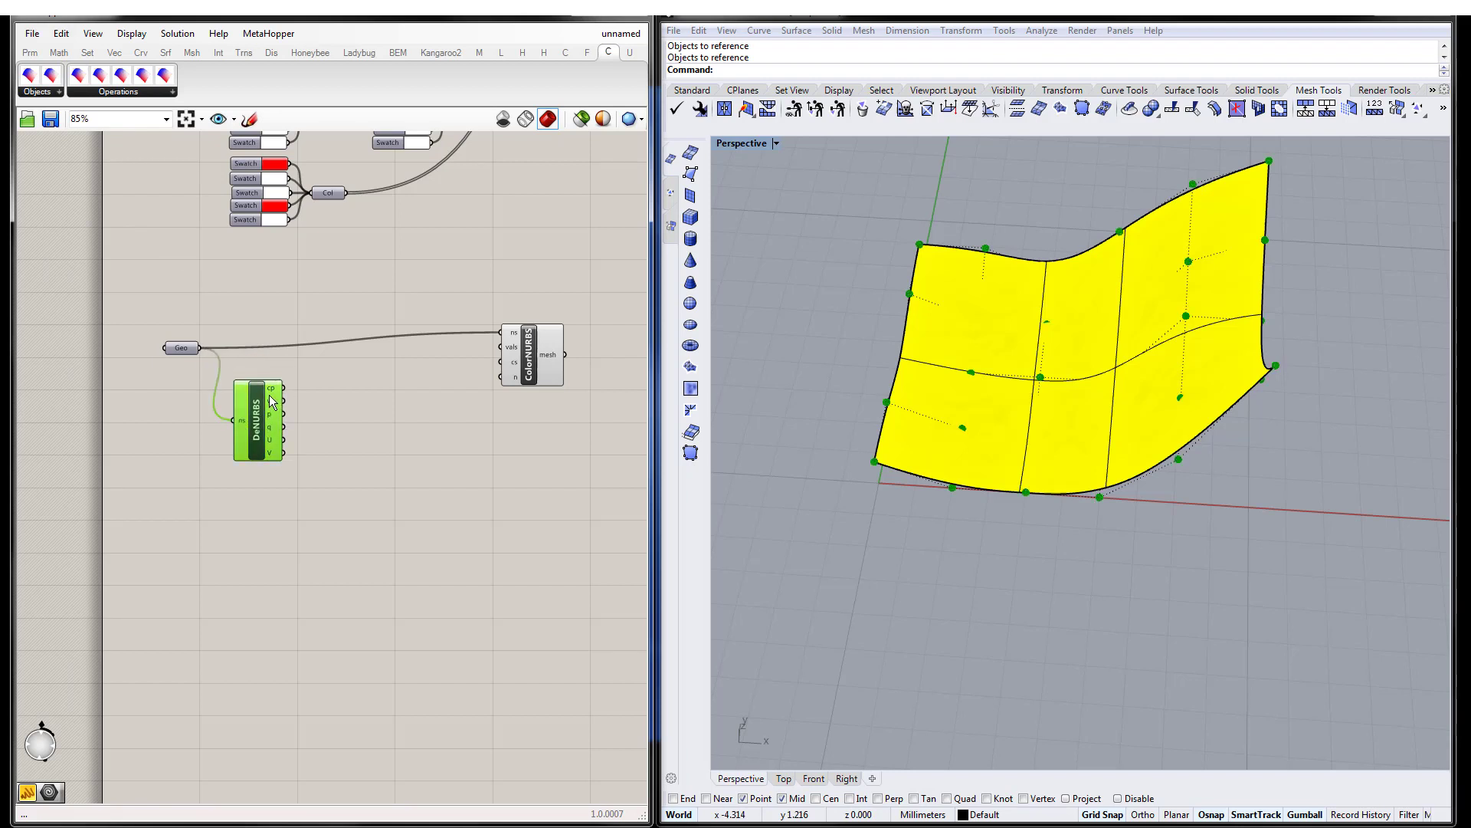
{"action": "mouse_move", "coordinate": [296, 391]}
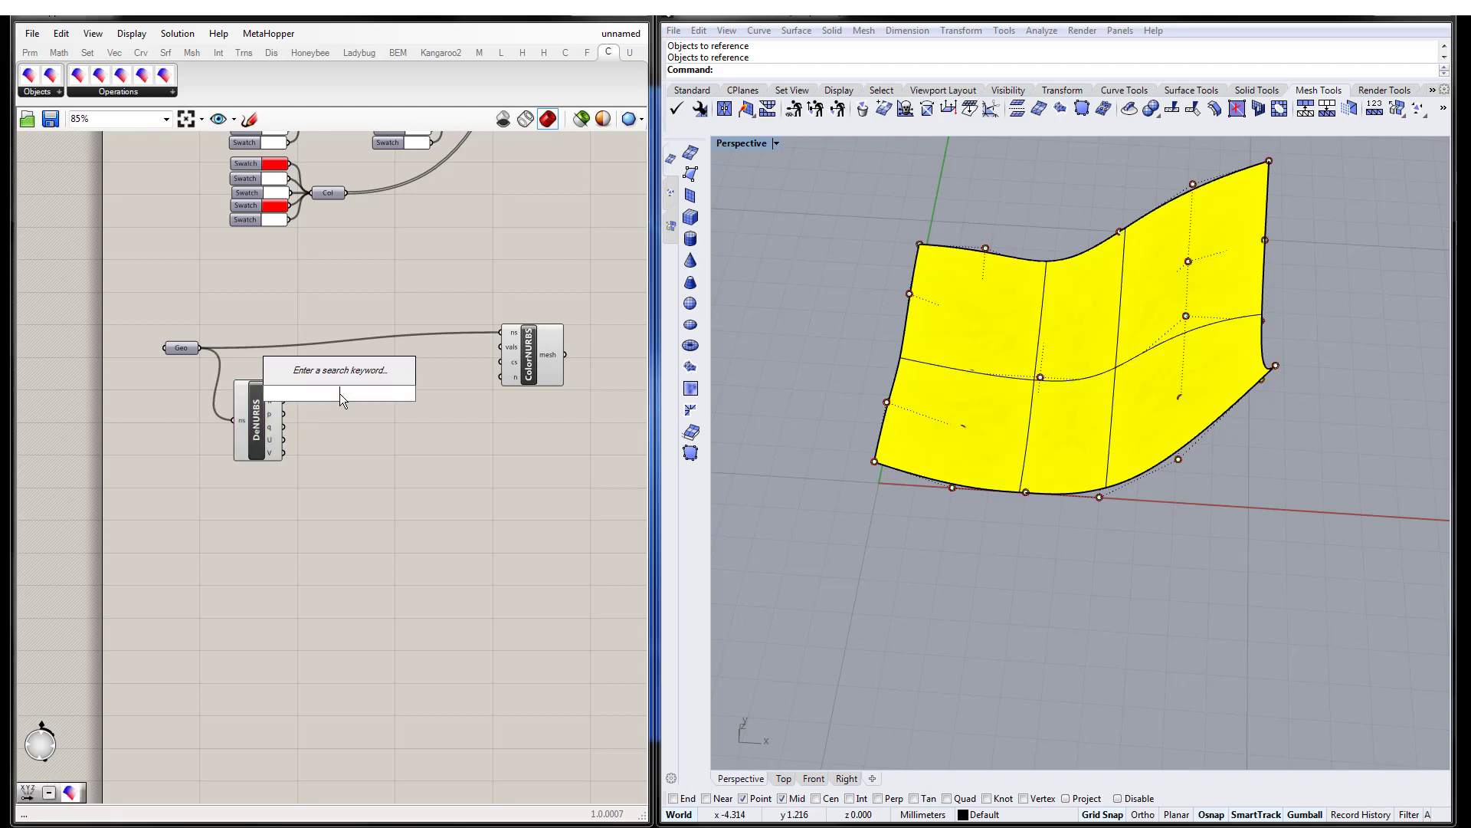
- Search for a Deconstruct Point component to extract control-point heights for the vals input
{"action": "type", "text": "point"}
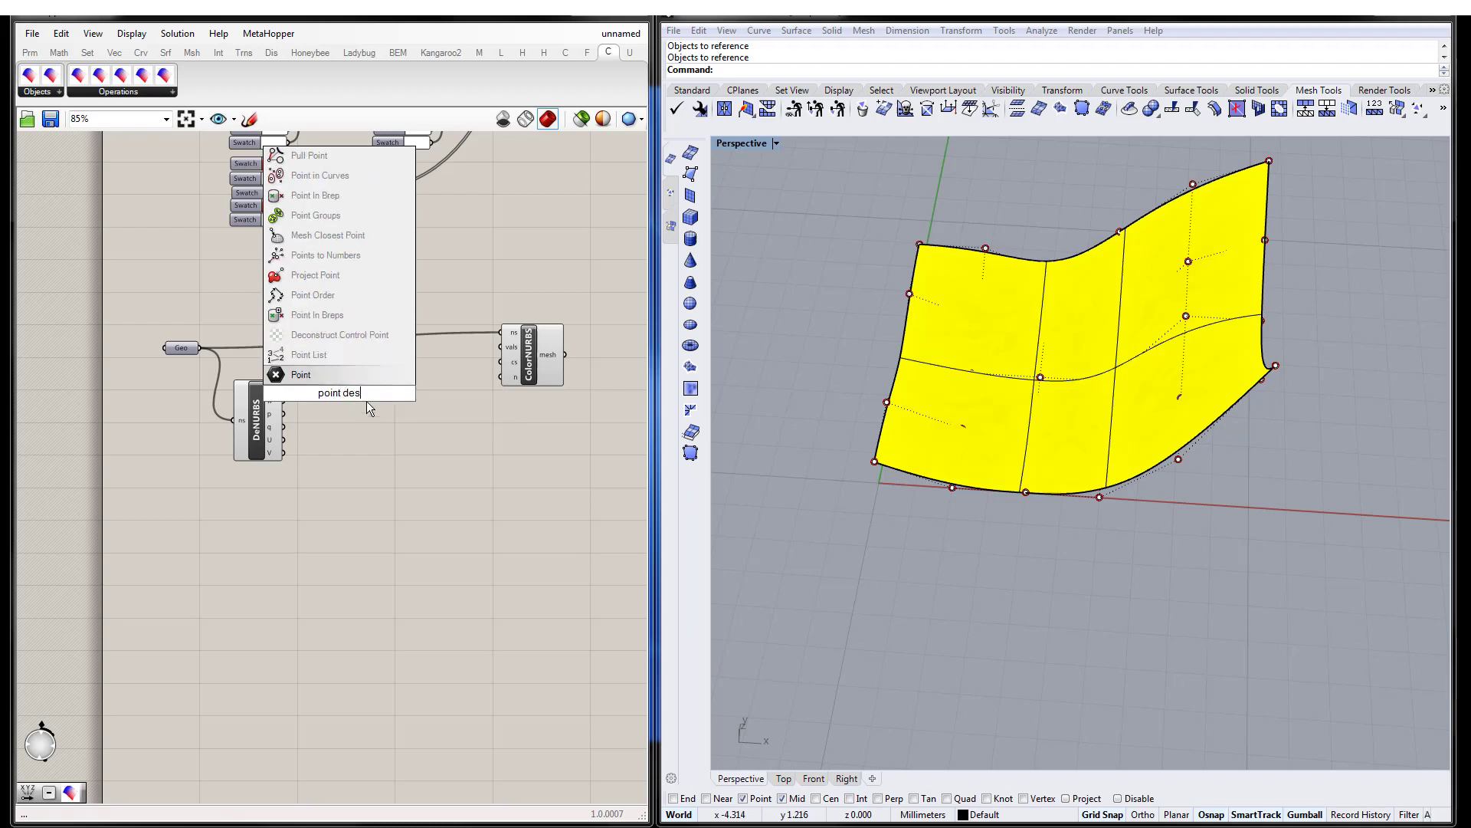
{"action": "type", "text": "dest"}
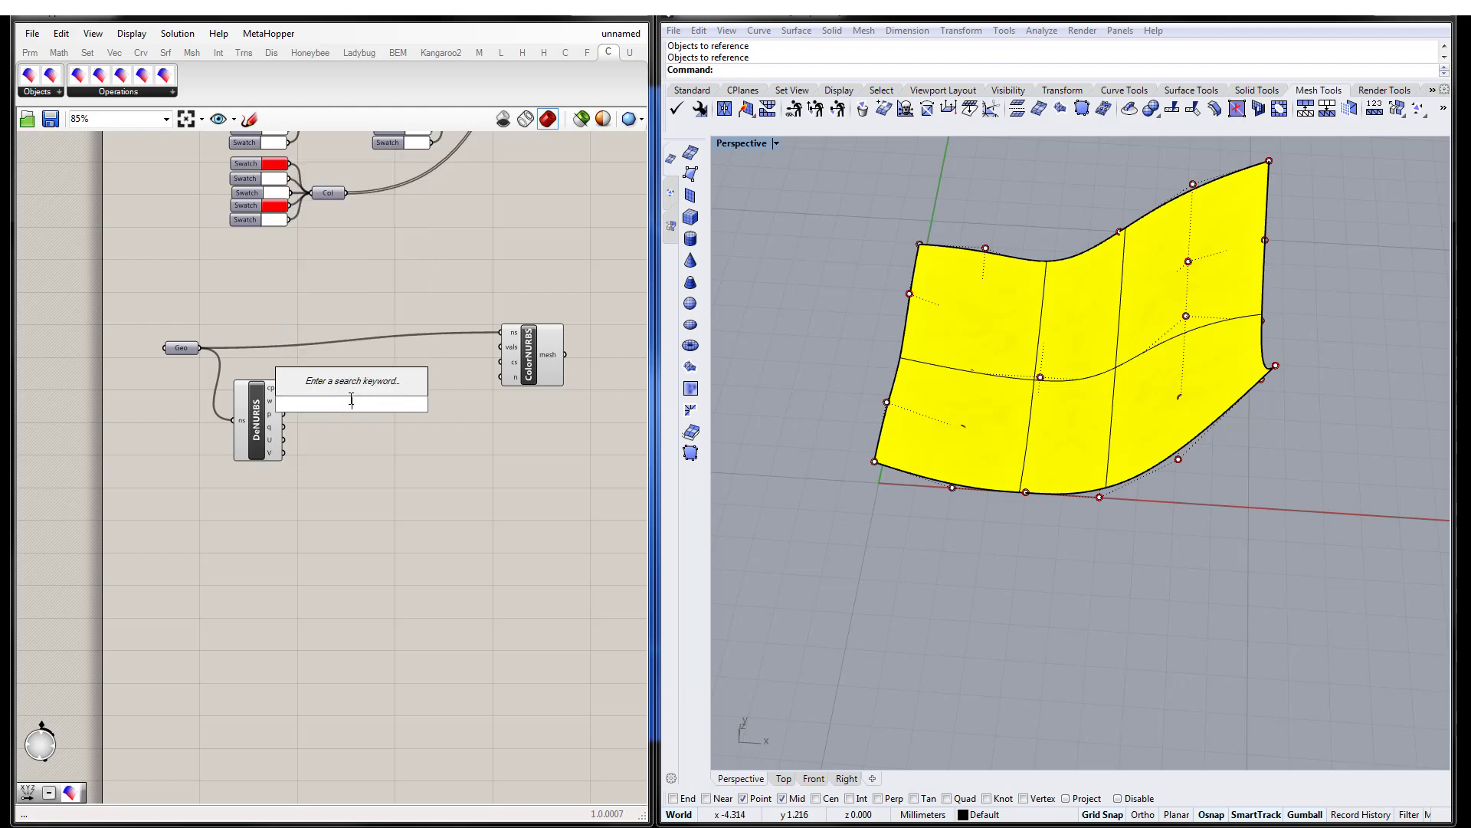
{"action": "type", "text": "destruc"}
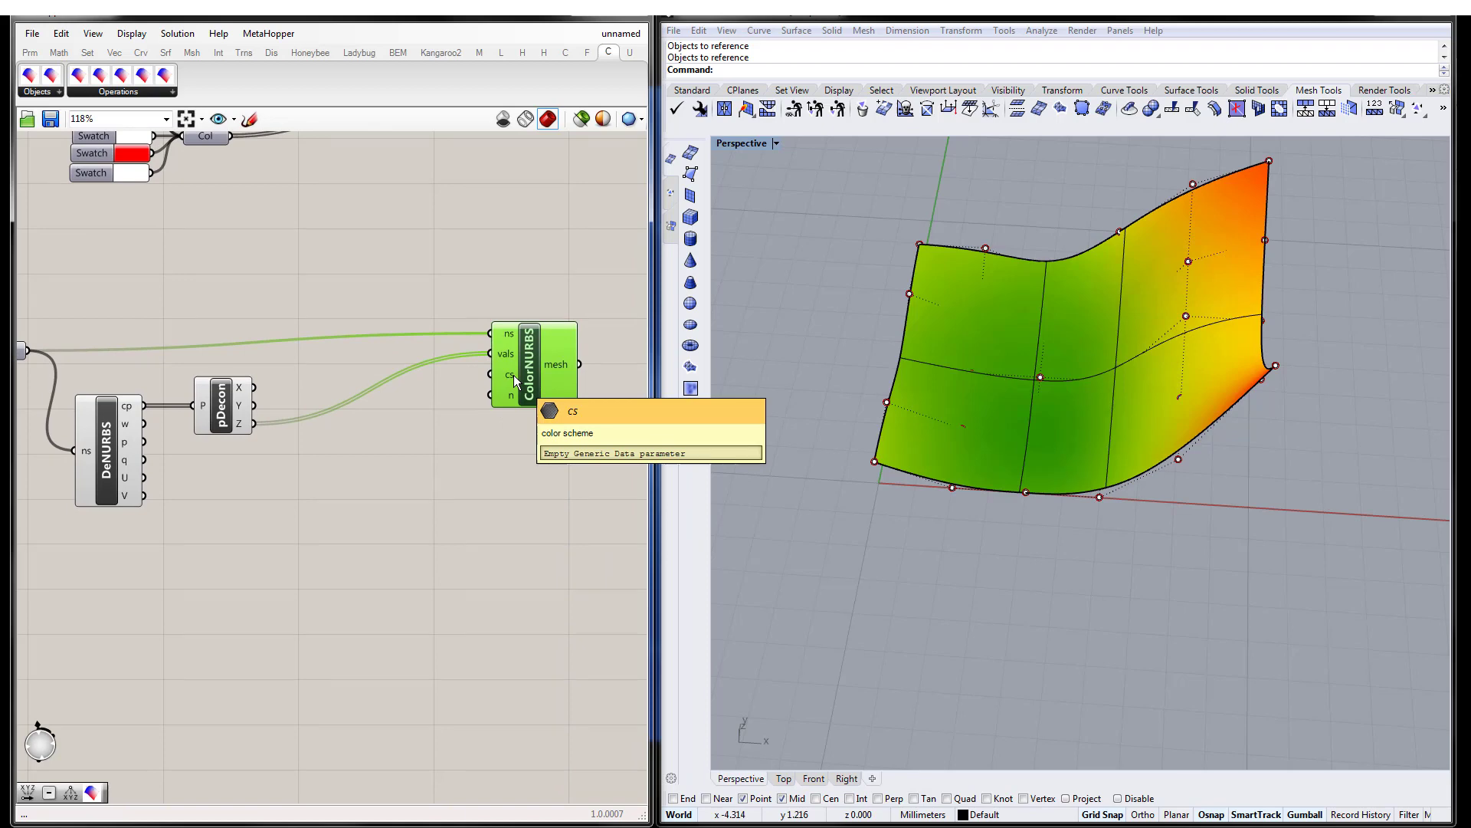
{"action": "mouse_move", "coordinate": [694, 354]}
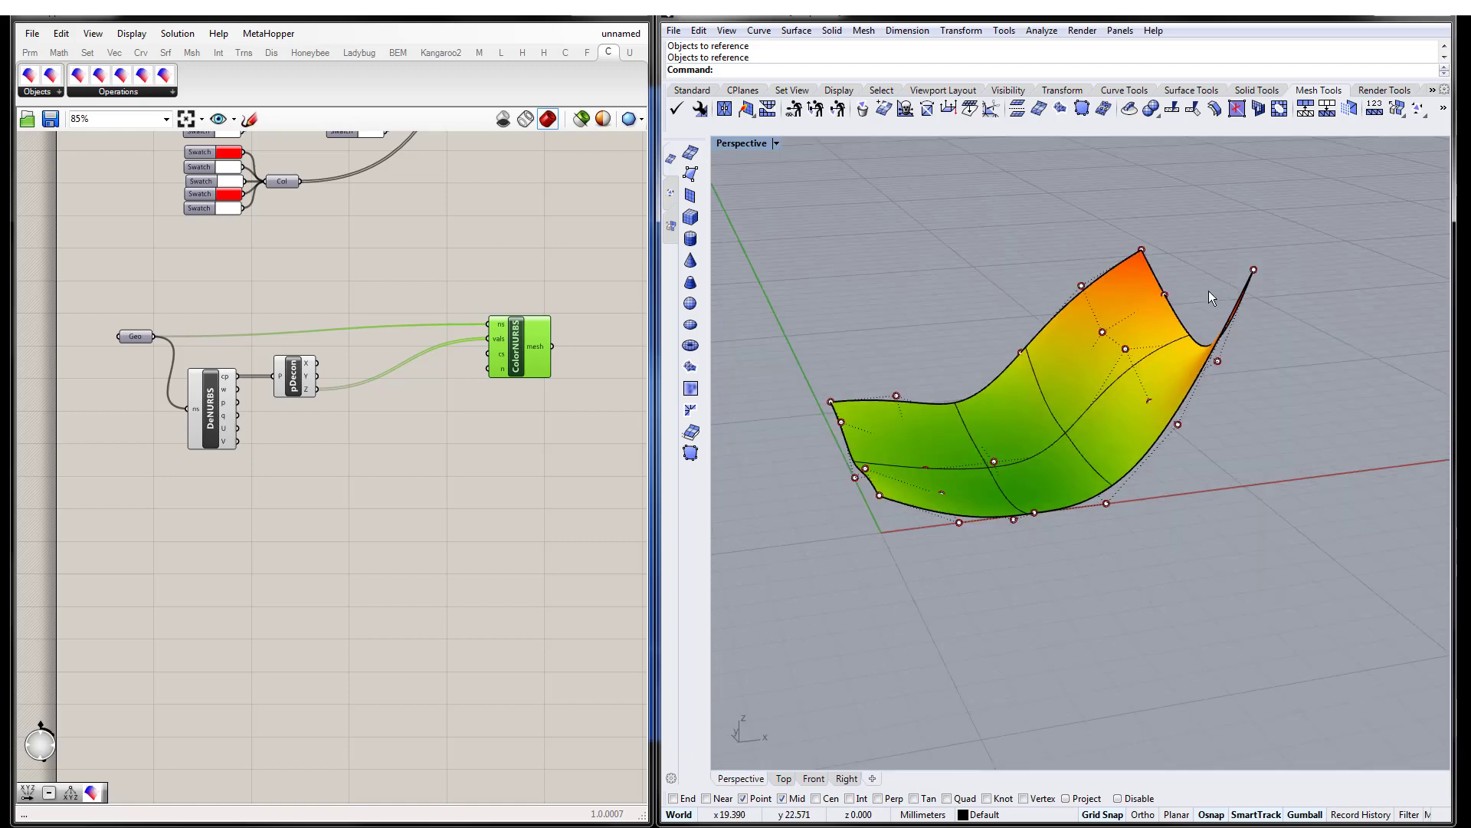
{"action": "mouse_move", "coordinate": [1053, 487]}
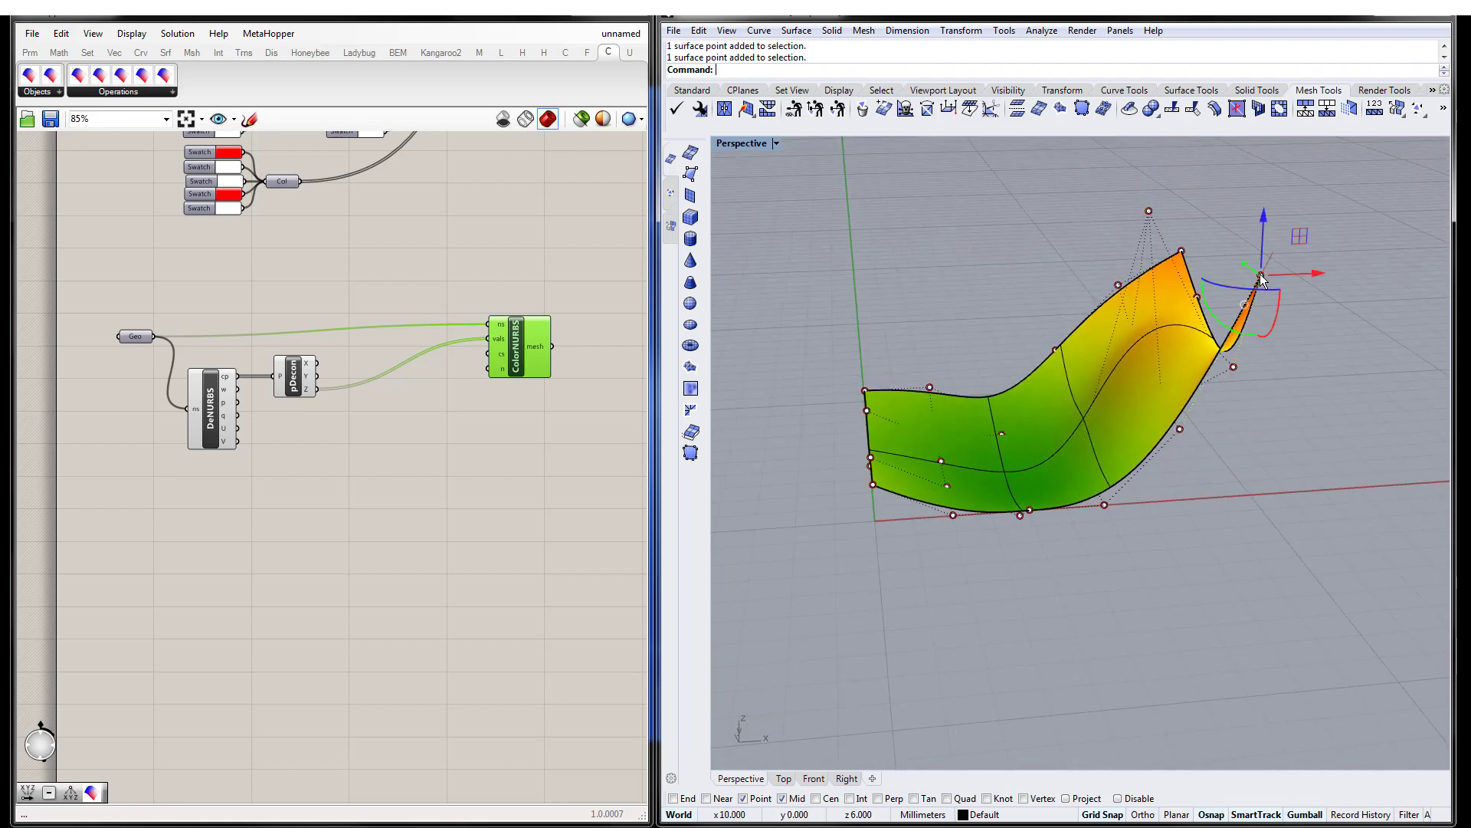
- Raise the surface's corner control point into a tall peak so the gradient turns red there
{"action": "left_click_drag", "start_coordinate": [1261, 278], "coordinate": [1256, 388]}
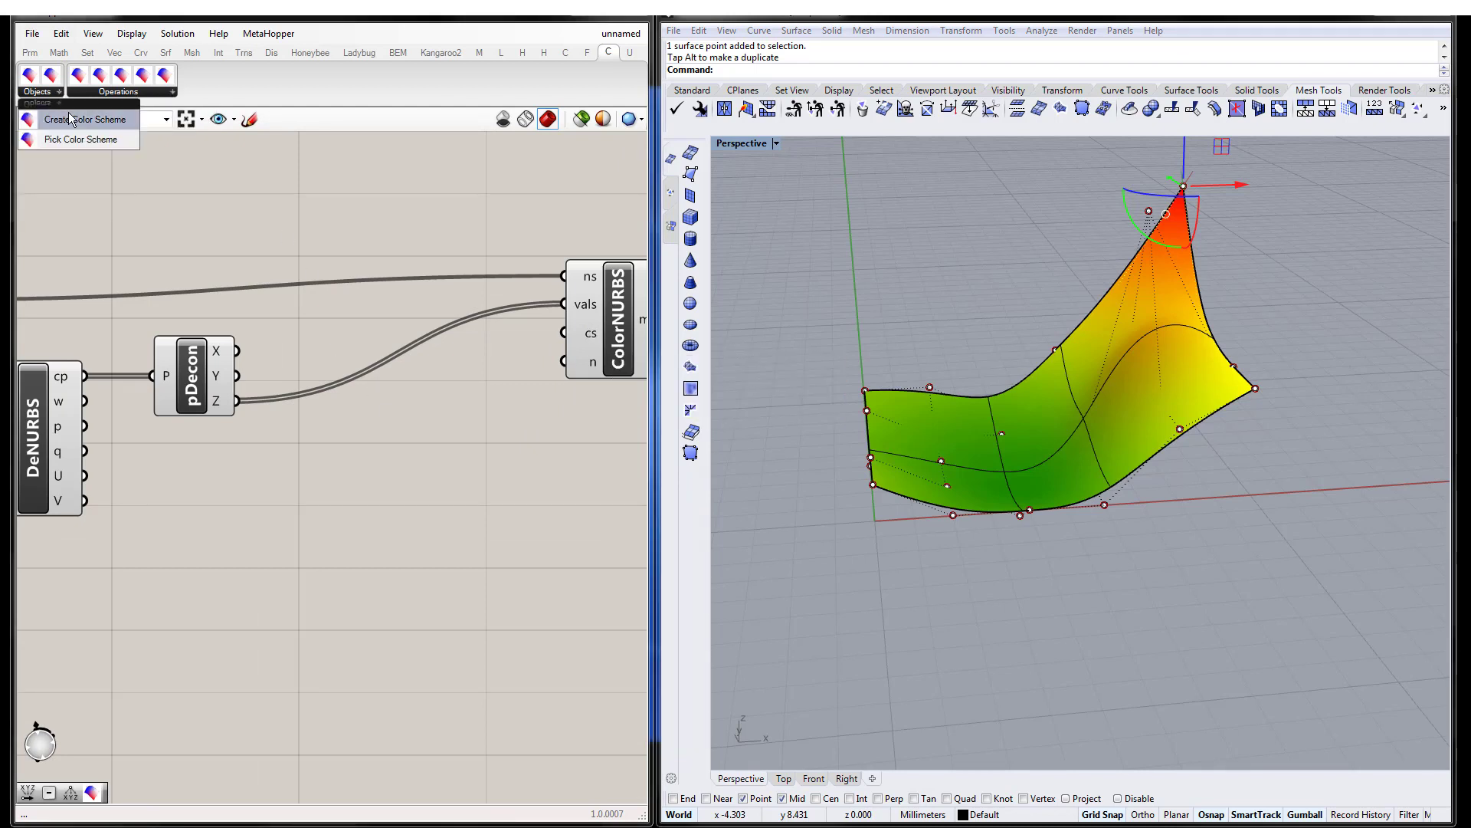
- Add Create Color Scheme and Pick Color Scheme components and apply the Grayscale preset to the surface
{"action": "left_click", "coordinate": [83, 119]}
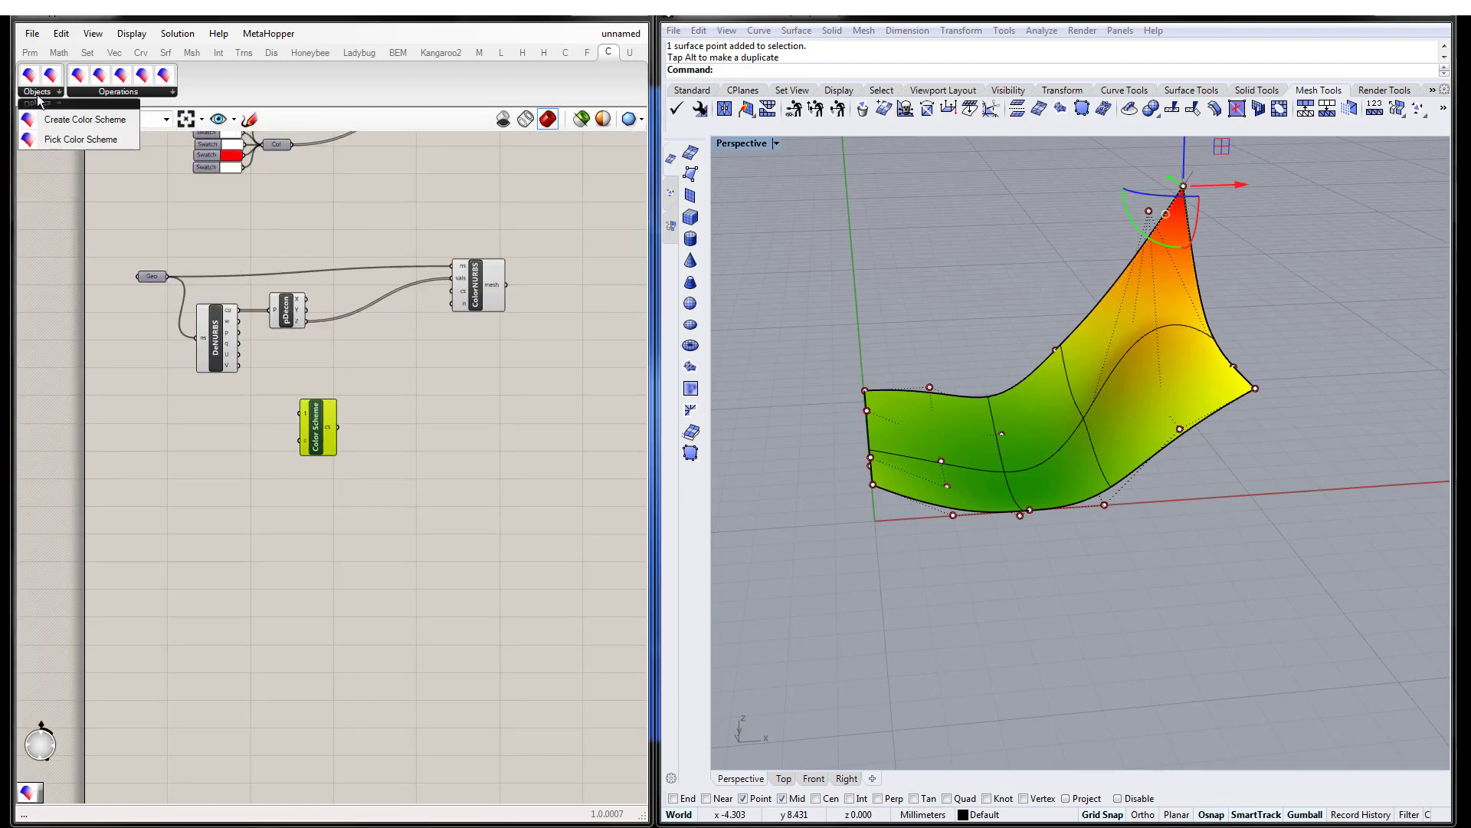
{"action": "left_click", "coordinate": [80, 140]}
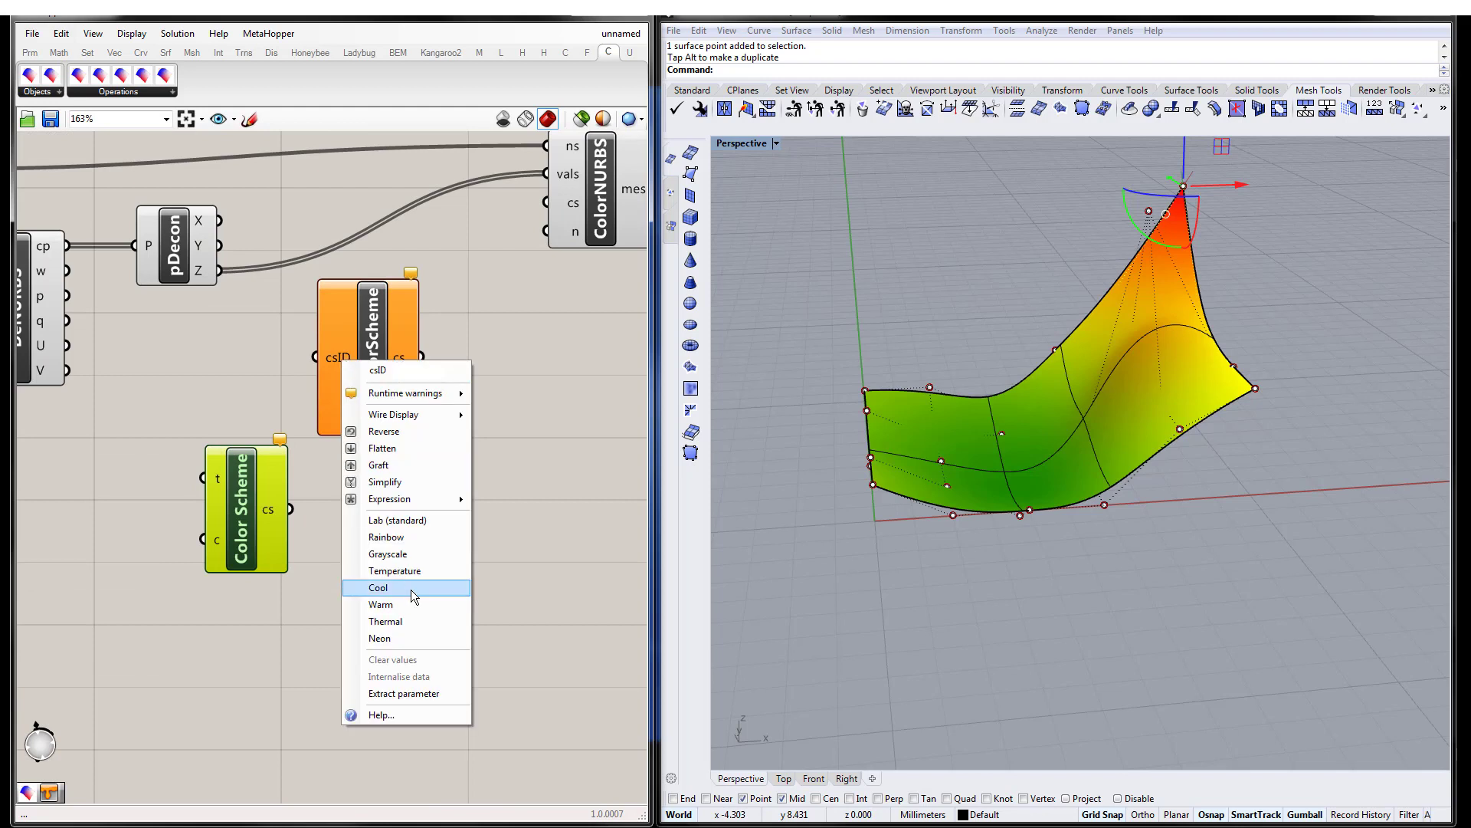
{"action": "left_click", "coordinate": [377, 587]}
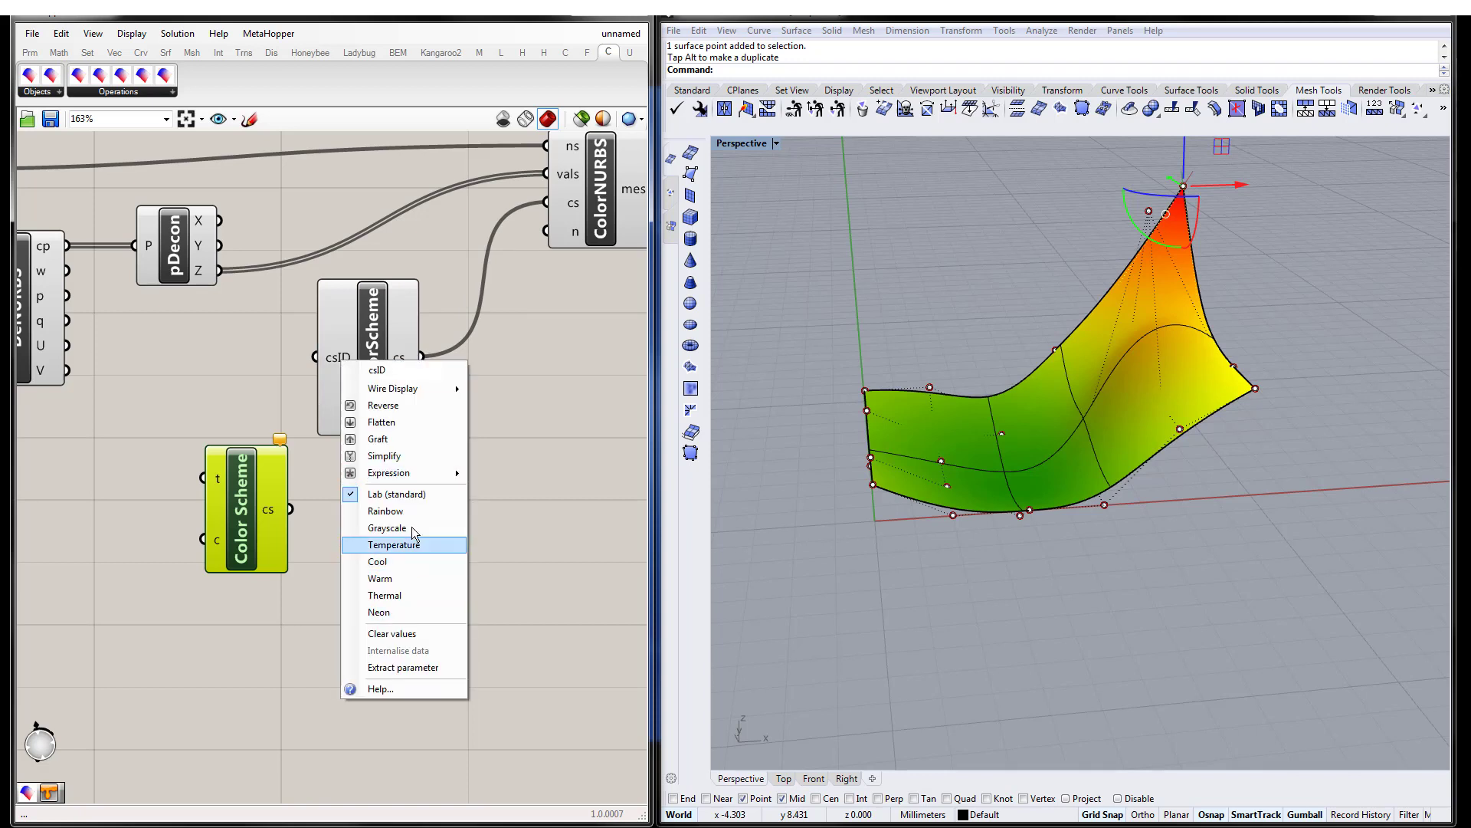
{"action": "left_click", "coordinate": [387, 517]}
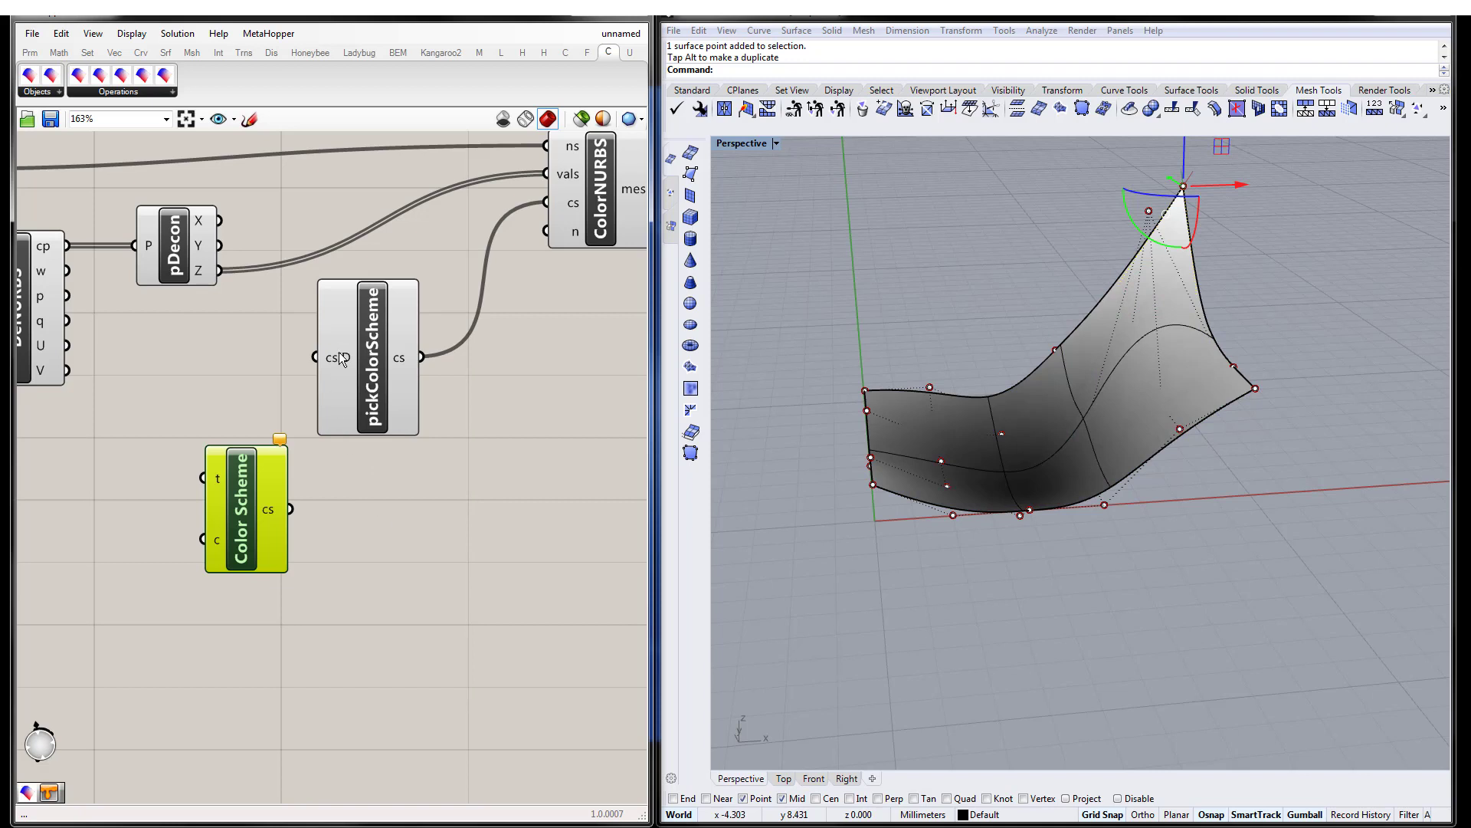
- Cycle the picked scheme through the Cool, Warm and further presets, ending on magenta
{"action": "right_click", "coordinate": [368, 357]}
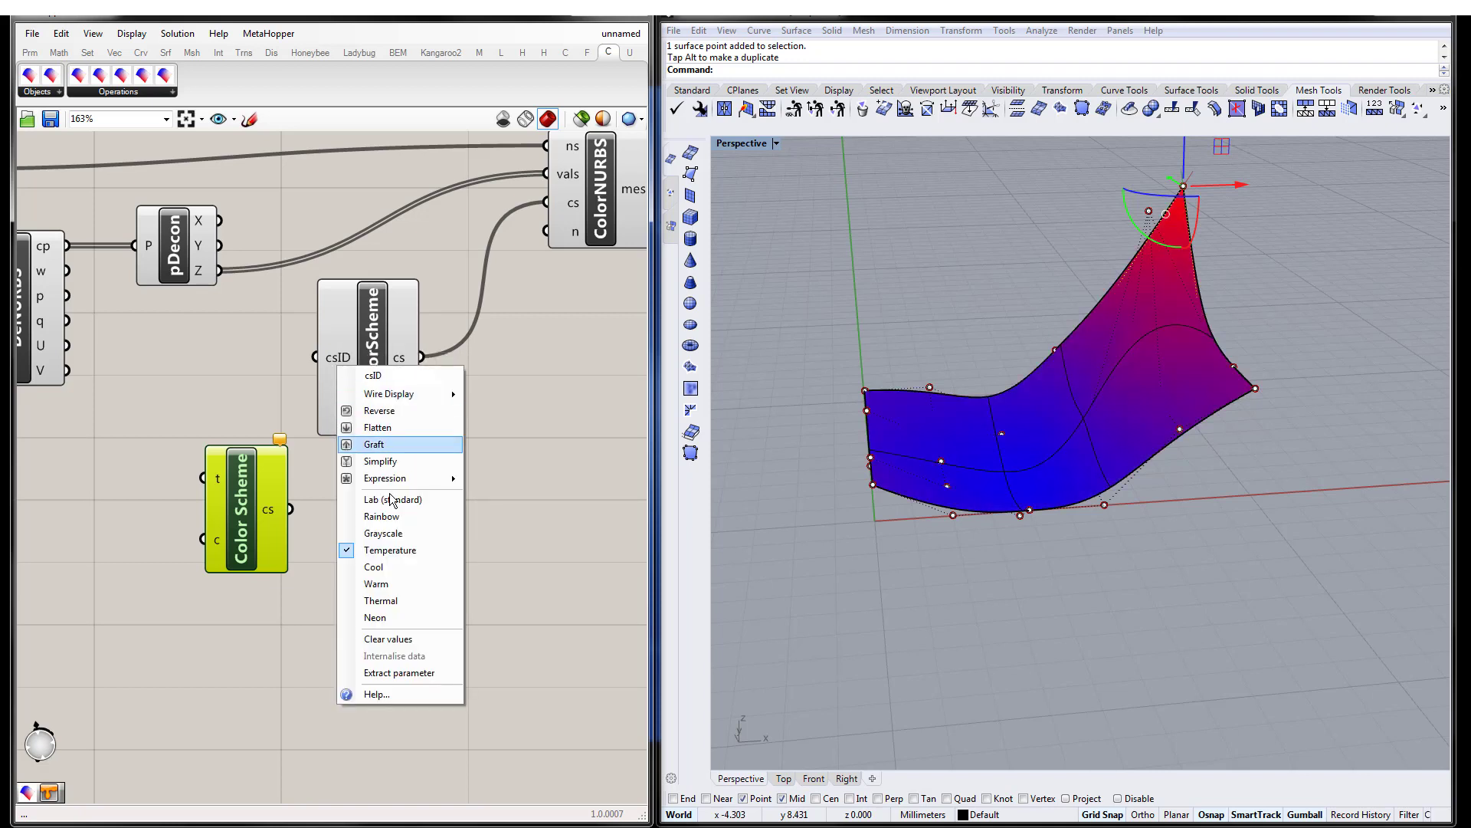
{"action": "left_click", "coordinate": [373, 565]}
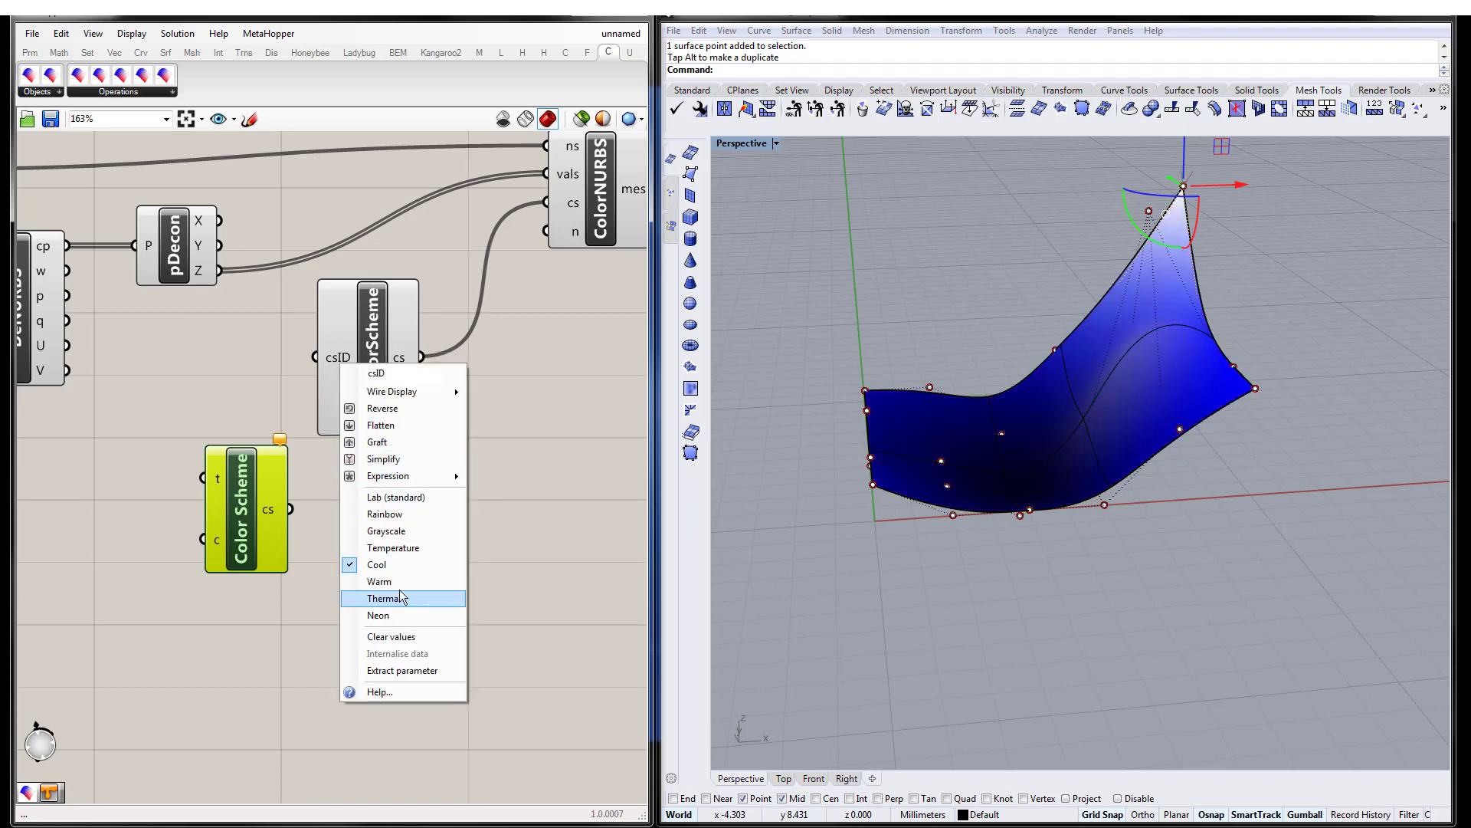
{"action": "left_click", "coordinate": [380, 575]}
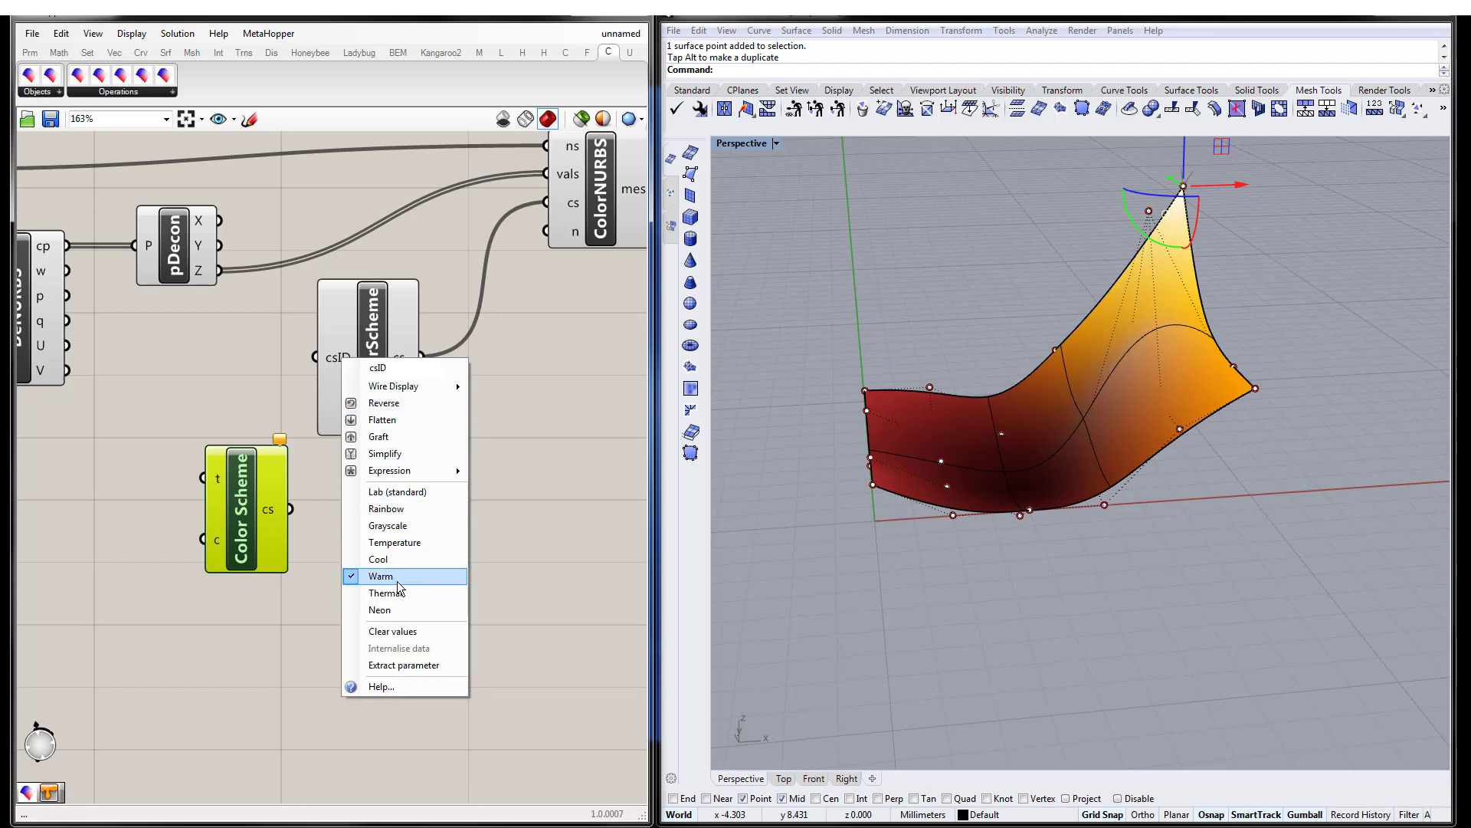
{"action": "left_click", "coordinate": [381, 593]}
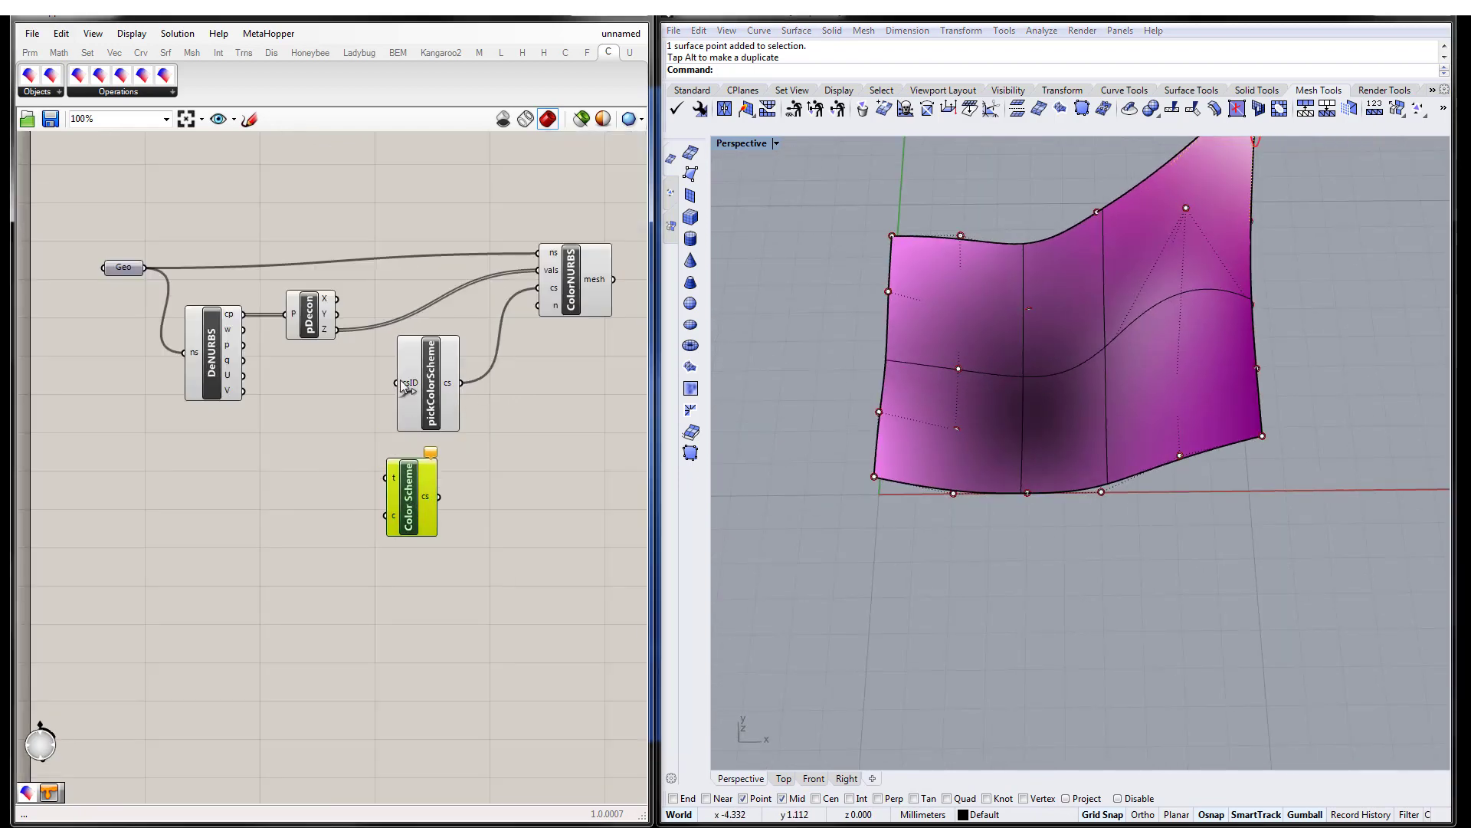
- Add a Deconstruct Color Scheme component and switch the picked preset to the green-yellow-red scheme
{"action": "left_click_drag", "start_coordinate": [428, 383], "coordinate": [313, 415]}
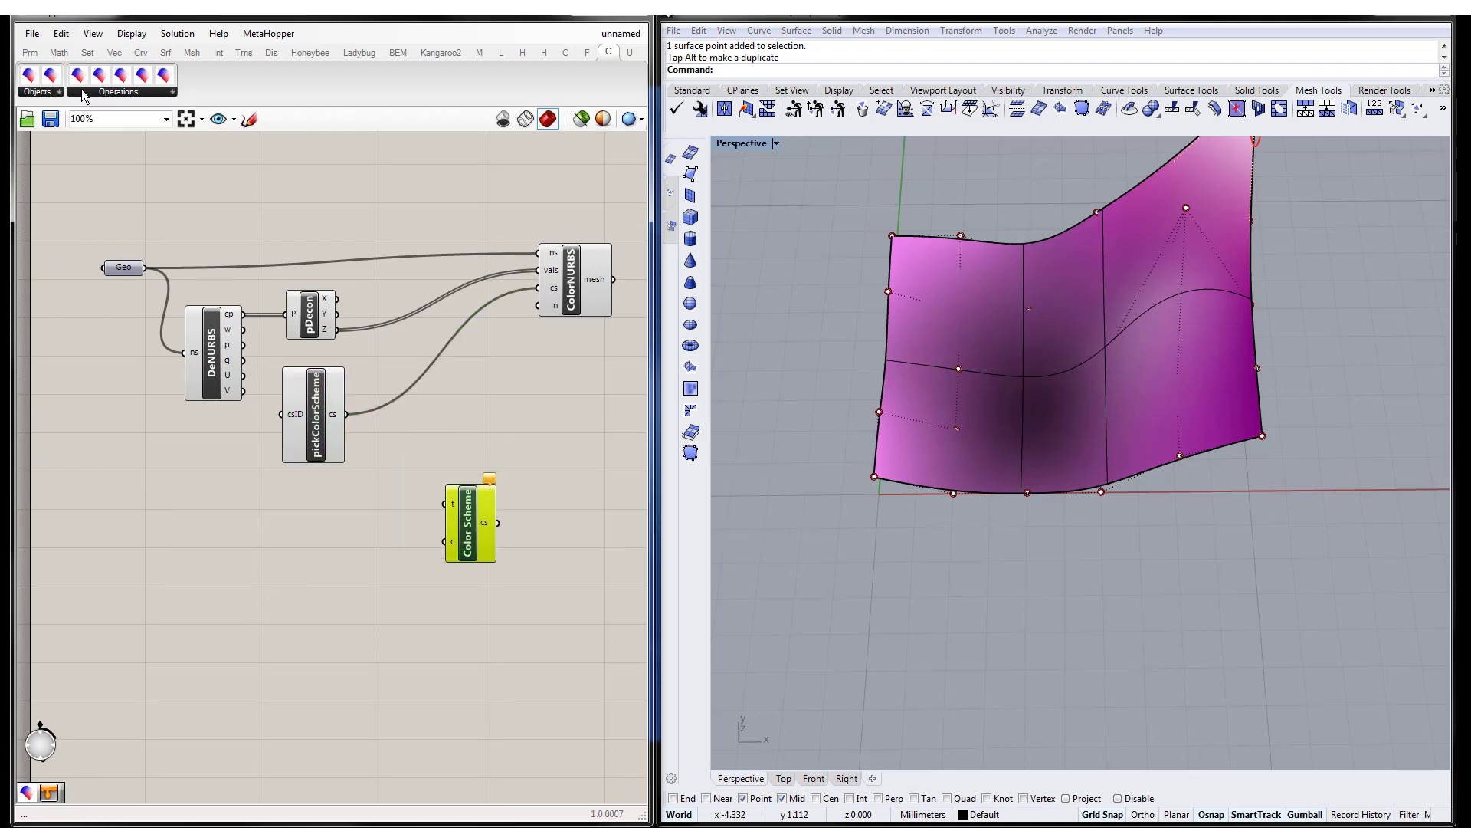
{"action": "left_click", "coordinate": [118, 91]}
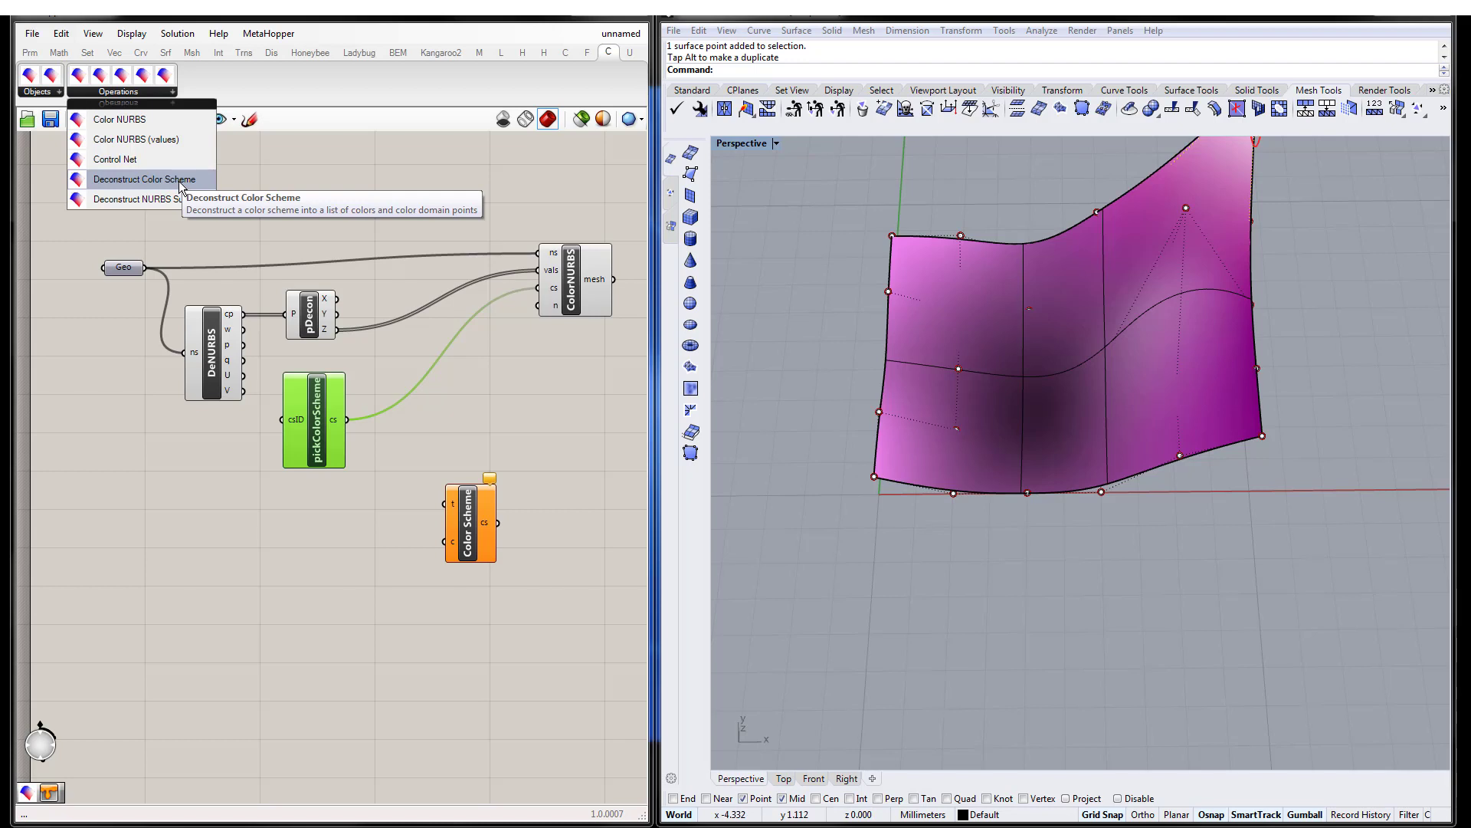
{"action": "left_click", "coordinate": [144, 179]}
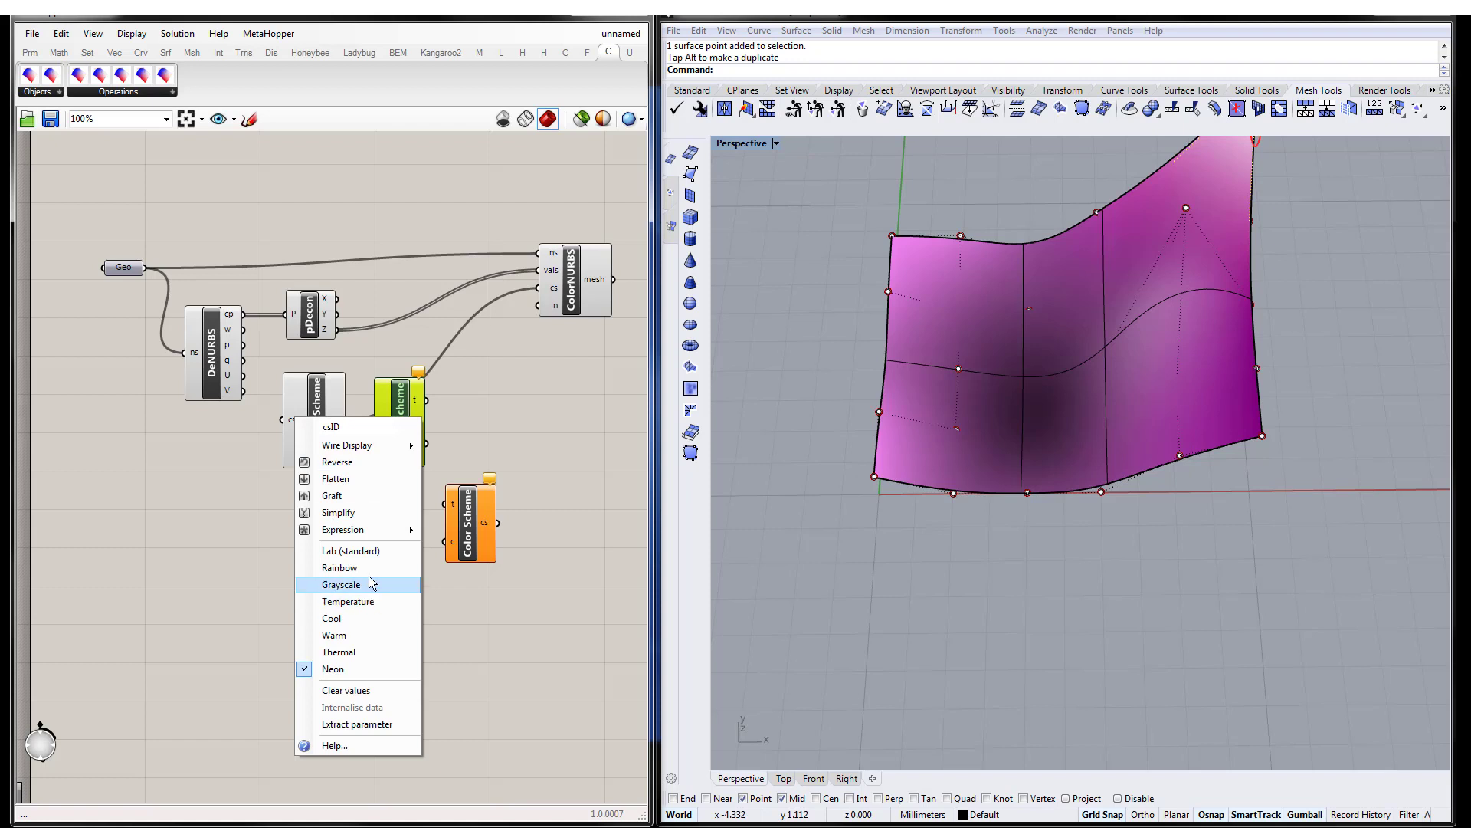
{"action": "left_click", "coordinate": [348, 601]}
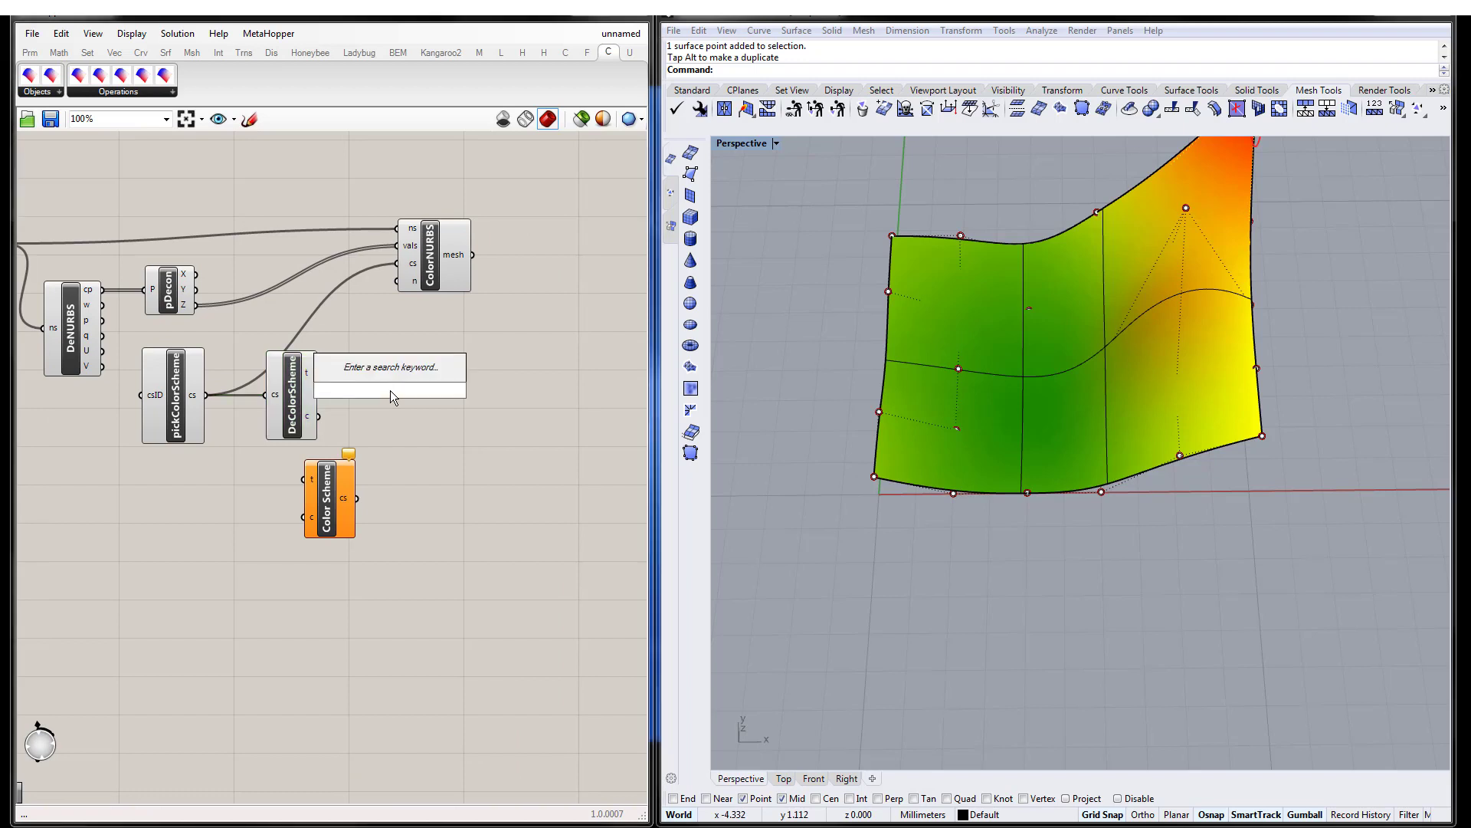
- Add Panels reading the scheme's thresholds 0, 1, 2 and colours Green, Yellow, Red
{"action": "type", "text": "pane"}
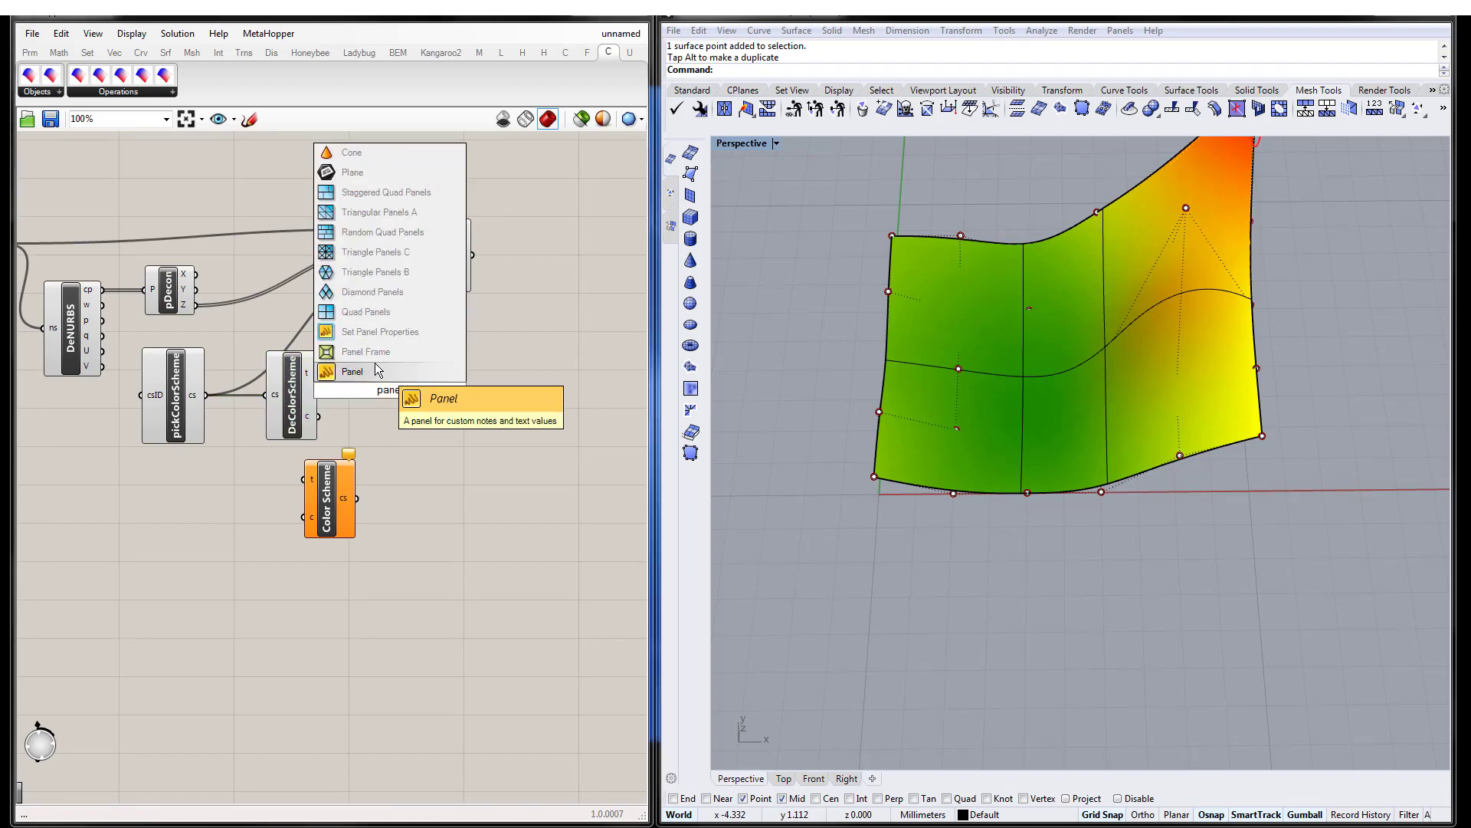
{"action": "left_click", "coordinate": [352, 371]}
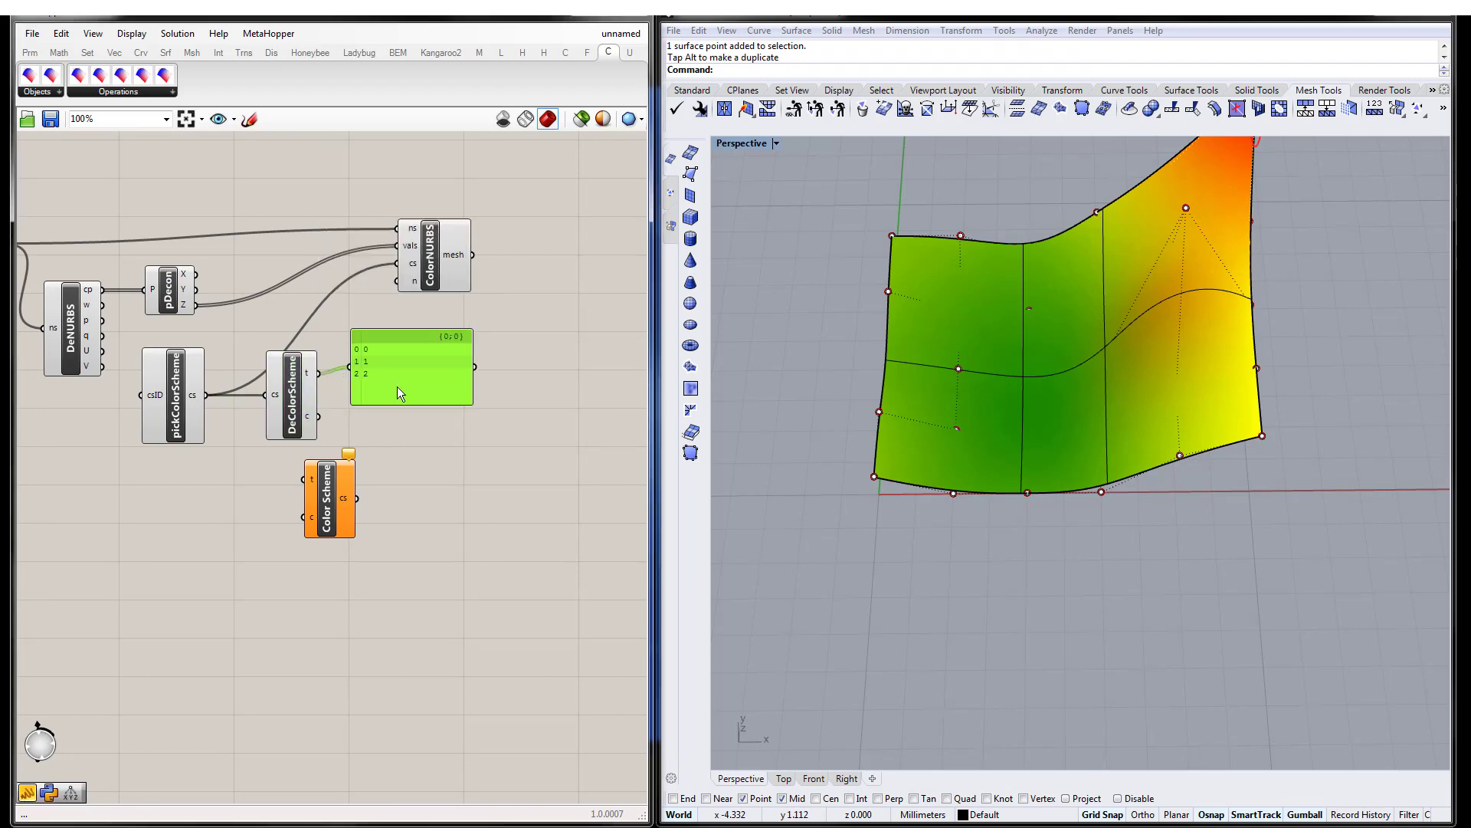
{"action": "left_click_drag", "start_coordinate": [328, 492], "coordinate": [371, 544]}
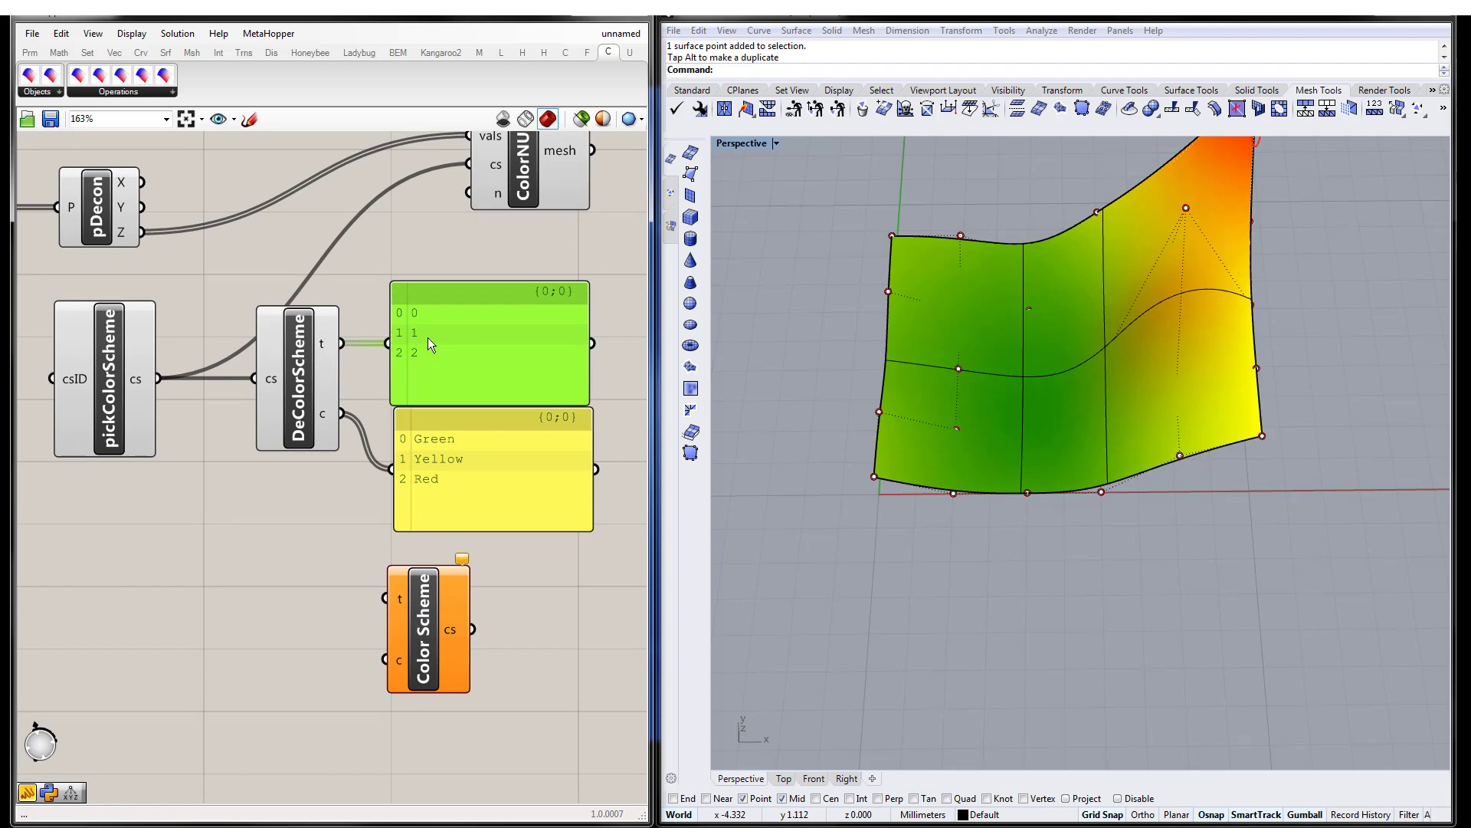
{"action": "mouse_move", "coordinate": [421, 340]}
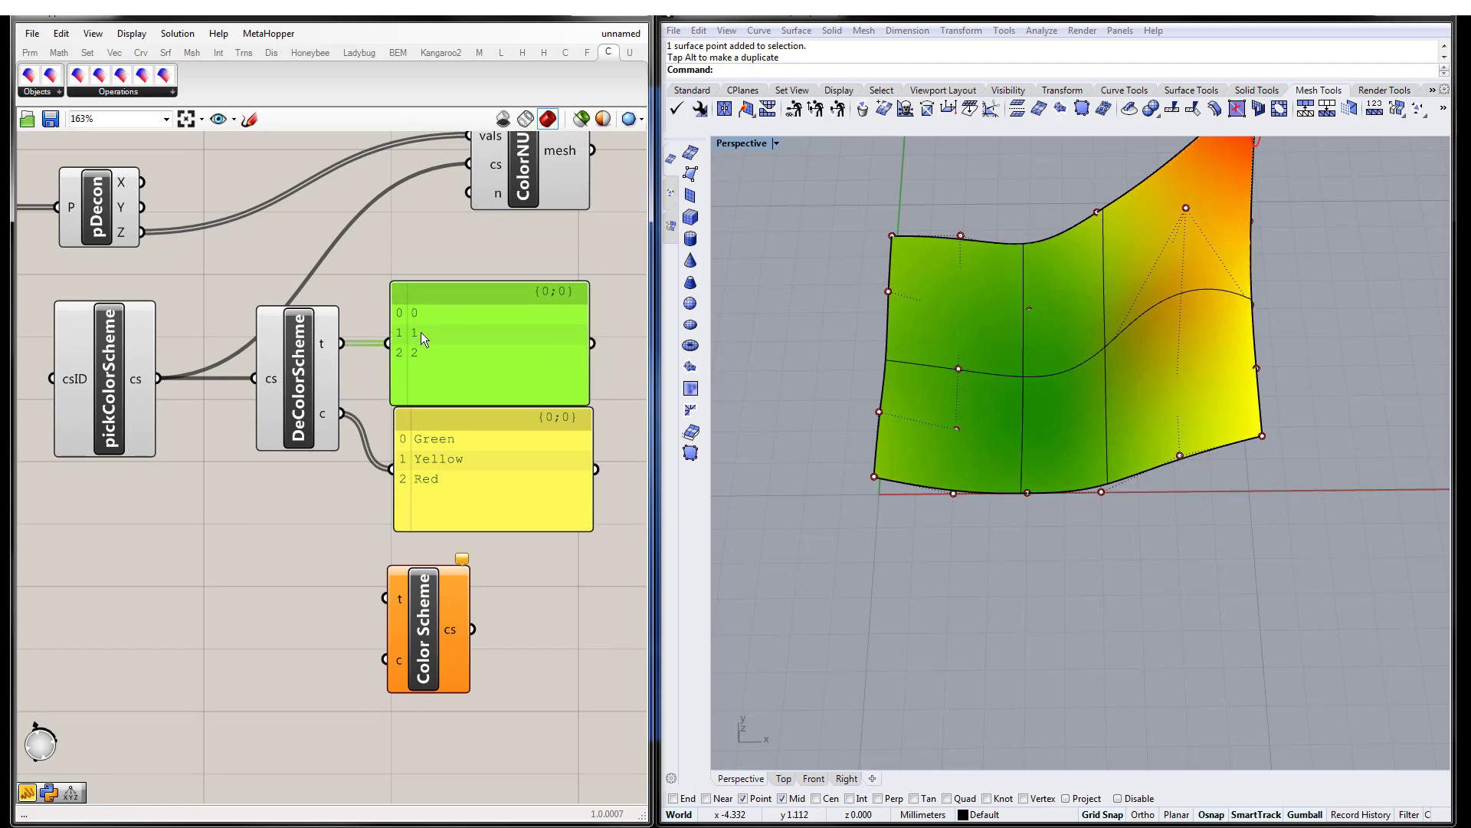
{"action": "mouse_move", "coordinate": [436, 451]}
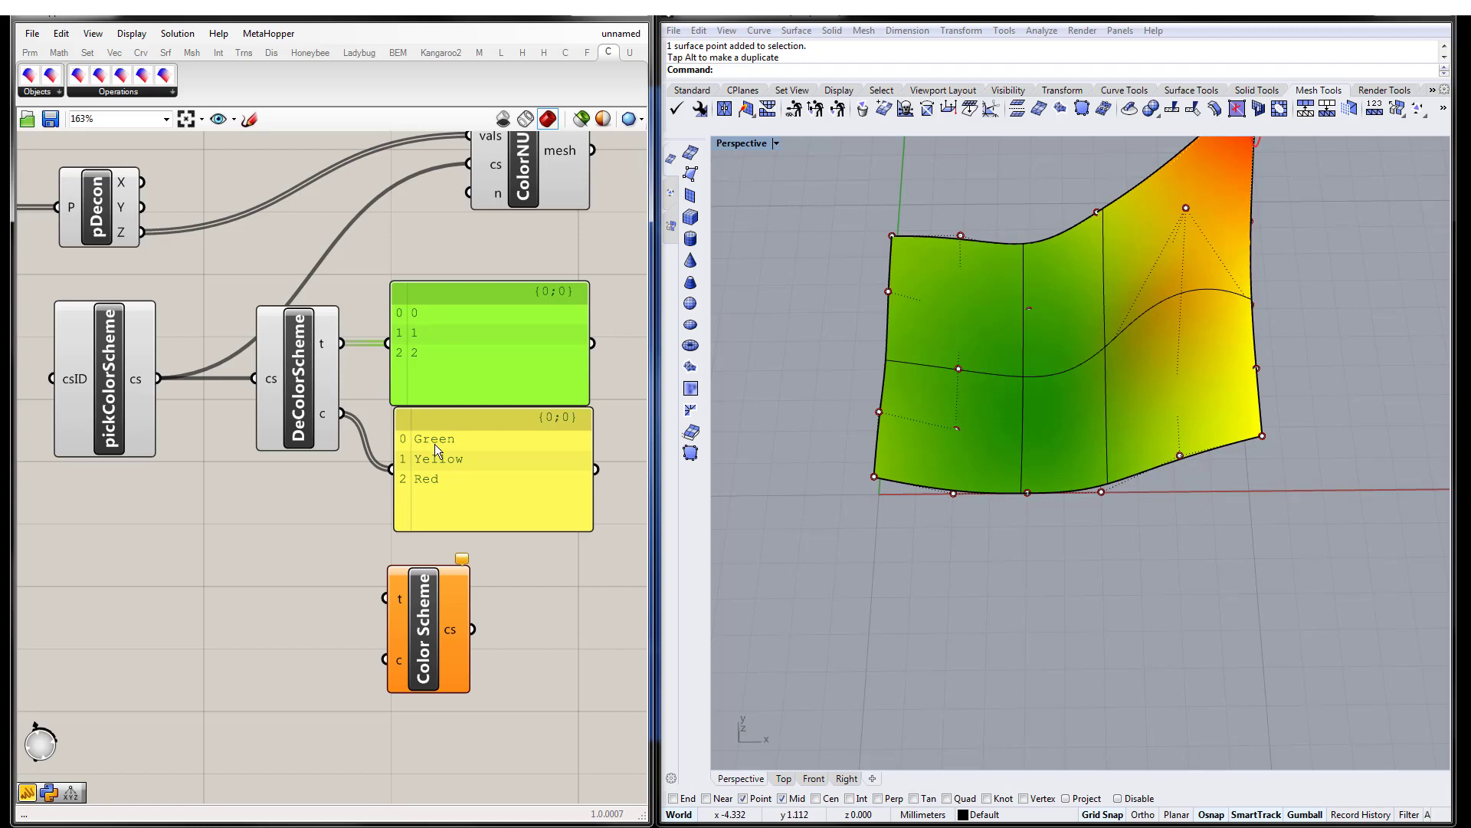
{"action": "mouse_move", "coordinate": [442, 455]}
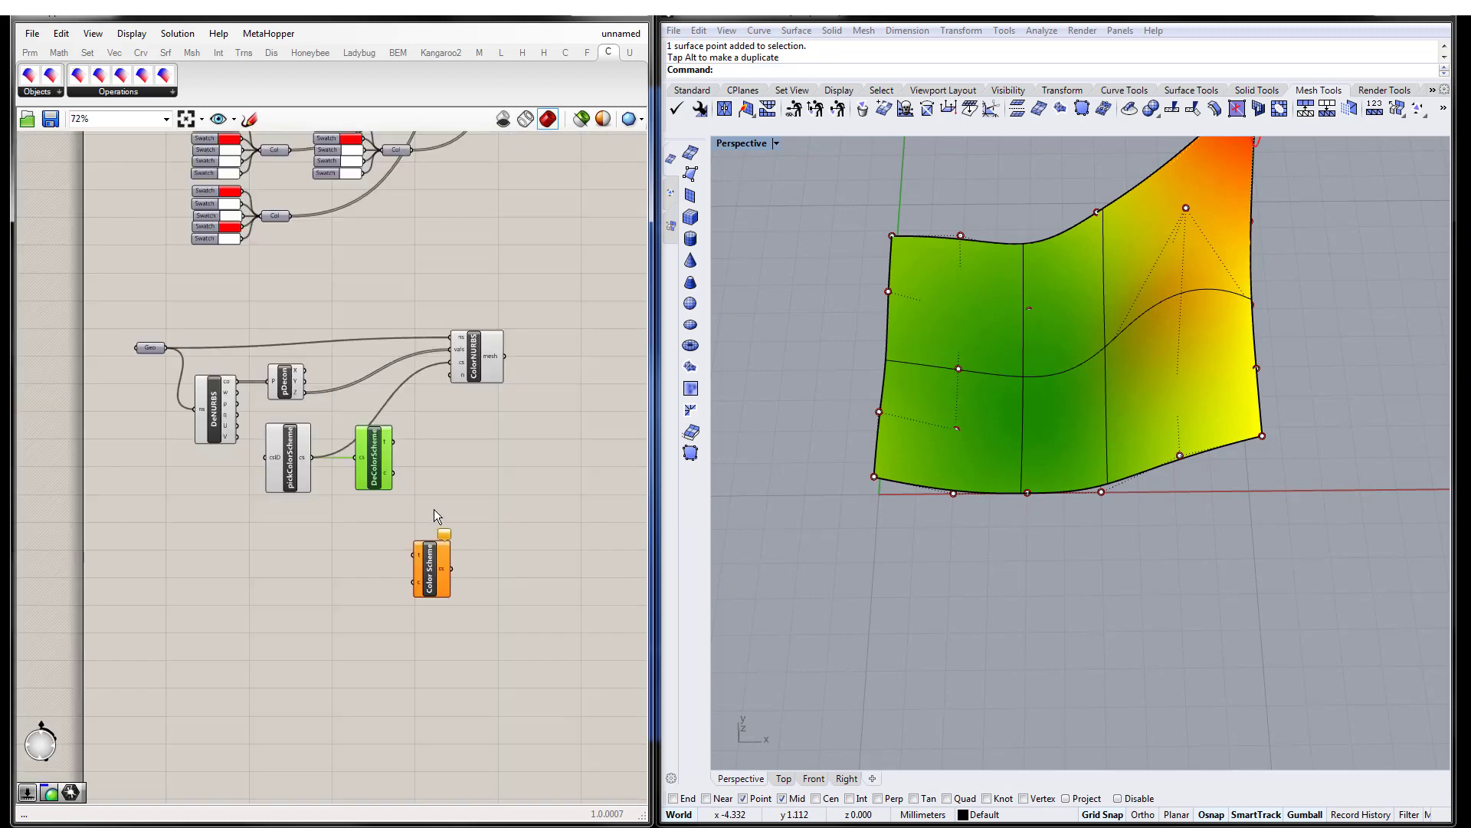
- Add red, white and blue Colour Swatches and wire them into the custom scheme's c input
{"action": "scroll", "scroll_direction": "up", "scroll_amount": 3}
{"action": "type", "text": "swat"}
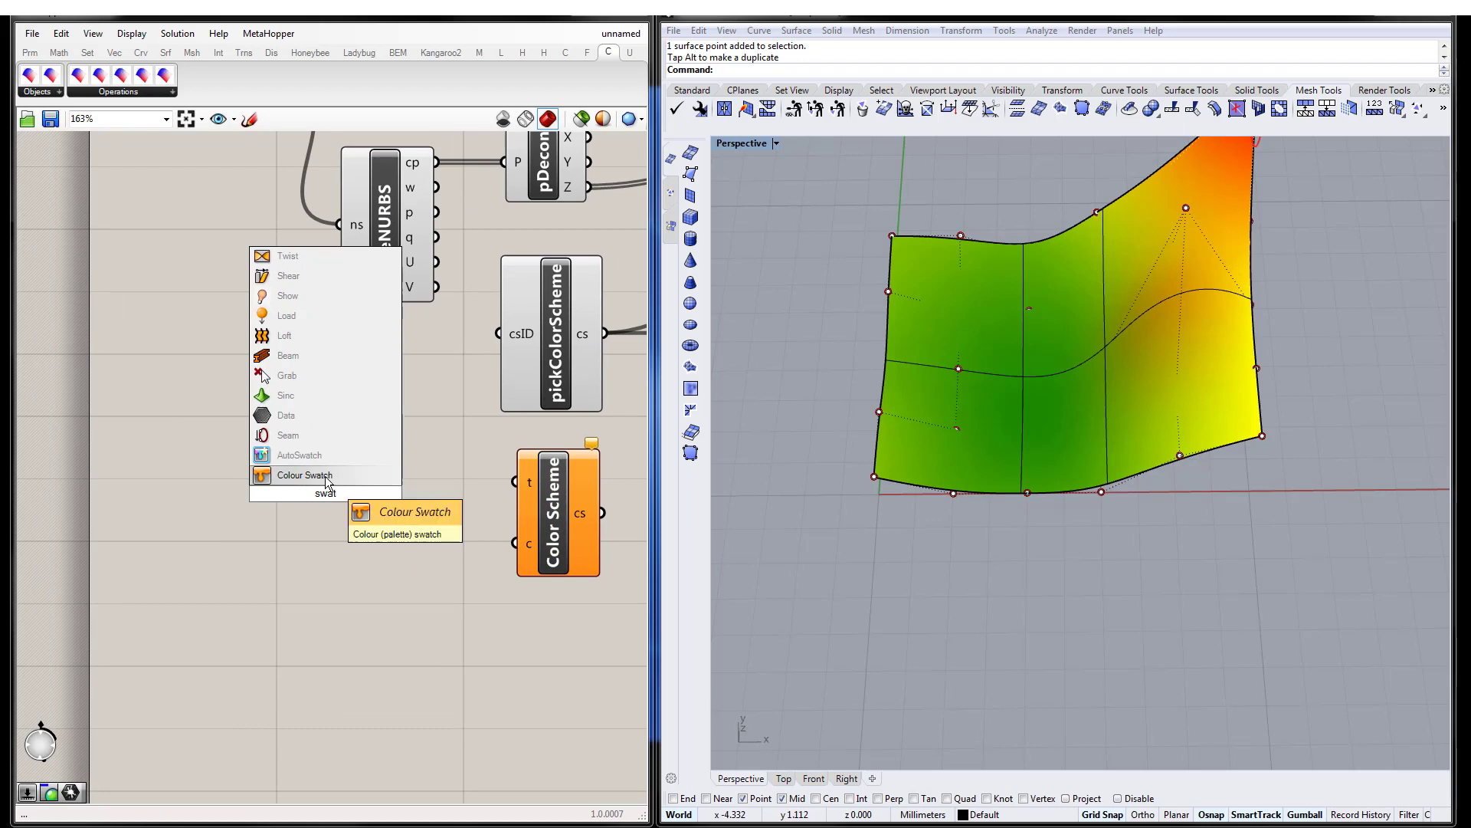
{"action": "left_click", "coordinate": [304, 474]}
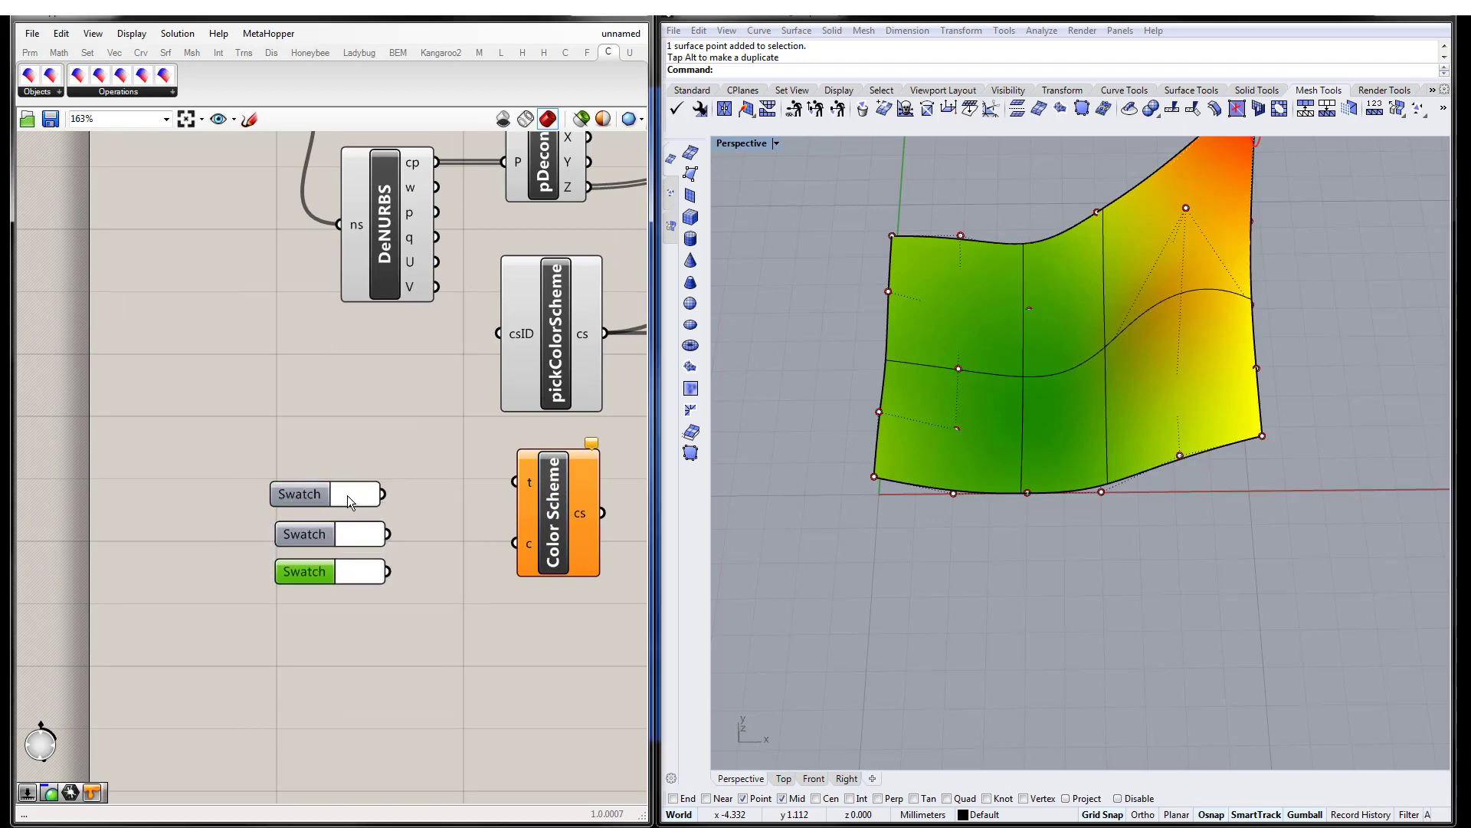
{"action": "left_click", "coordinate": [365, 494]}
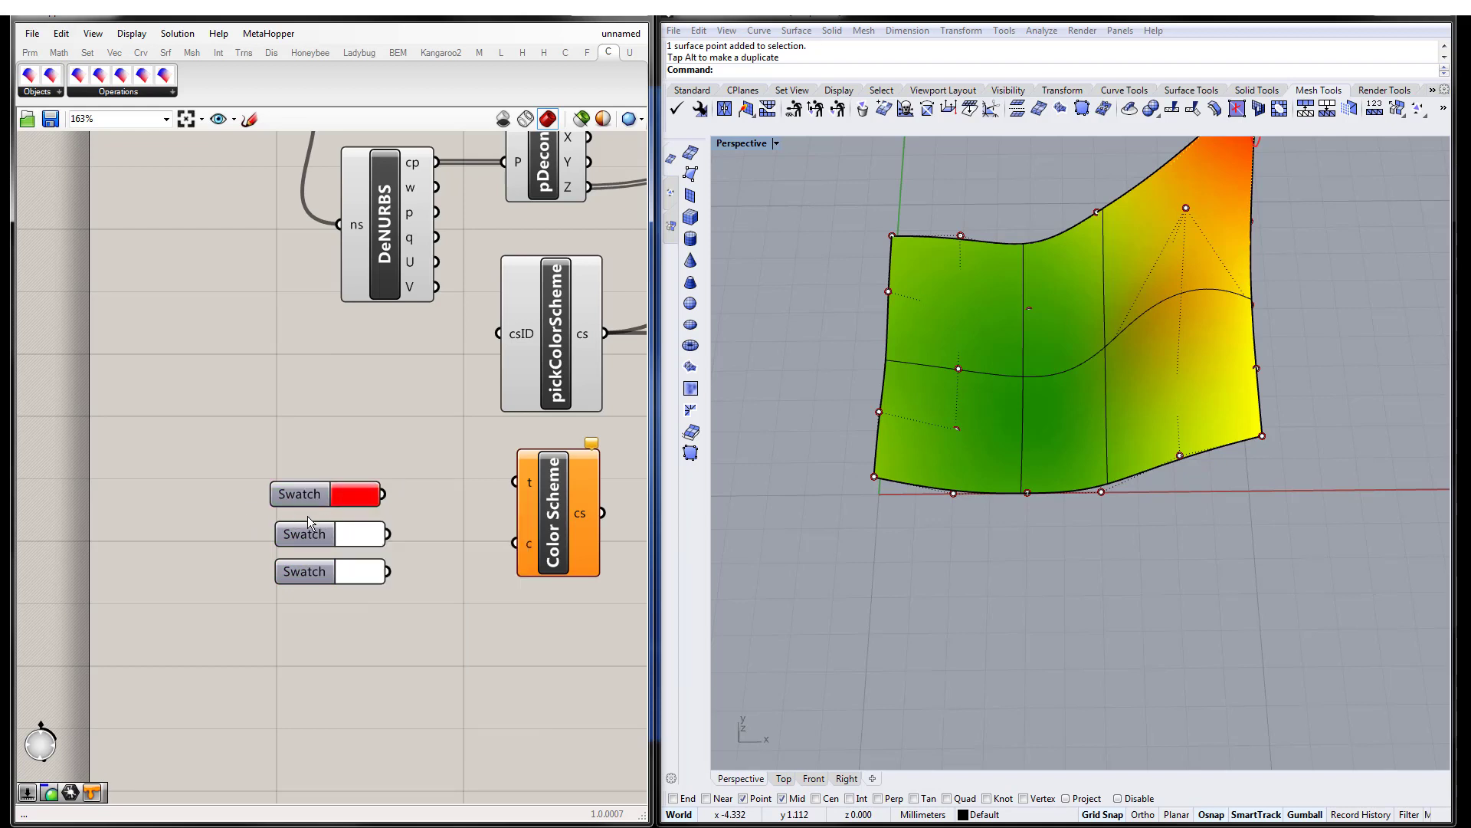
{"action": "left_click", "coordinate": [304, 570]}
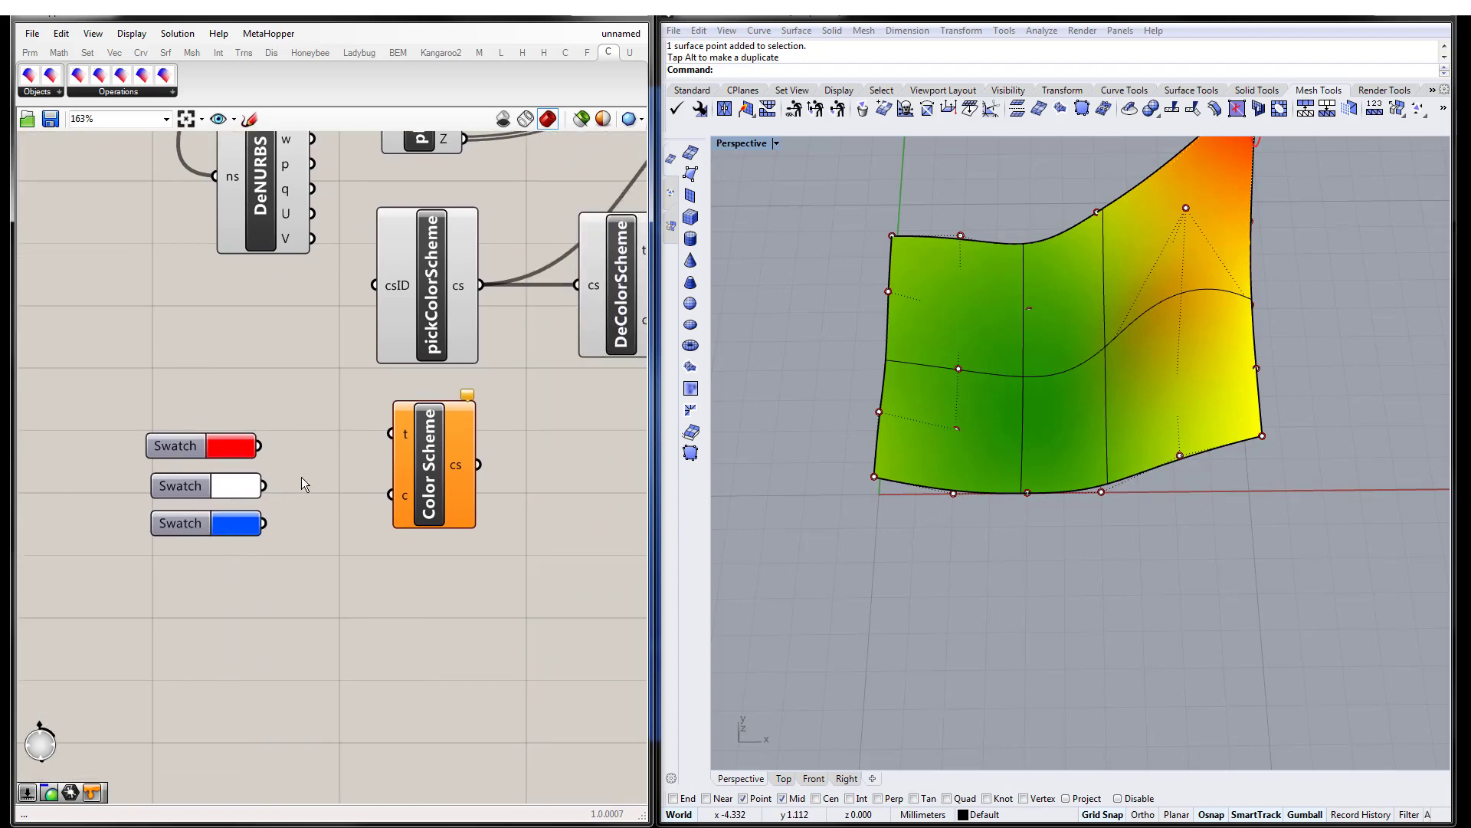
{"action": "left_click_drag", "start_coordinate": [264, 446], "coordinate": [392, 495]}
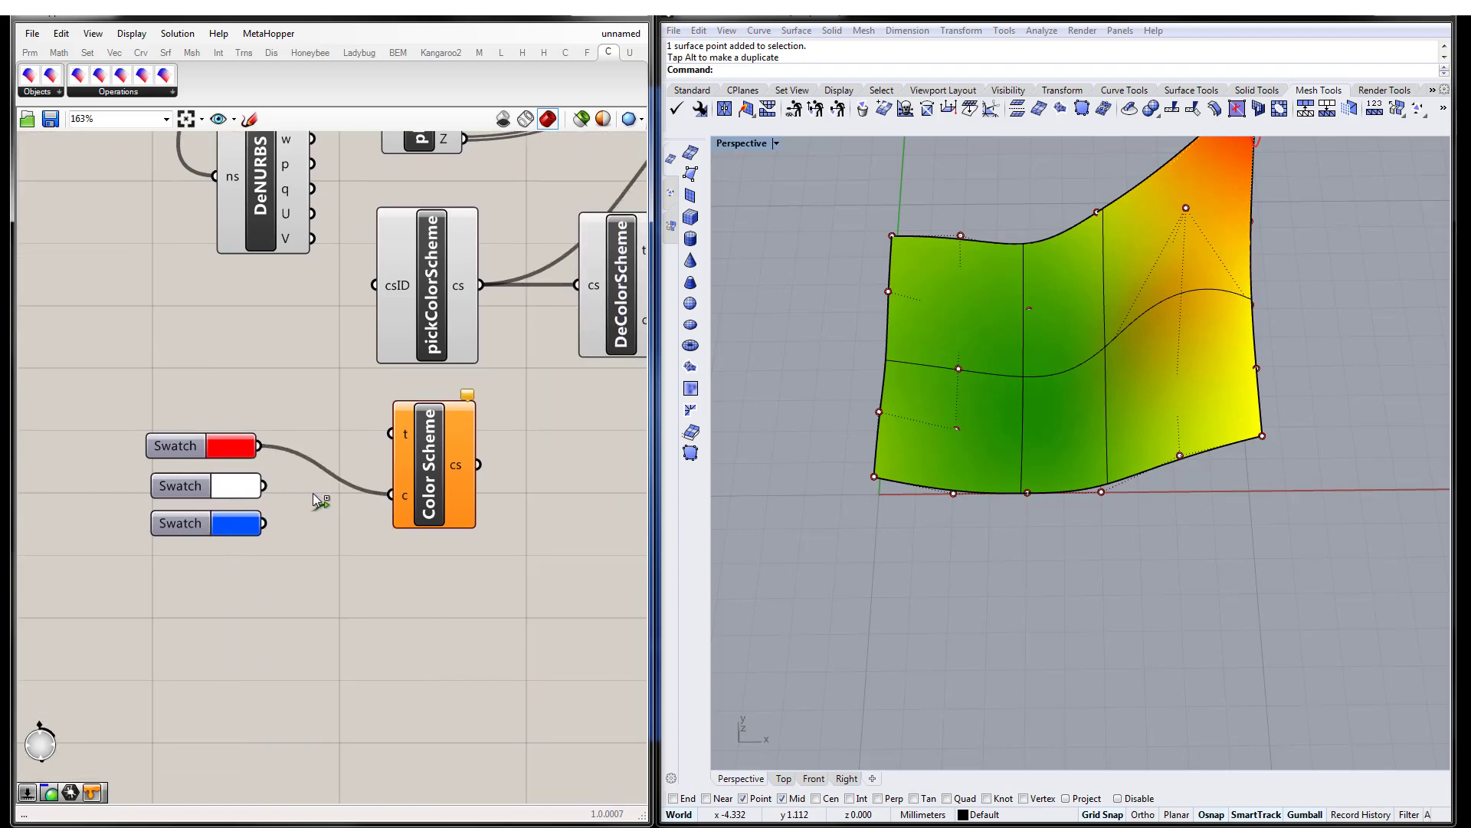
{"action": "left_click_drag", "start_coordinate": [263, 486], "coordinate": [389, 495]}
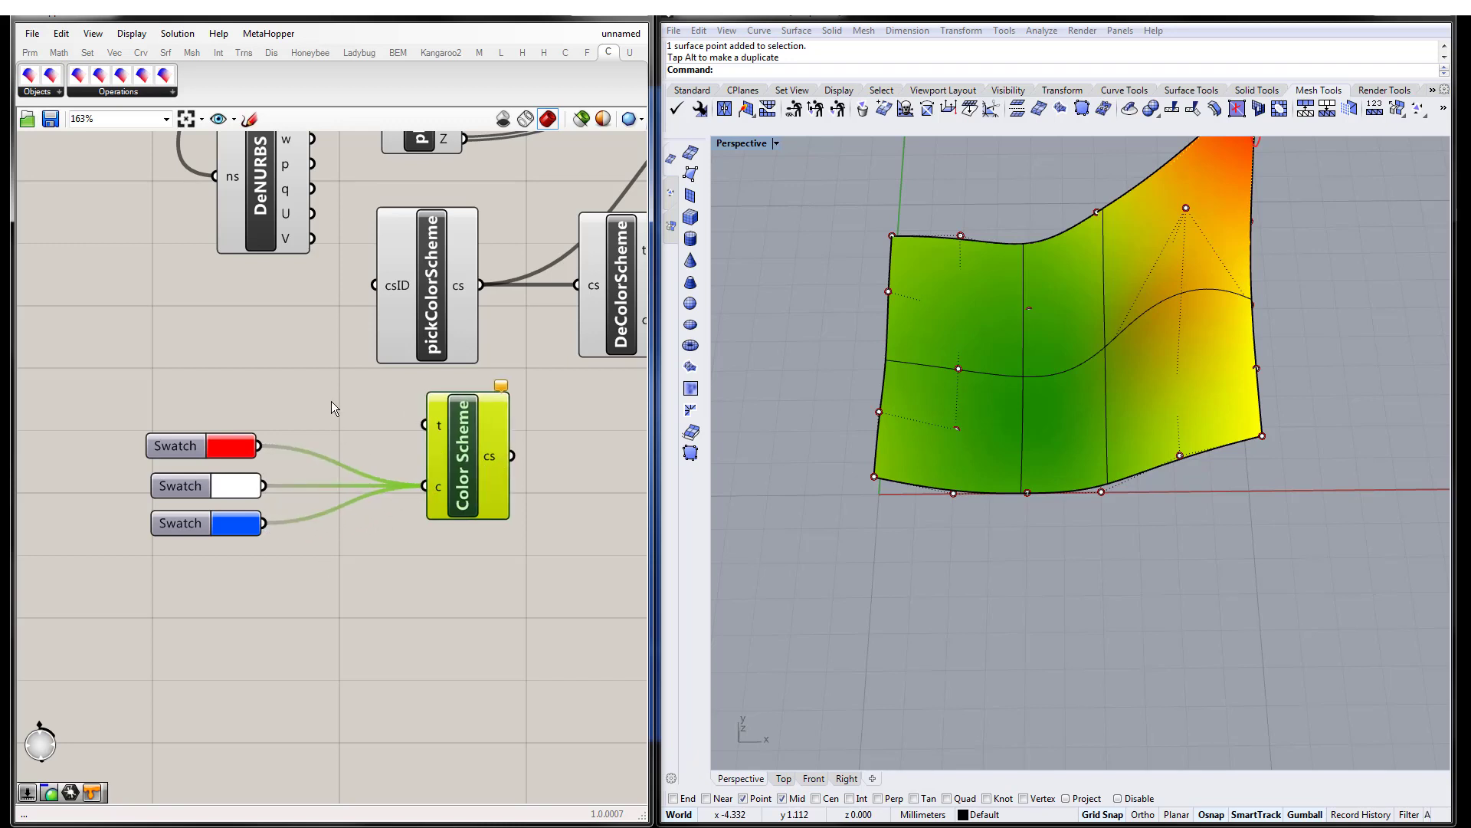
- Add a Panel of threshold values 0, 1, 2 for the scheme's t input
{"action": "type", "text": "panel"}
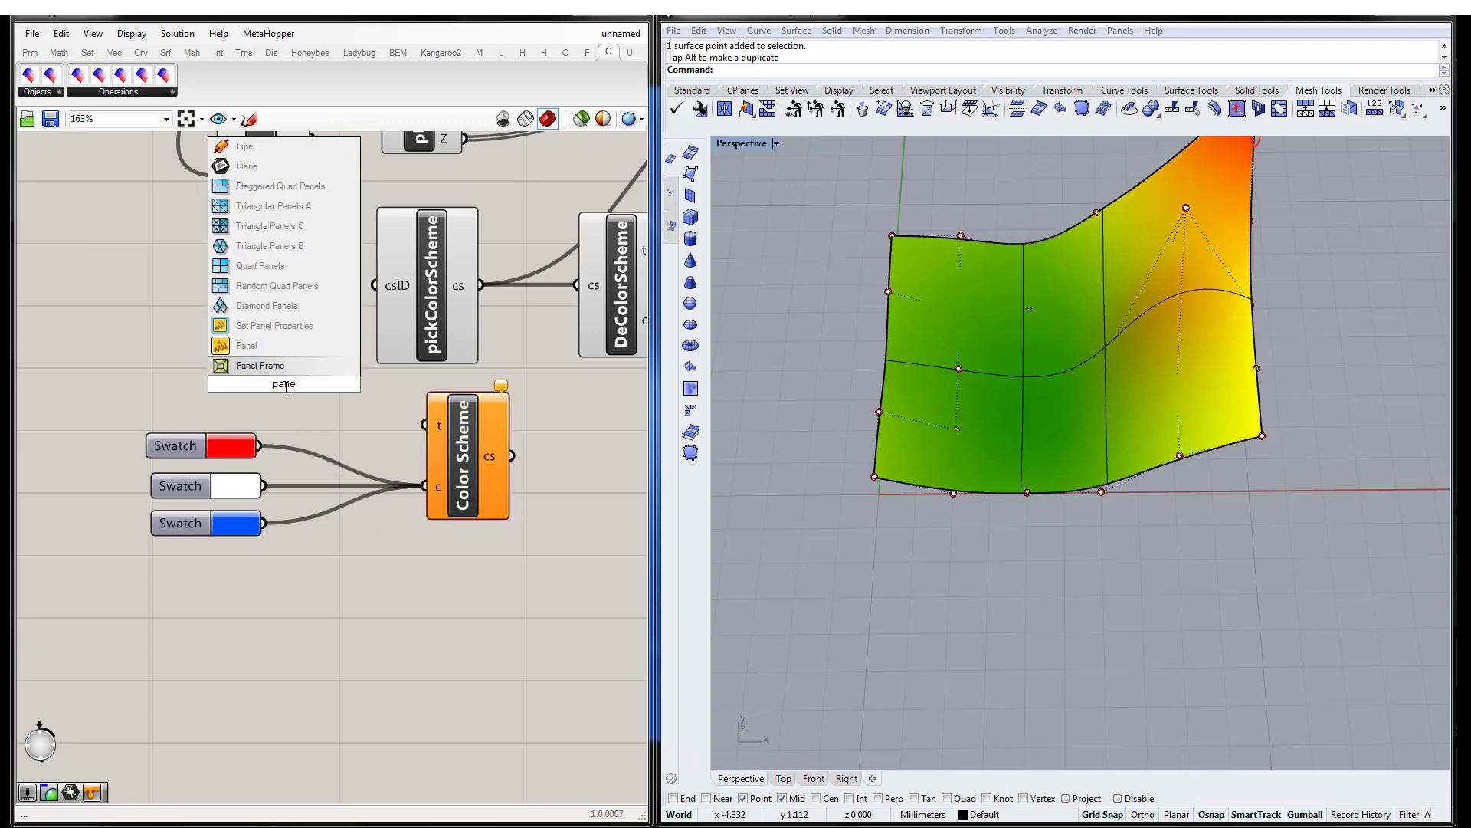
{"action": "left_click", "coordinate": [247, 345]}
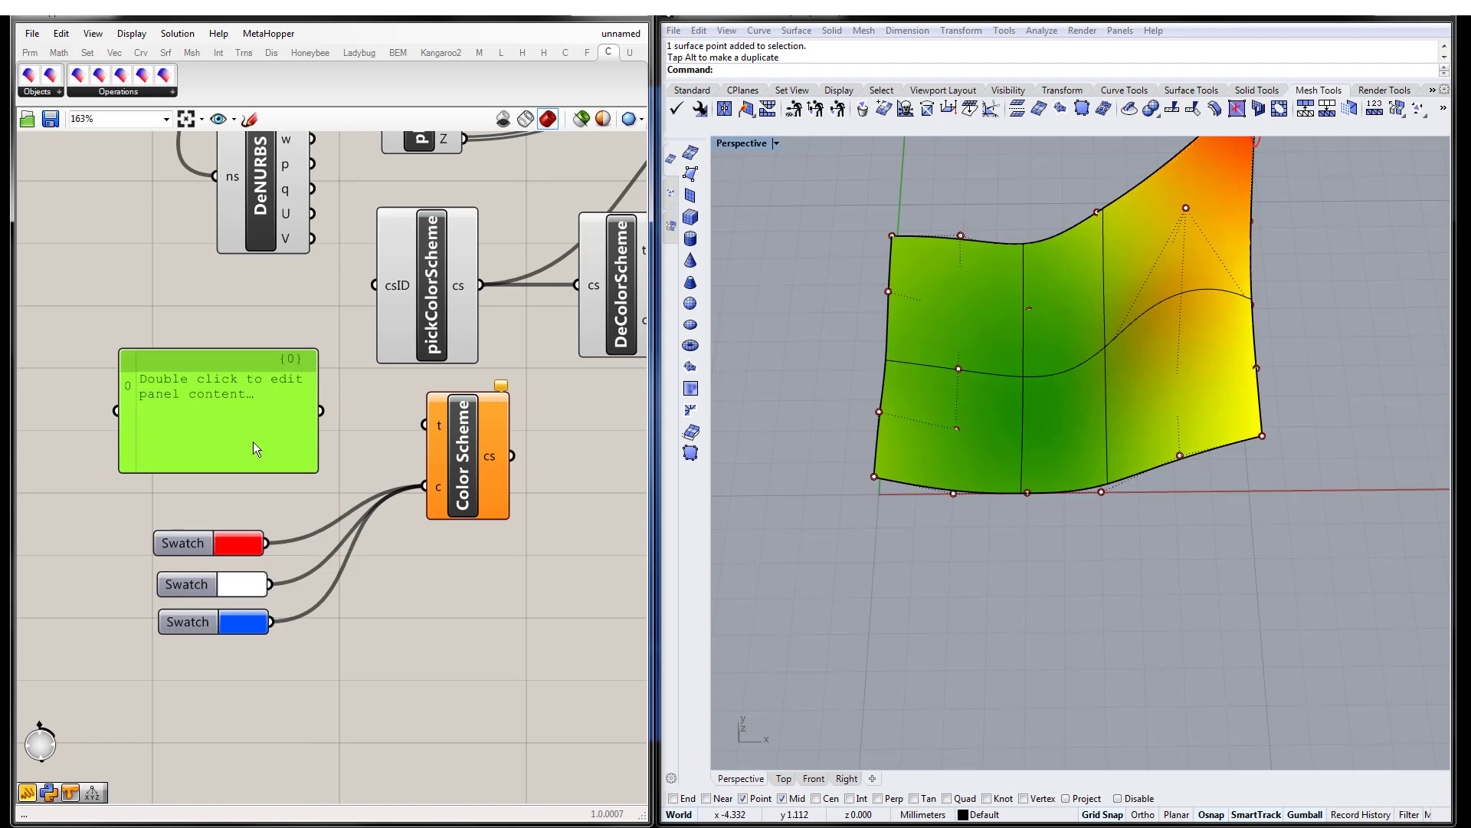
{"action": "double_click", "coordinate": [218, 411]}
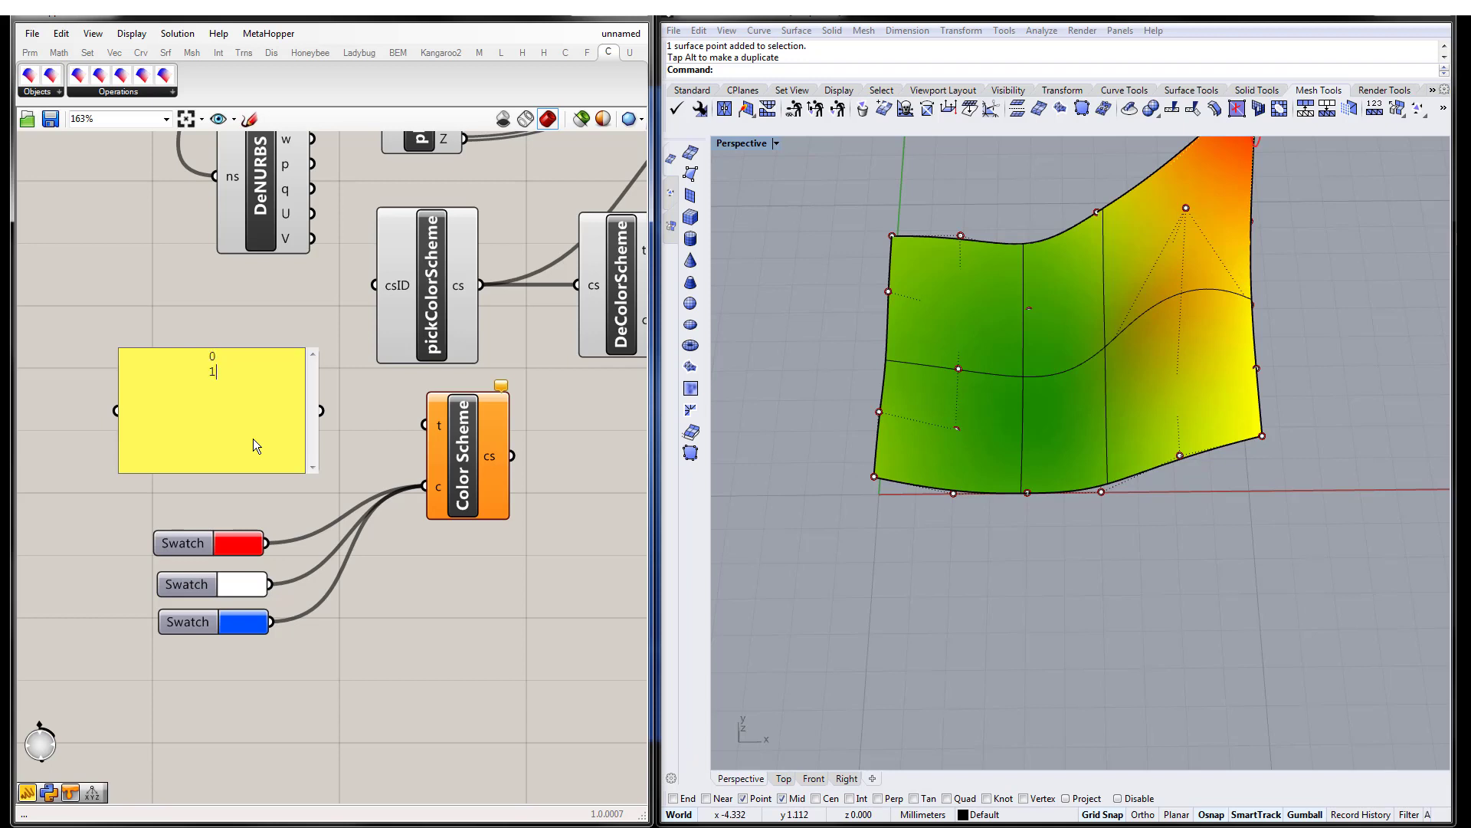
{"action": "type", "text": "2"}
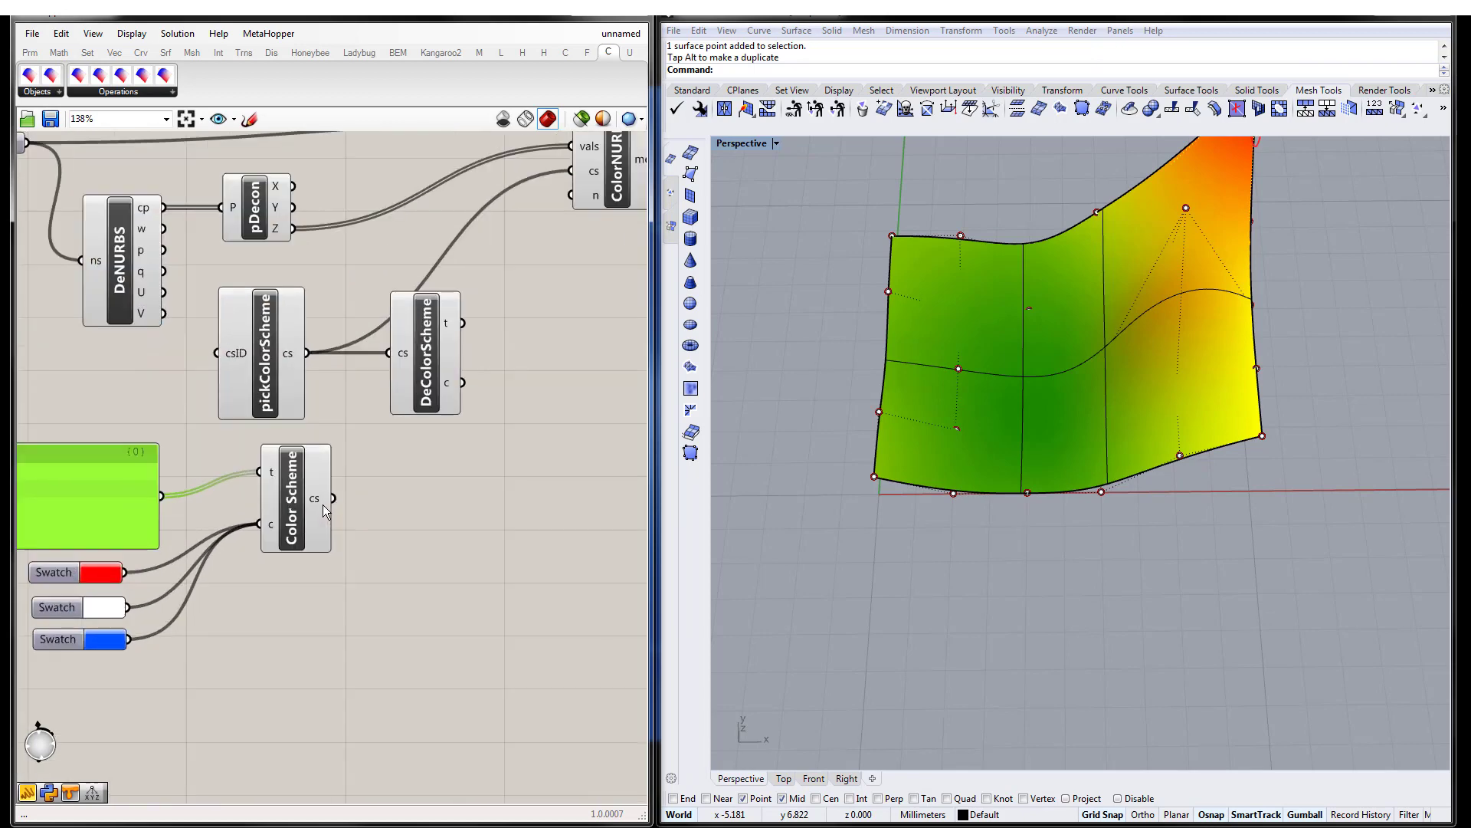
{"action": "mouse_move", "coordinate": [319, 499]}
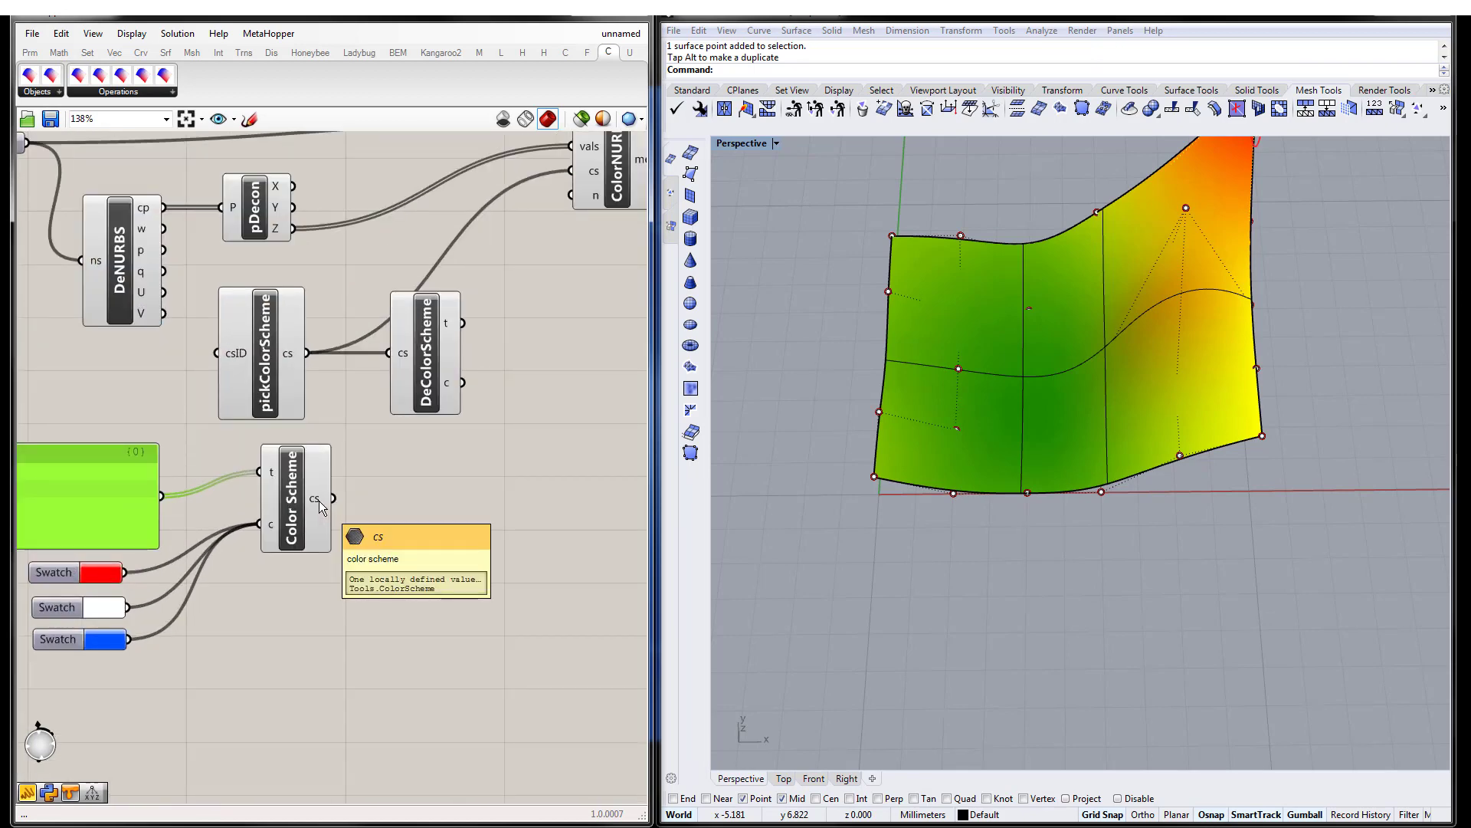
{"action": "mouse_move", "coordinate": [328, 508]}
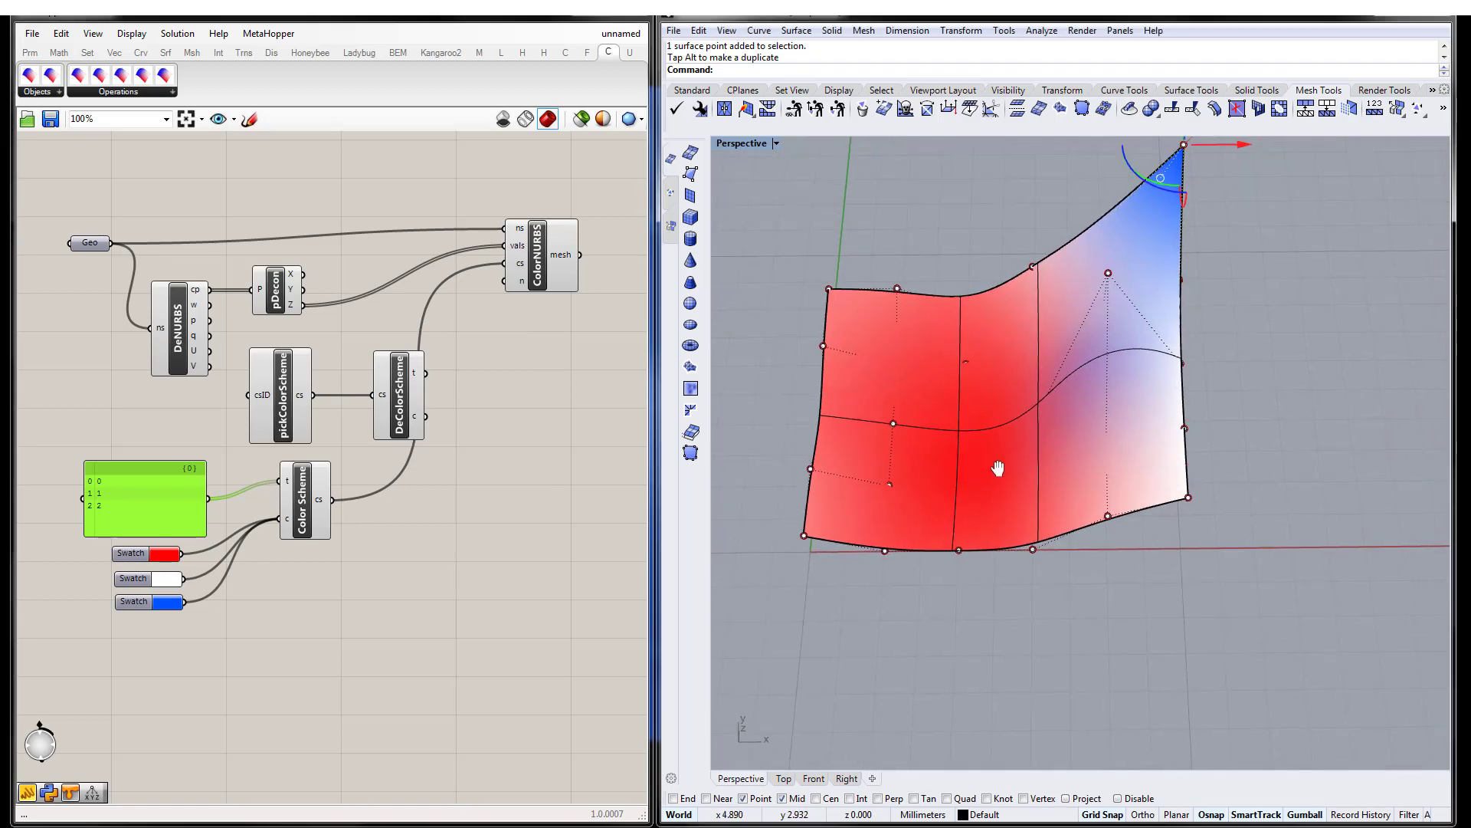
{"action": "mouse_move", "coordinate": [326, 517]}
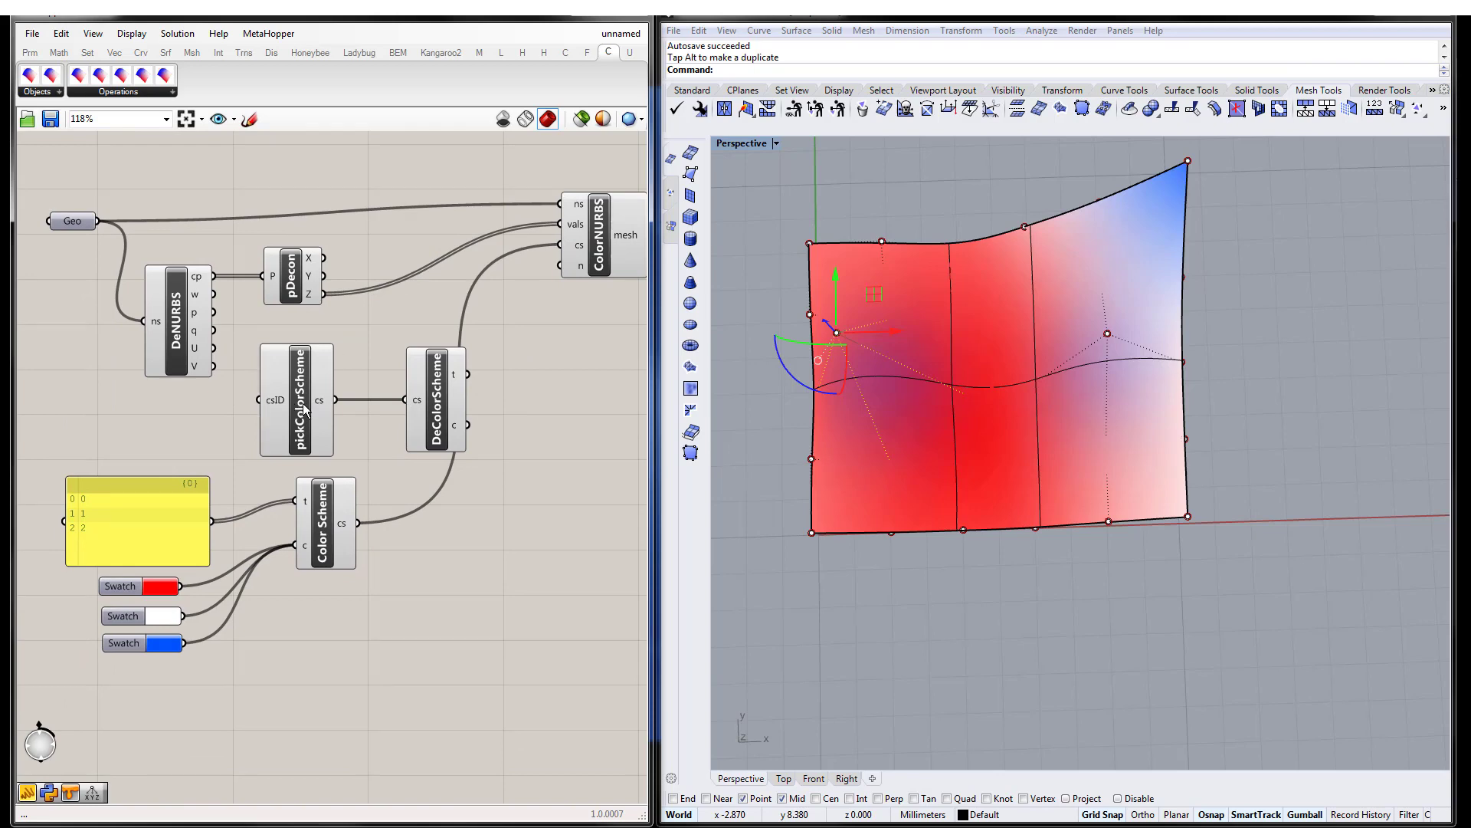
{"action": "mouse_move", "coordinate": [279, 410]}
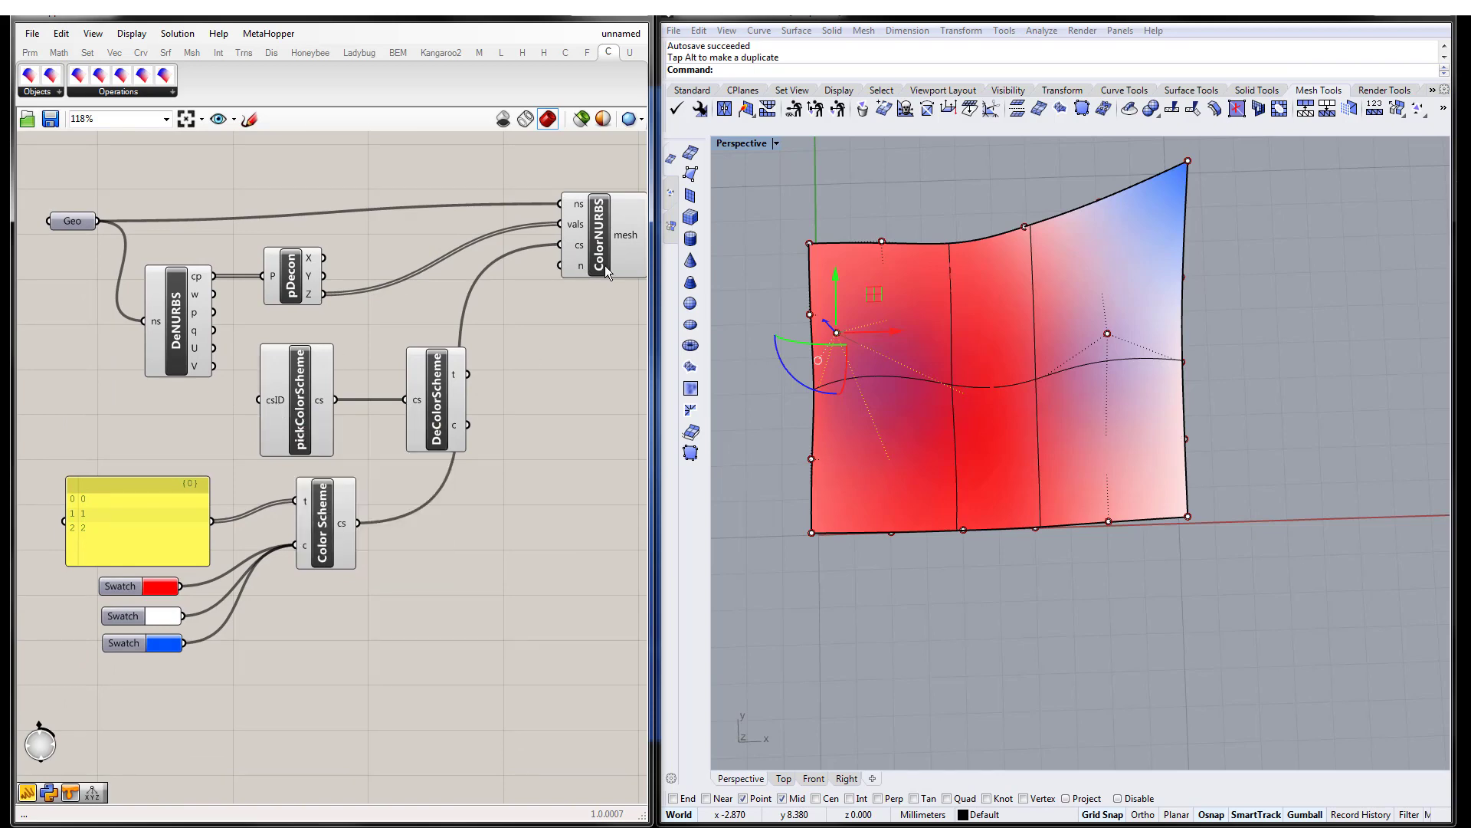
- Slide the Number Slider feeding Color NURBS' n input to 59
{"action": "scroll", "scroll_direction": "down", "scroll_amount": 3}
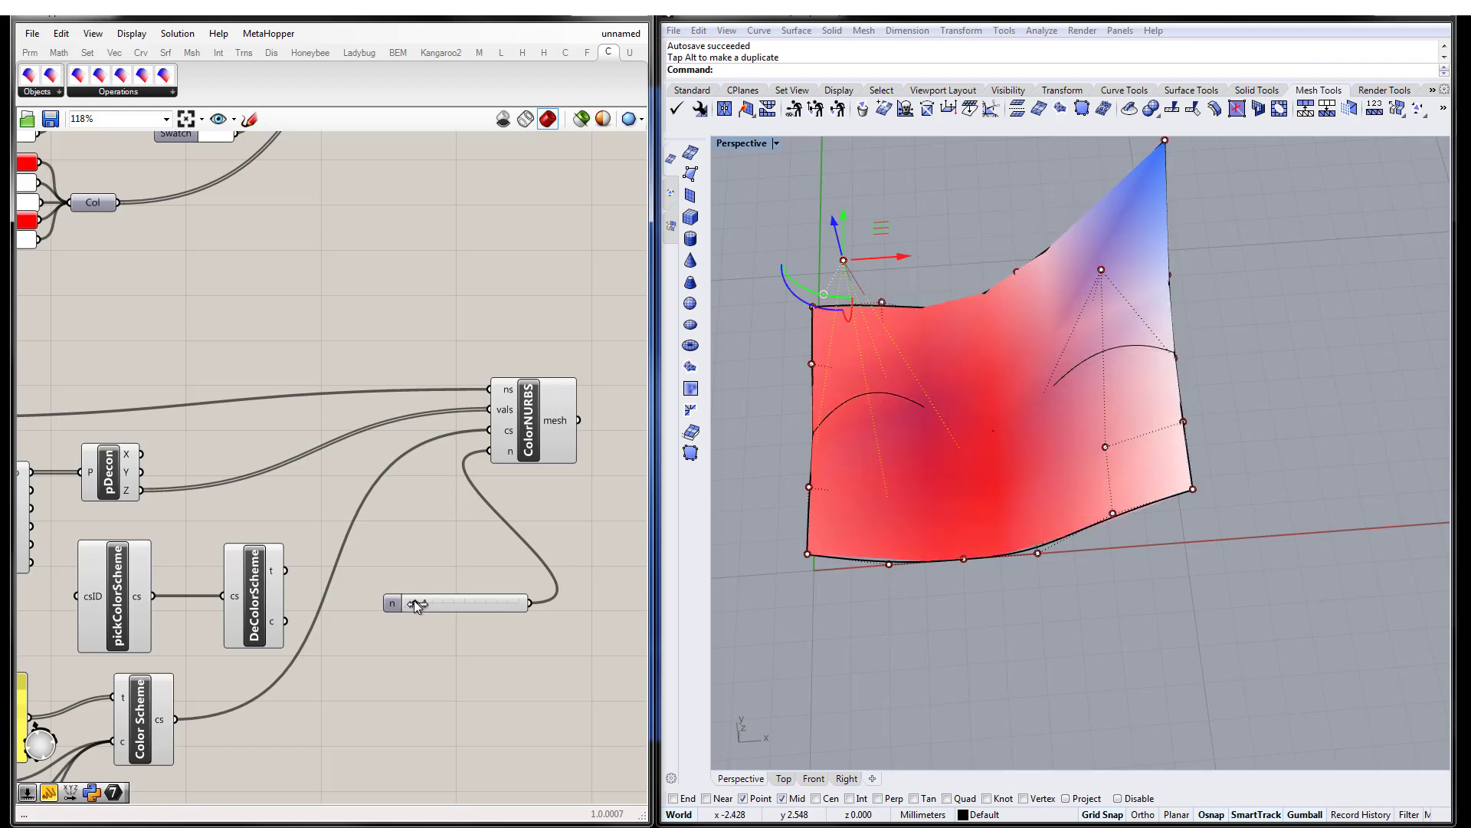
{"action": "left_click_drag", "start_coordinate": [417, 604], "coordinate": [464, 601]}
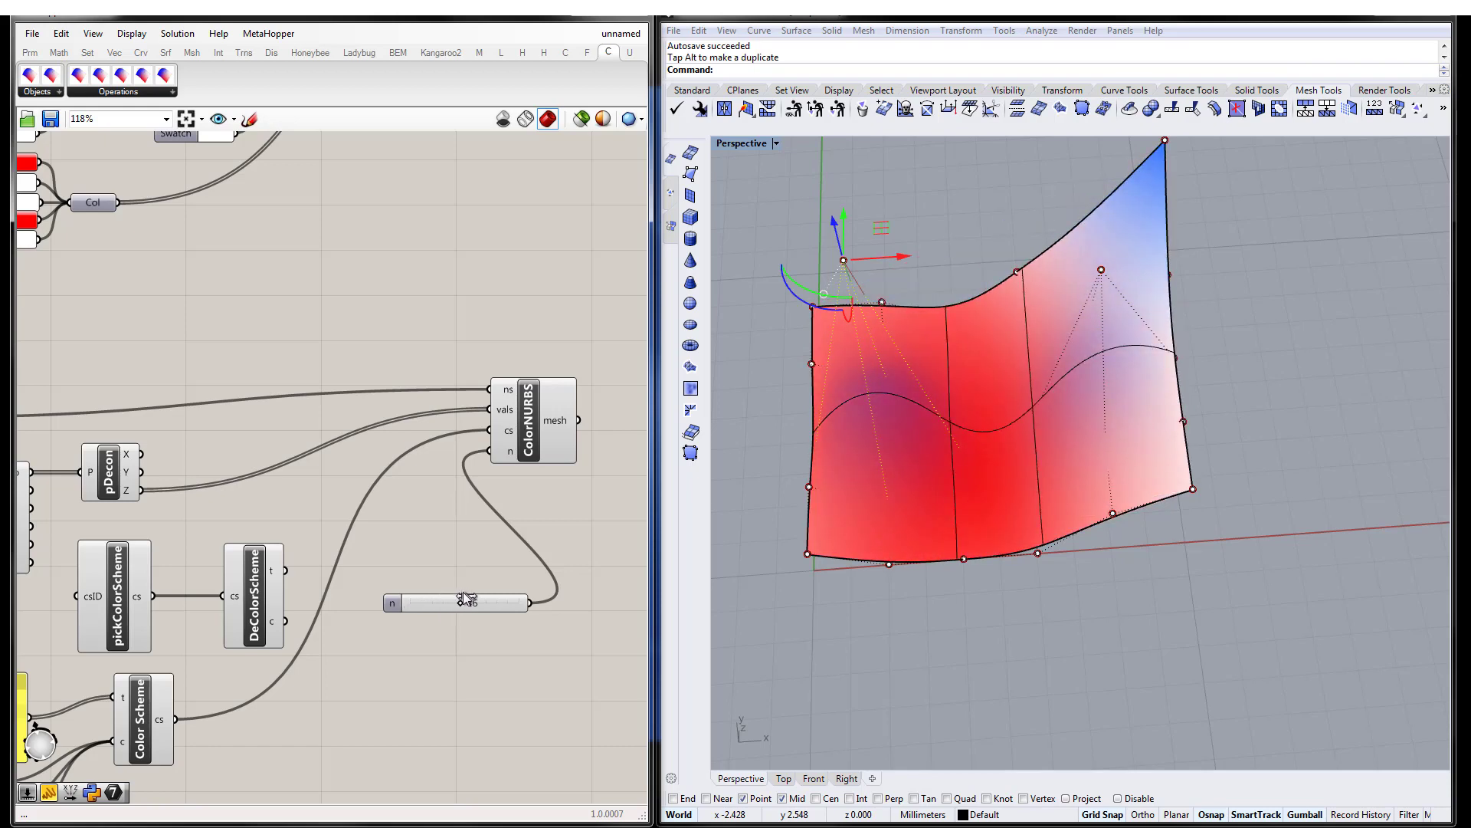
{"action": "left_click_drag", "start_coordinate": [451, 602], "coordinate": [469, 603]}
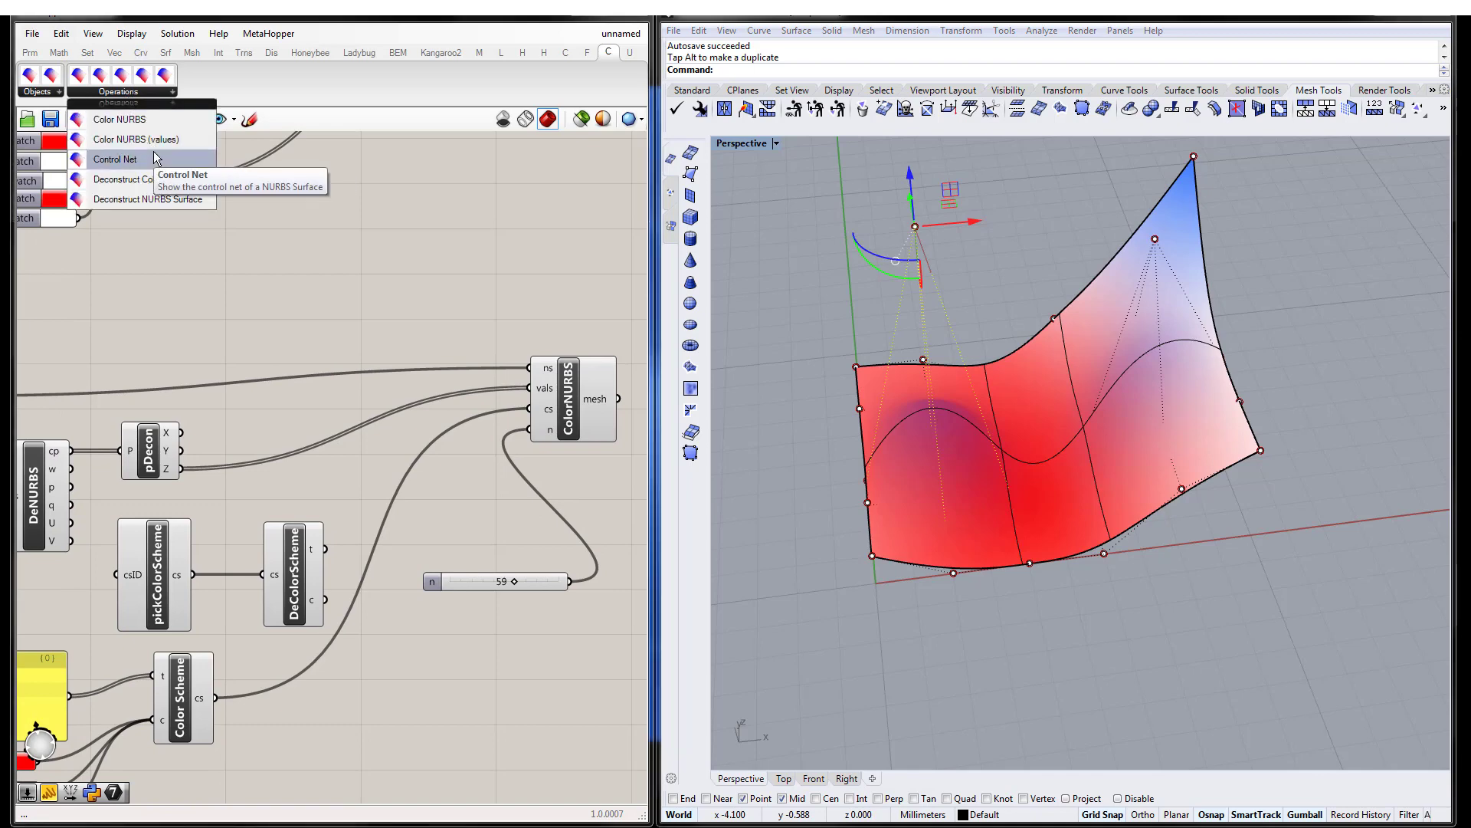
- Place a Control Net component and zoom out to view the whole definition
{"action": "left_click", "coordinate": [115, 158]}
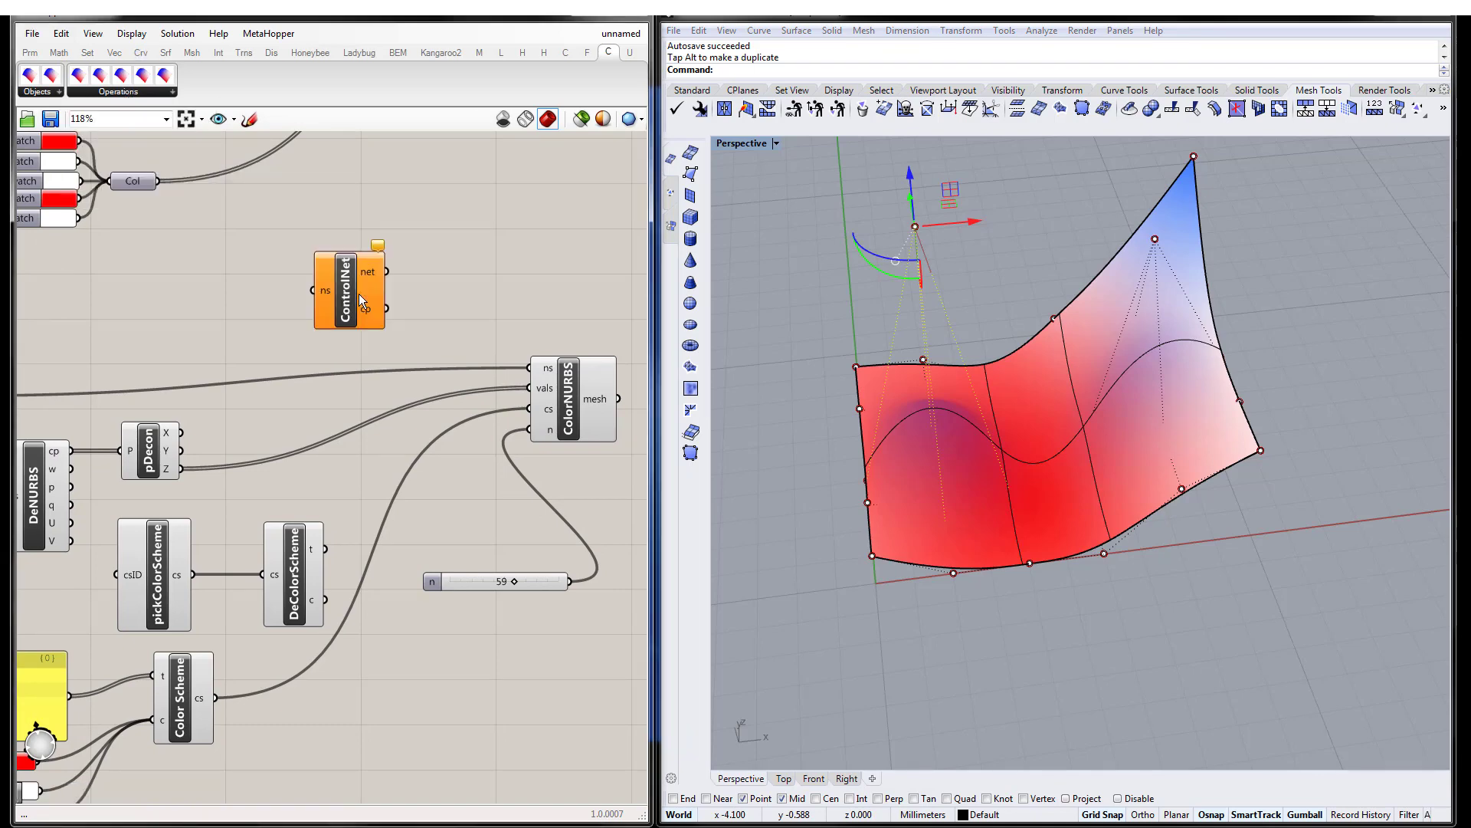
{"action": "scroll", "scroll_direction": "down", "scroll_amount": 3}
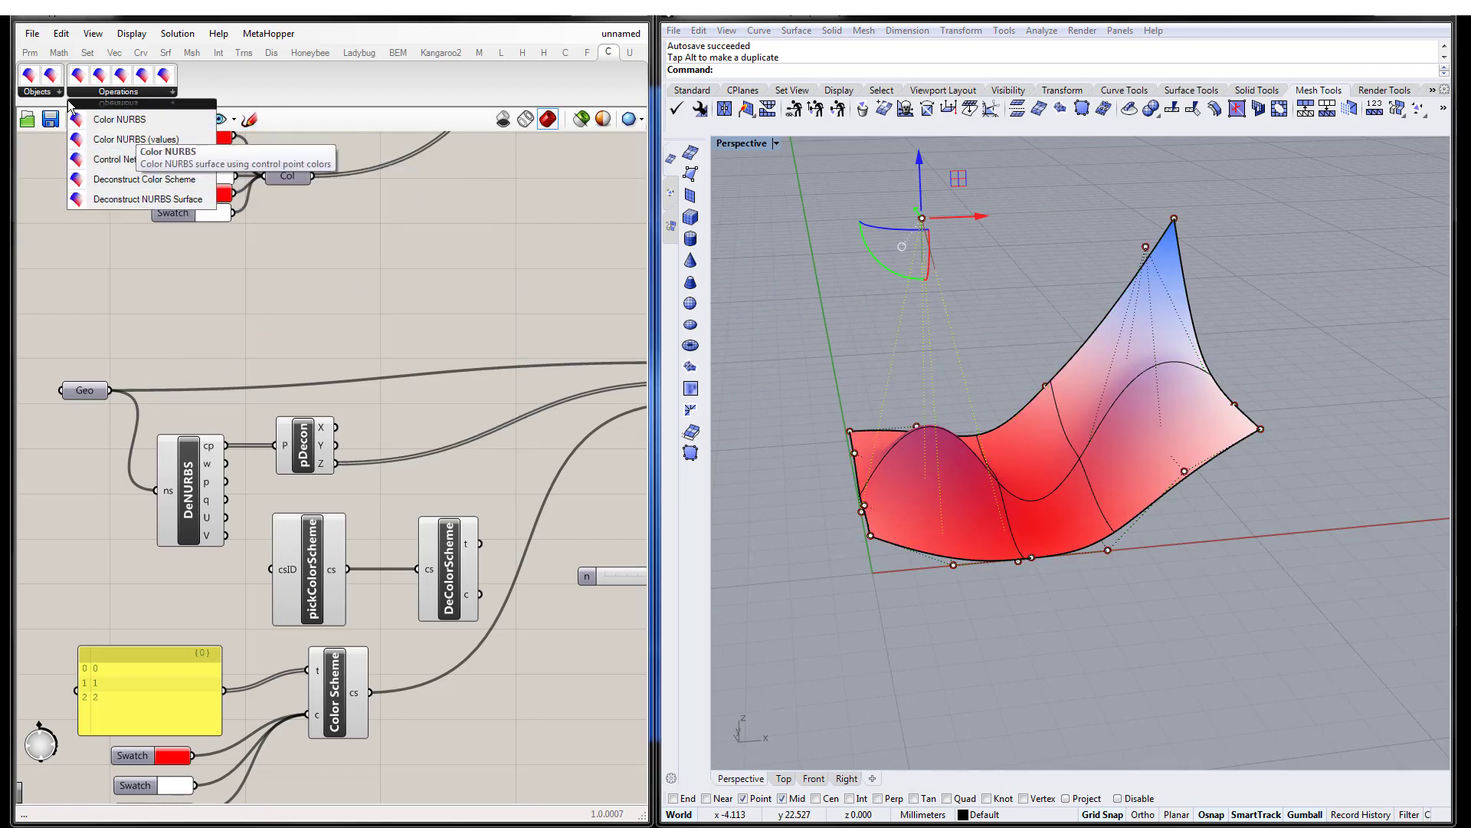
{"action": "mouse_move", "coordinate": [146, 179]}
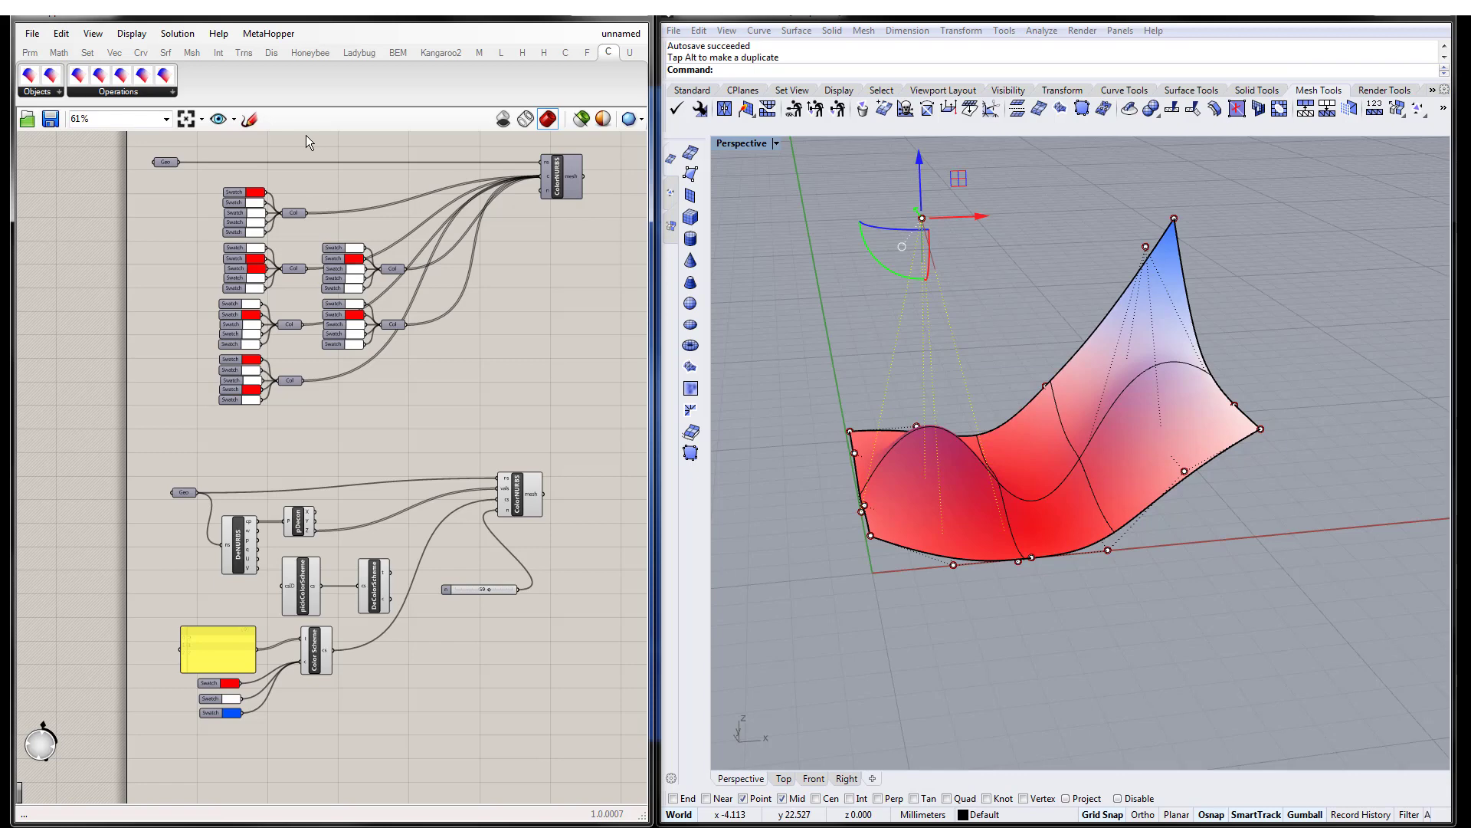
{"action": "mouse_move", "coordinate": [376, 203]}
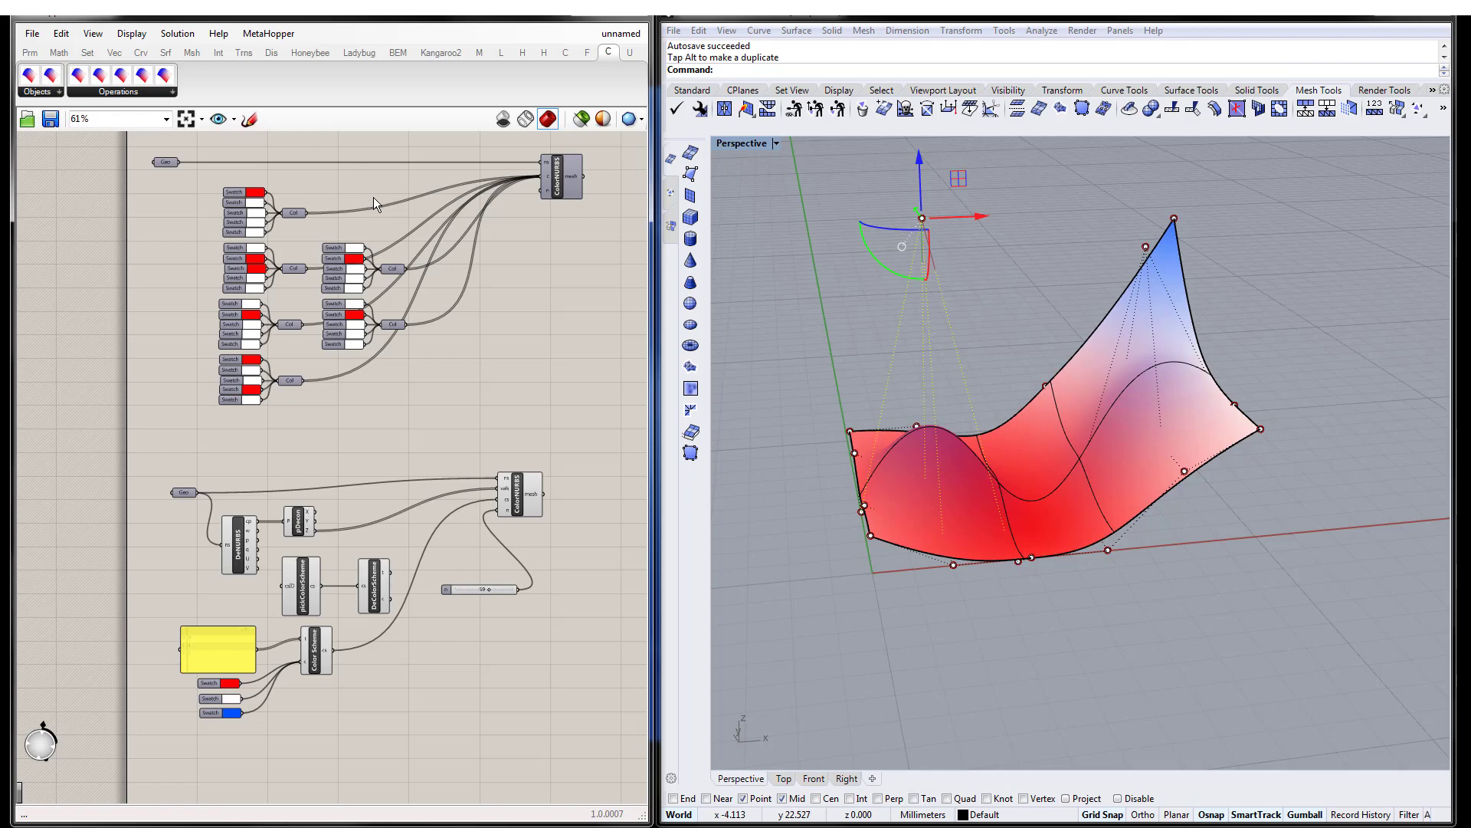
- Open the Components Folder via File > Special Folders
{"action": "left_click", "coordinate": [30, 32]}
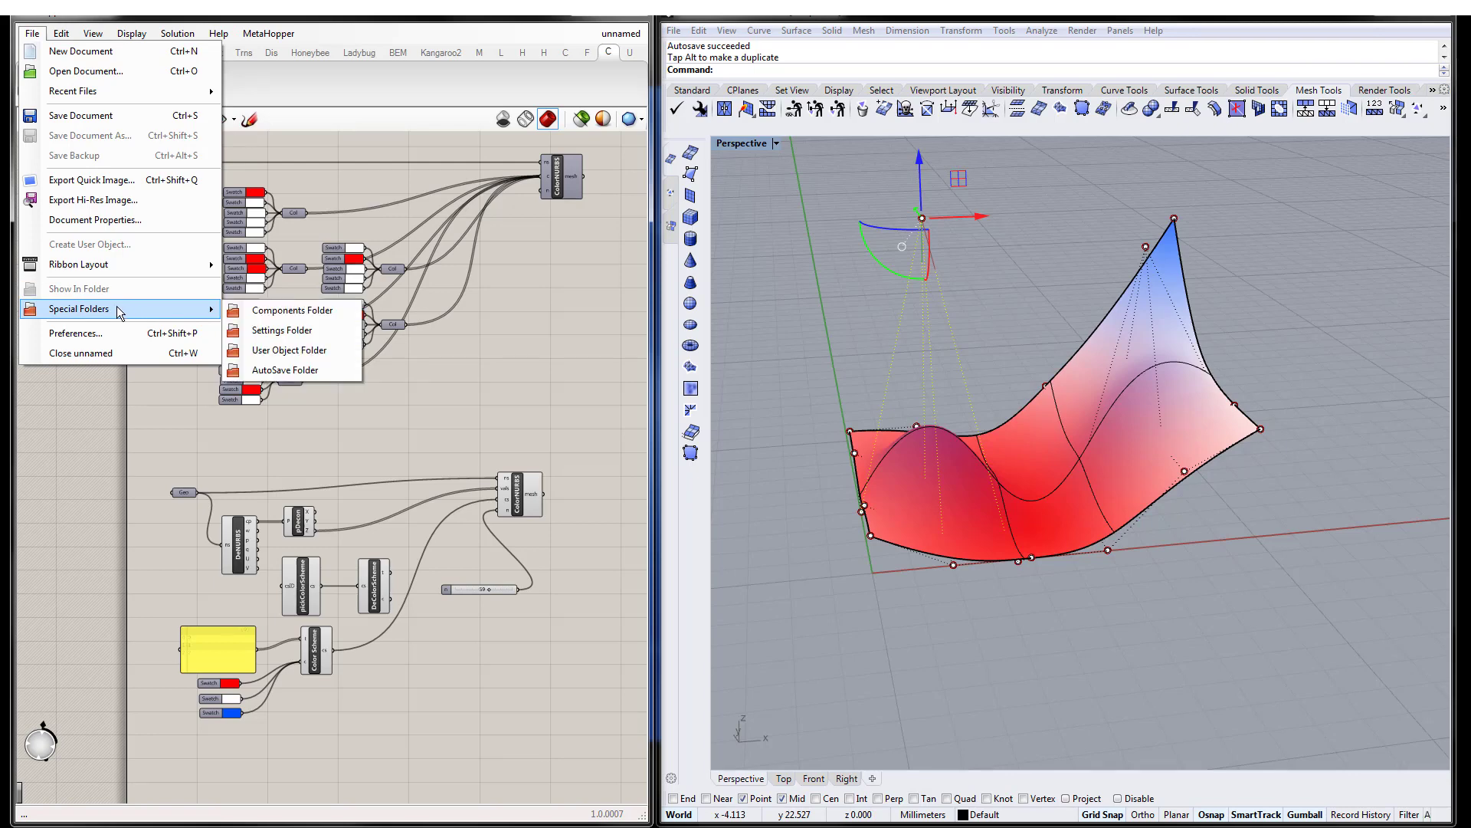
{"action": "mouse_move", "coordinate": [291, 310]}
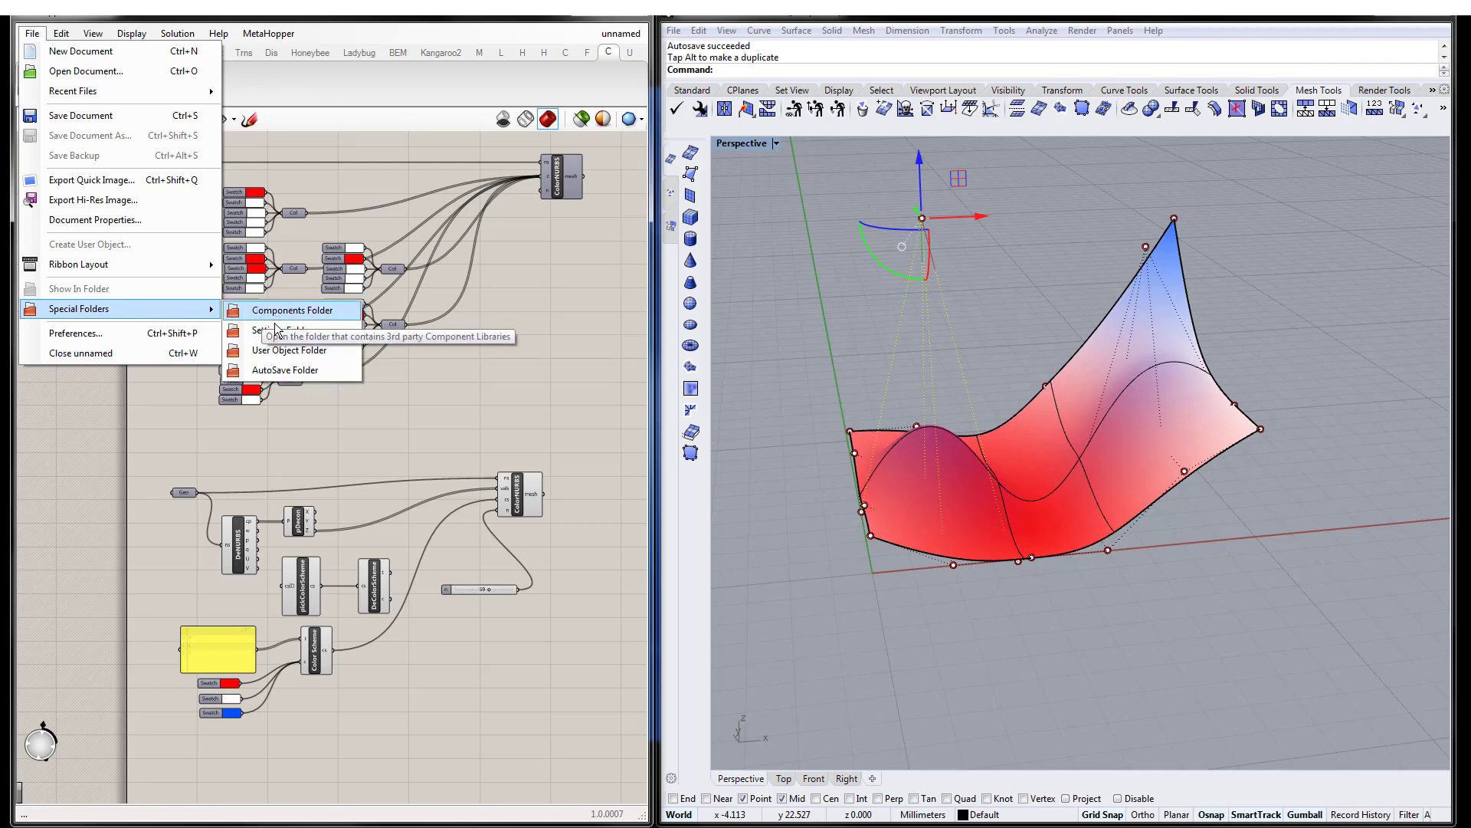
{"action": "left_click", "coordinate": [539, 377]}
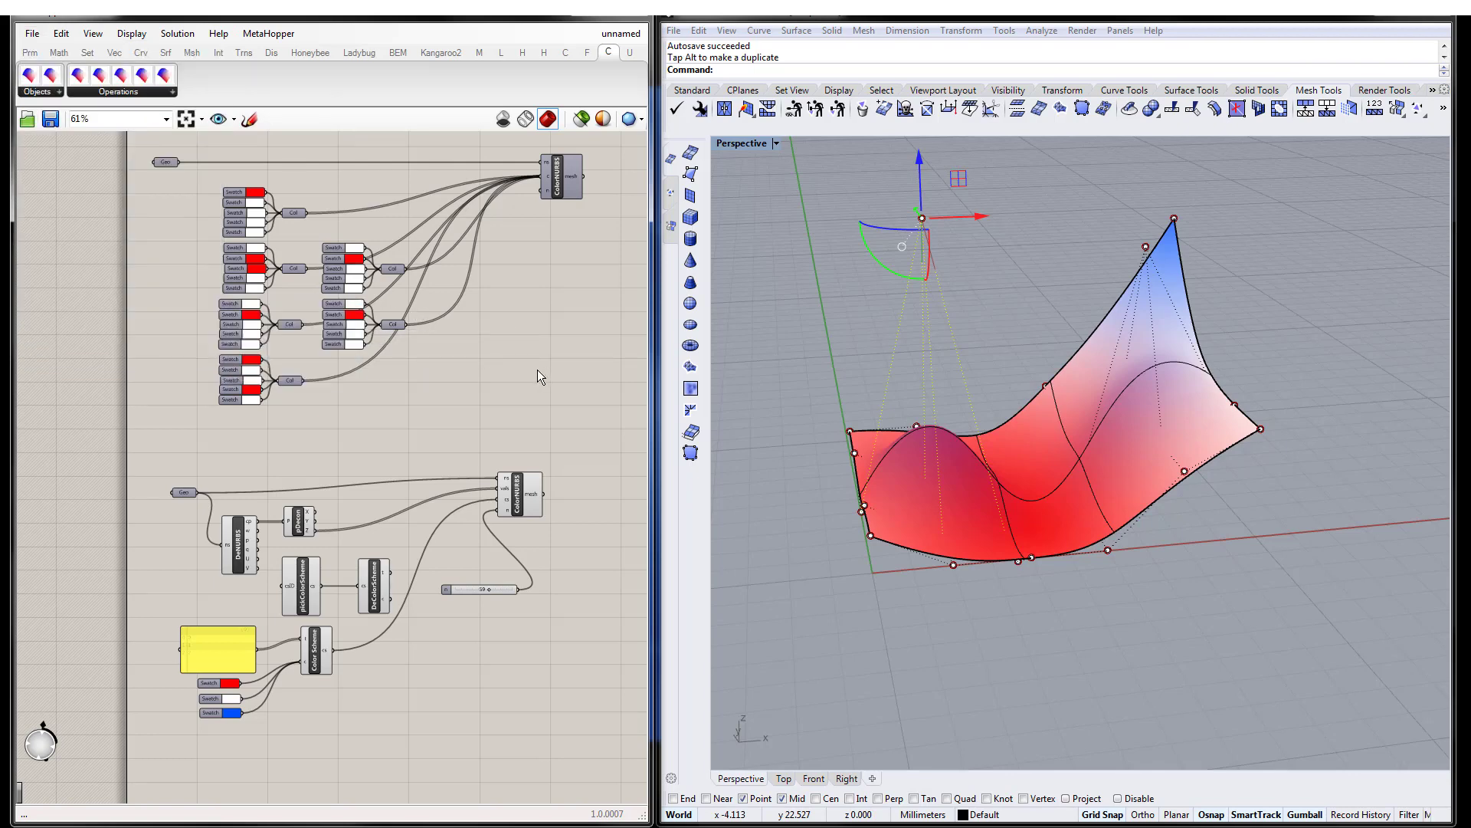